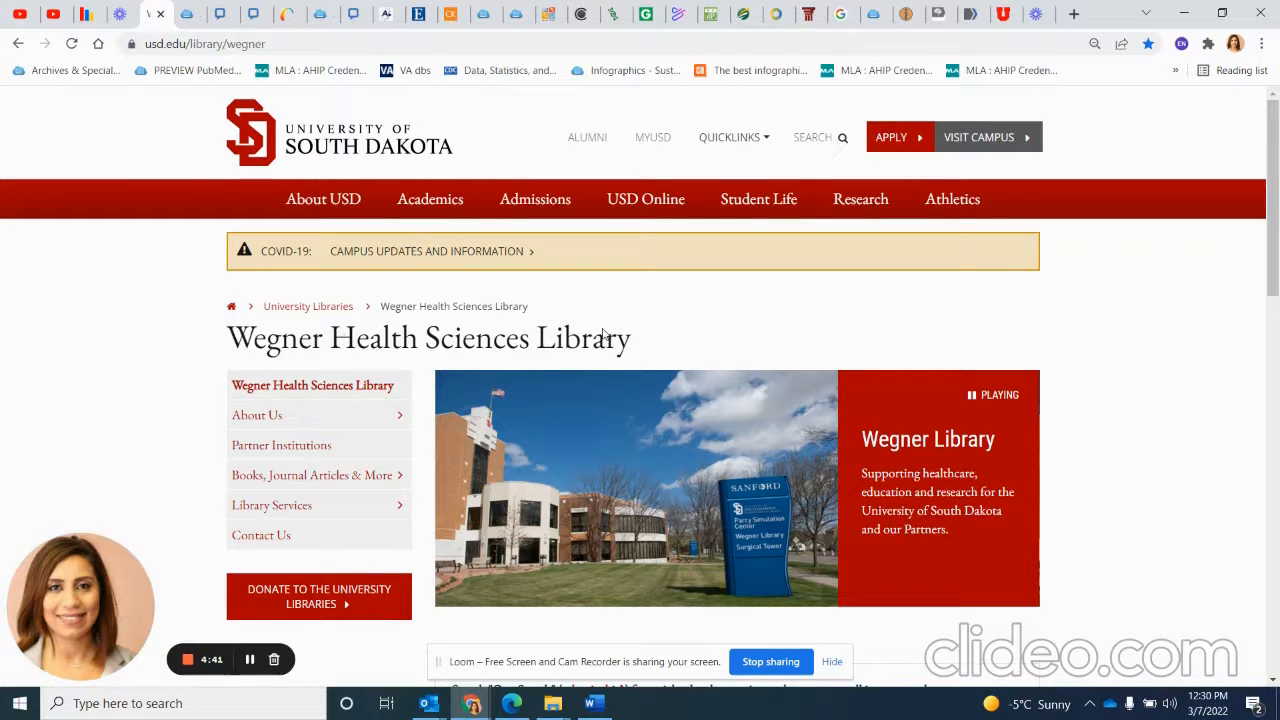
Navigate the USD site to the Wegner Health Sciences Library page and go to its Databases list.
left_click(200, 44)
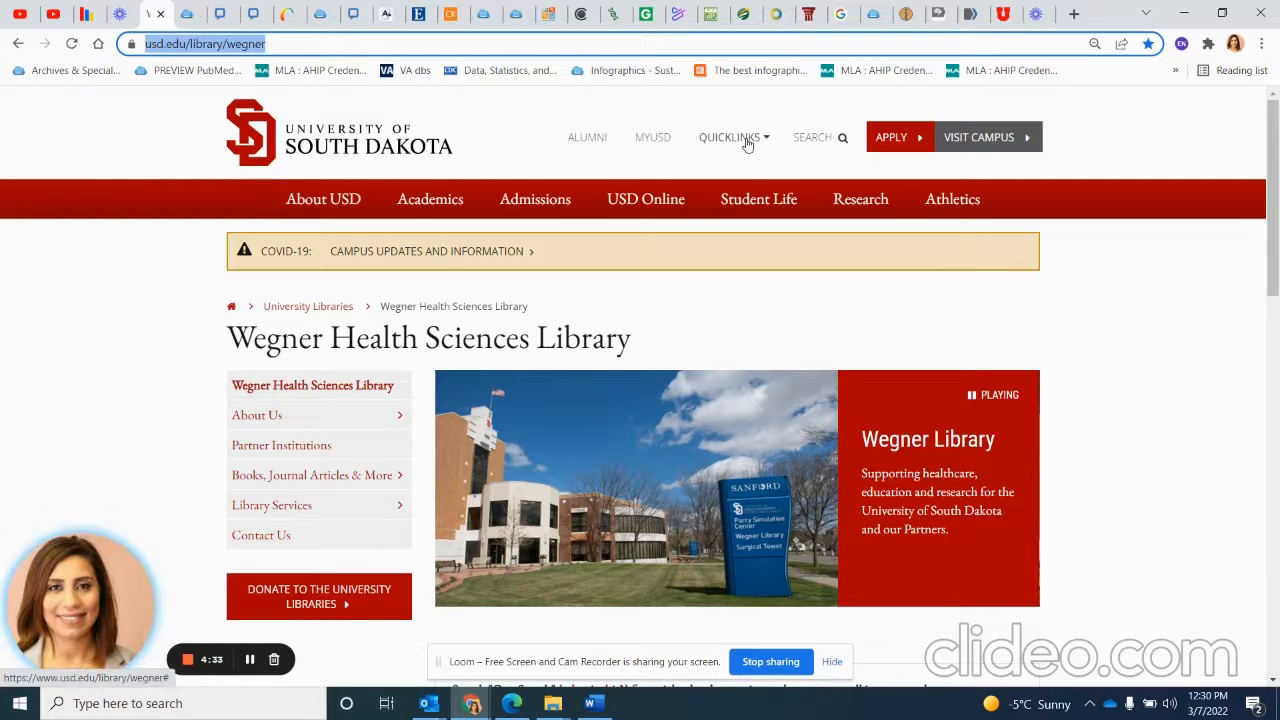
left_click(732, 136)
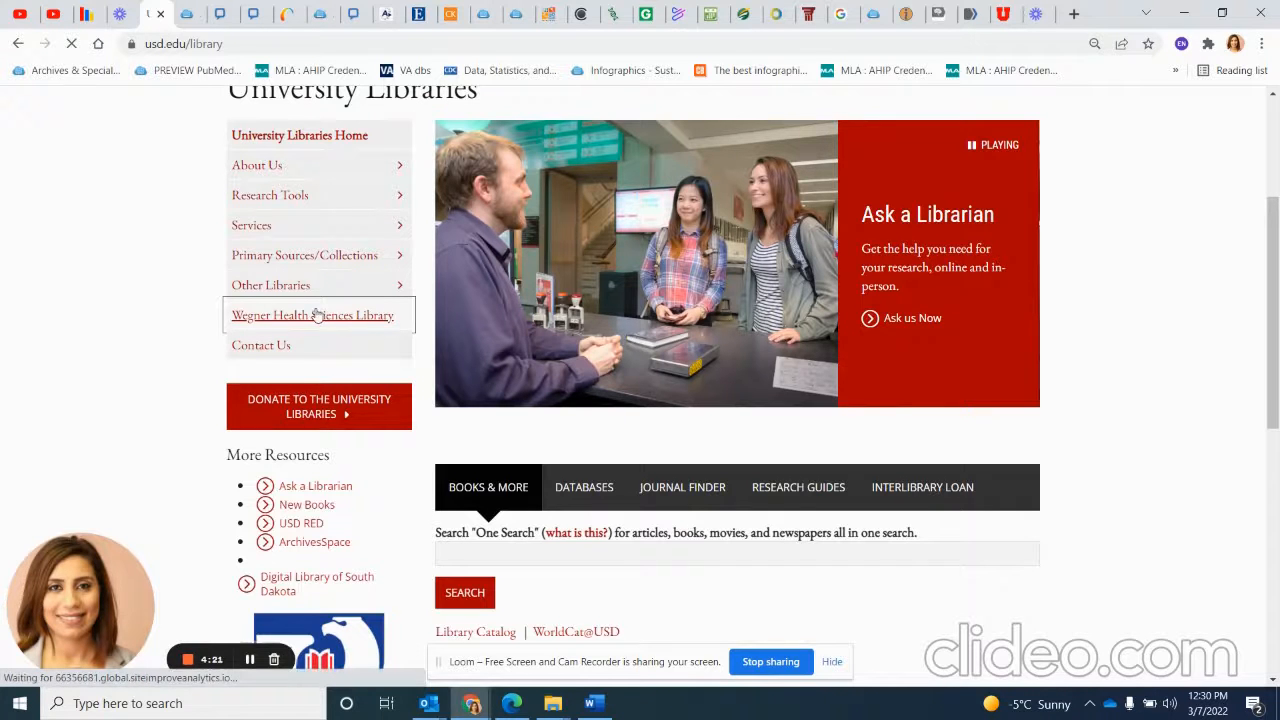
left_click(312, 316)
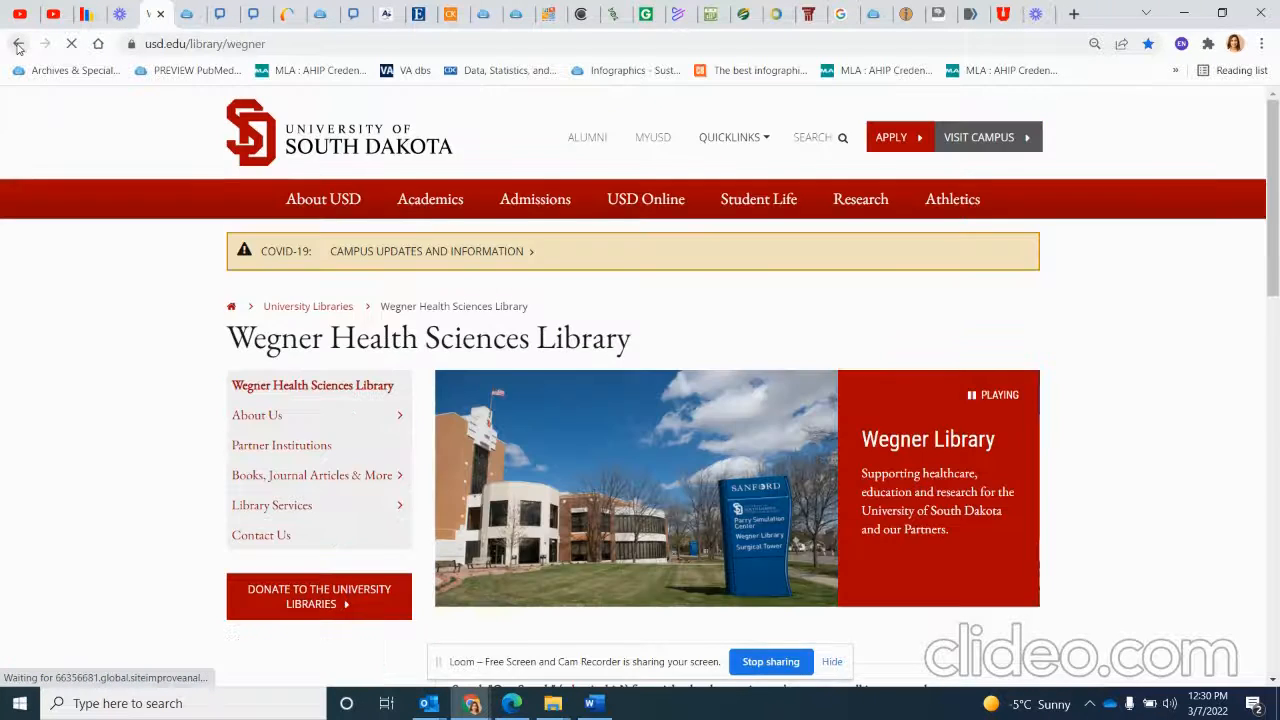
scroll("down", 3)
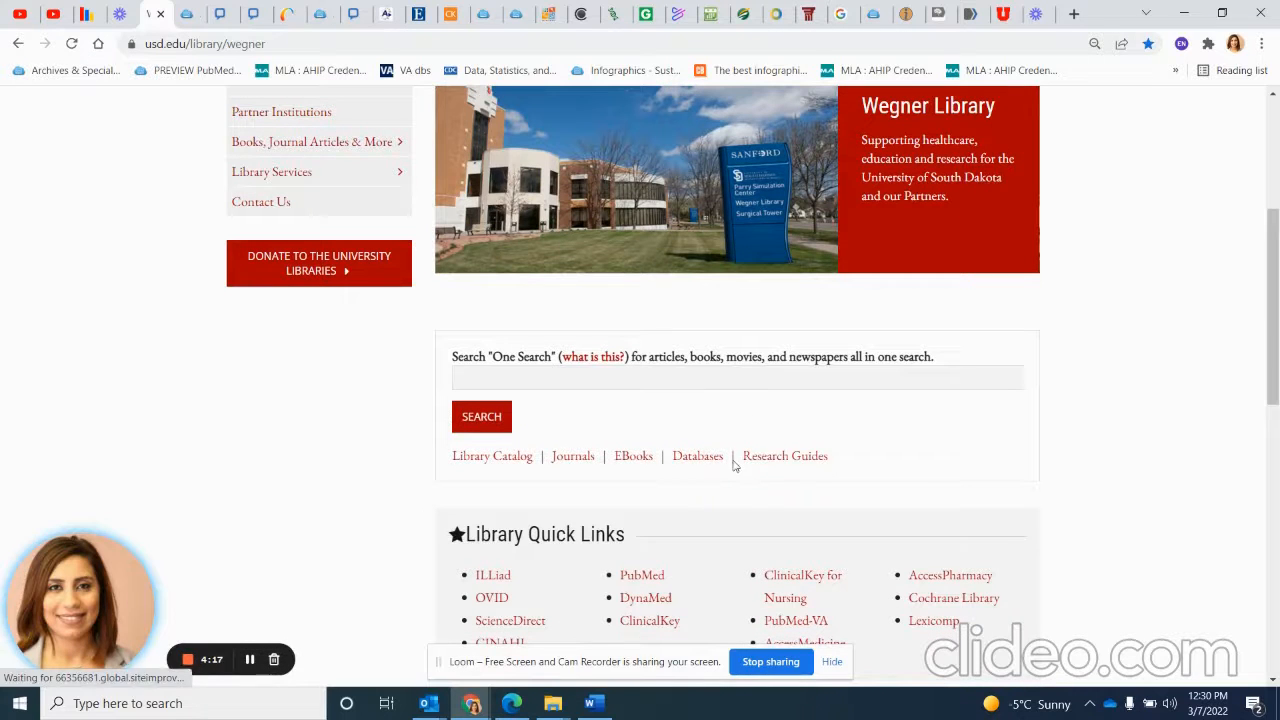
left_click(696, 456)
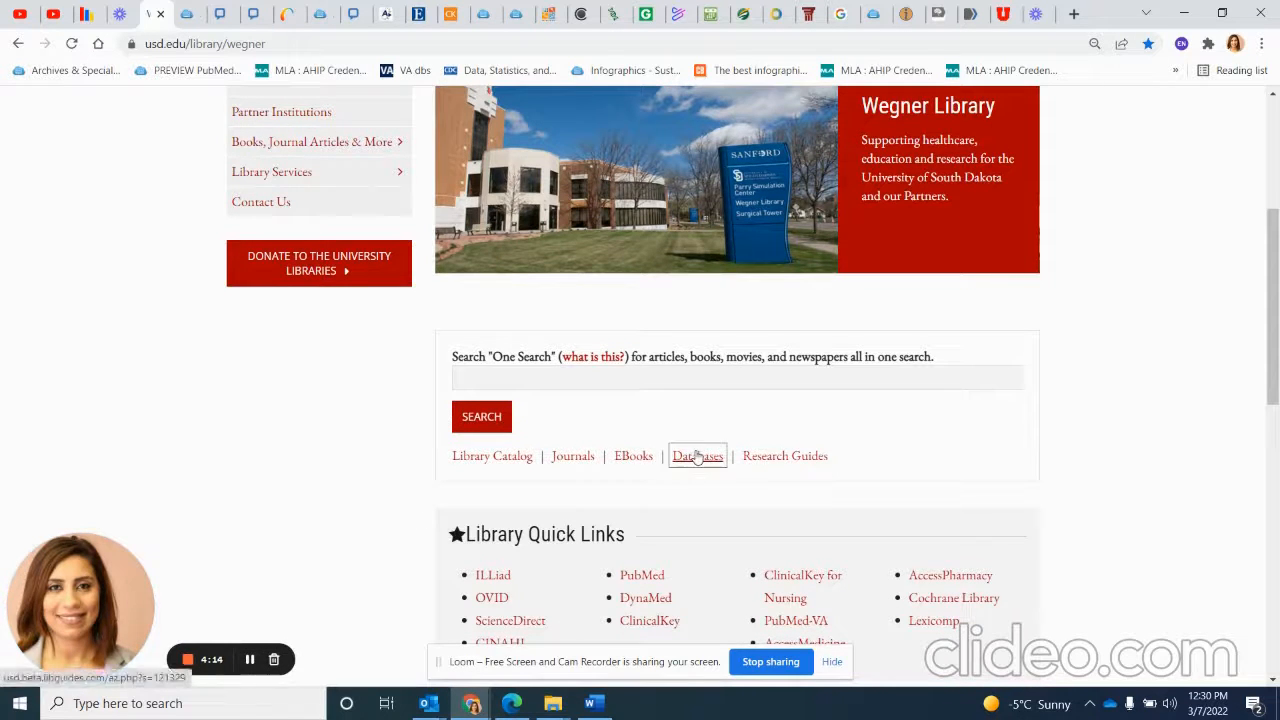
Search the A-Z Databases page for 'jove' and launch JoVE Journal of Visualized Experiments.
left_click(696, 456)
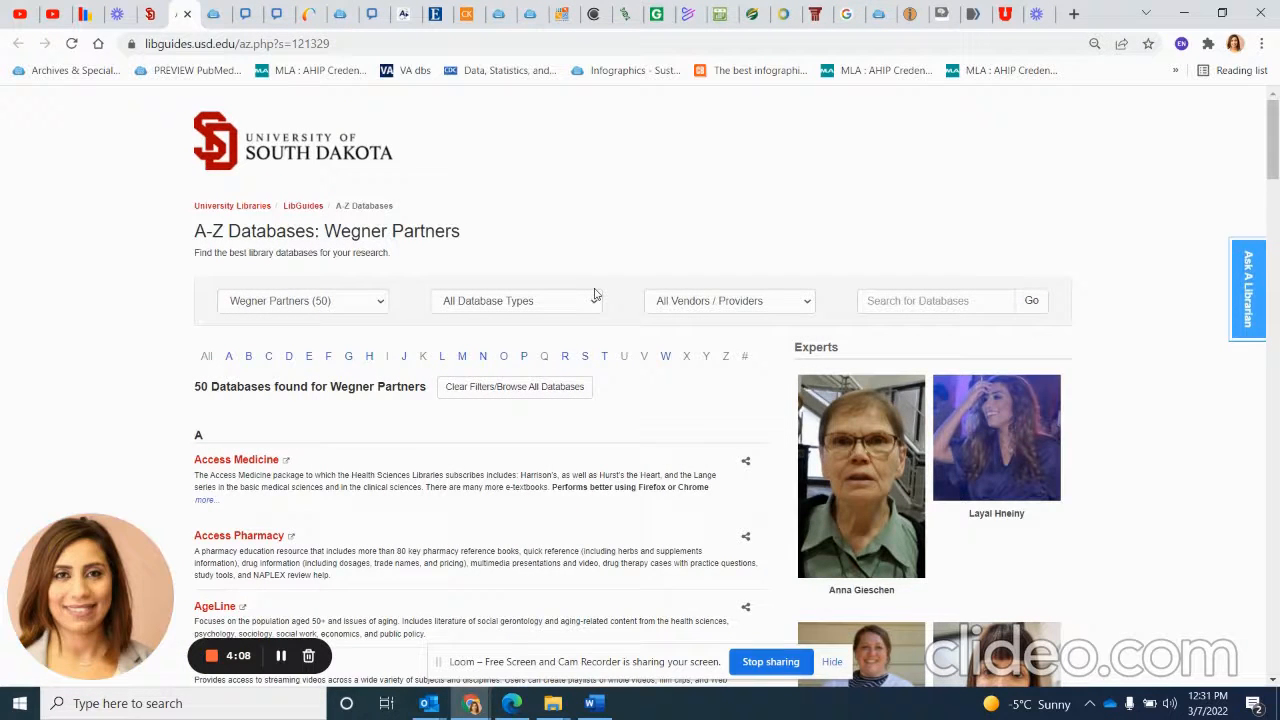
mouse_move(728, 284)
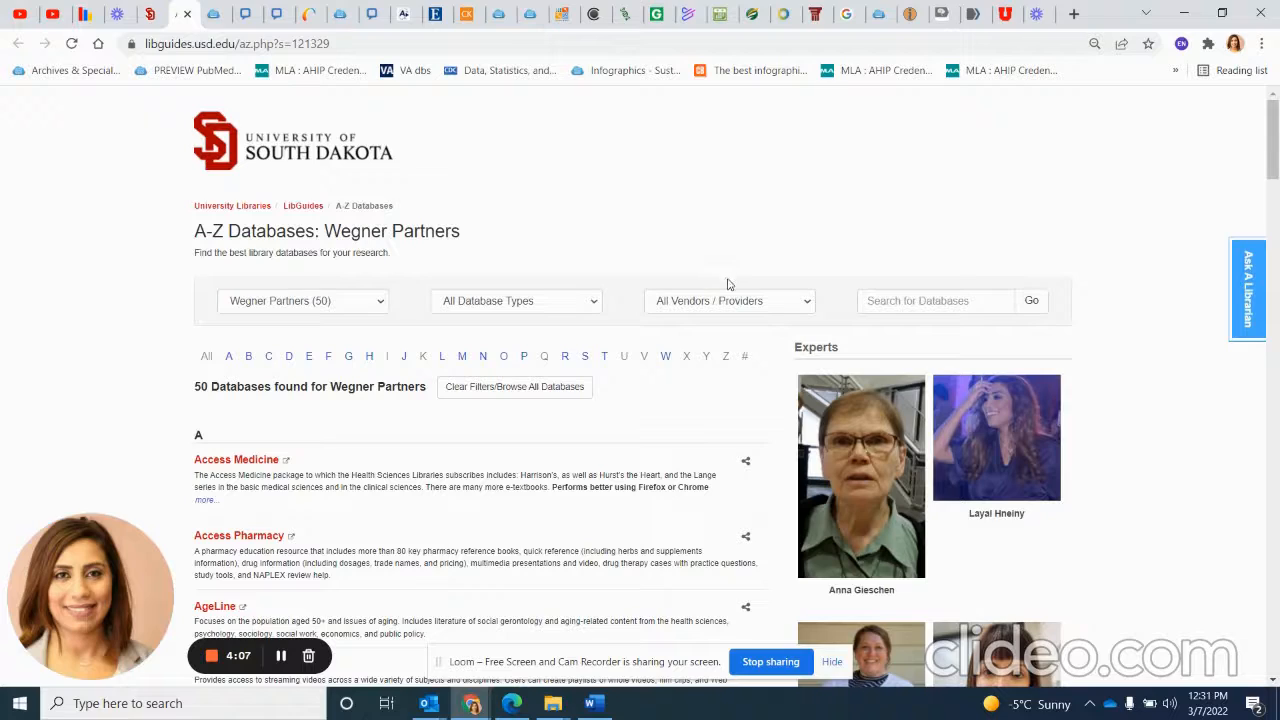
type("jove")
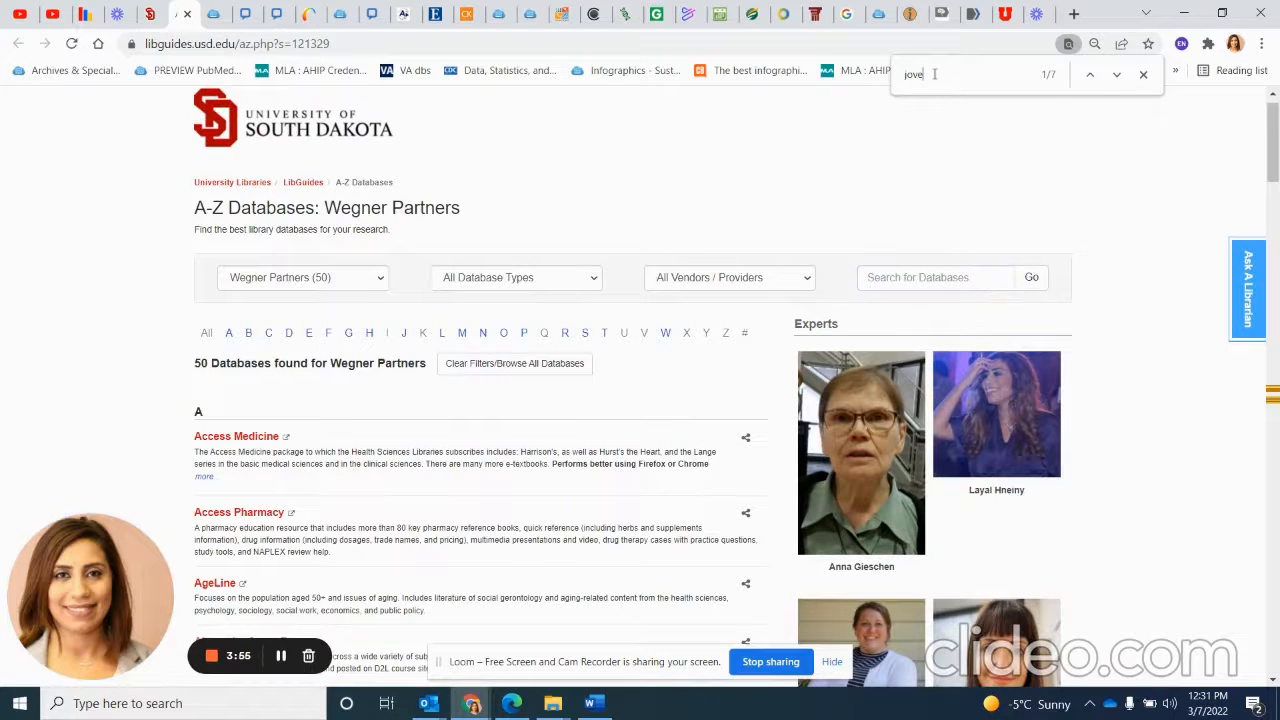
scroll("down", 3)
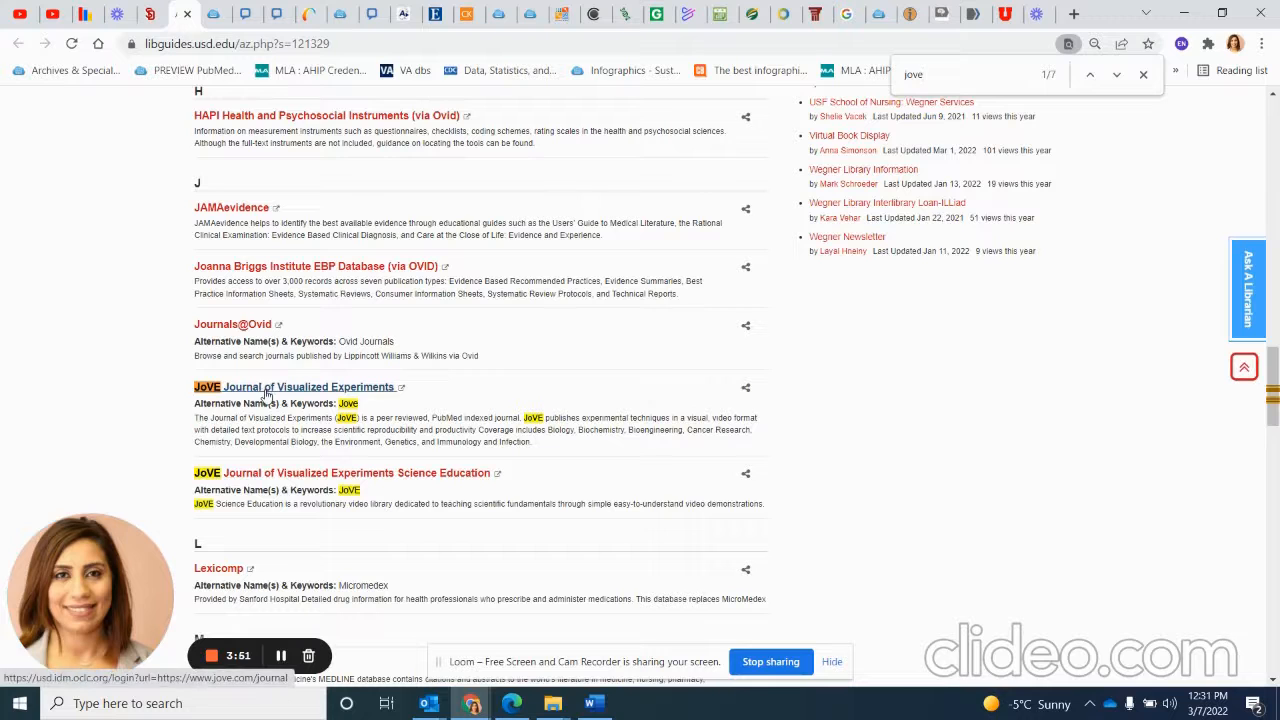
left_click(302, 386)
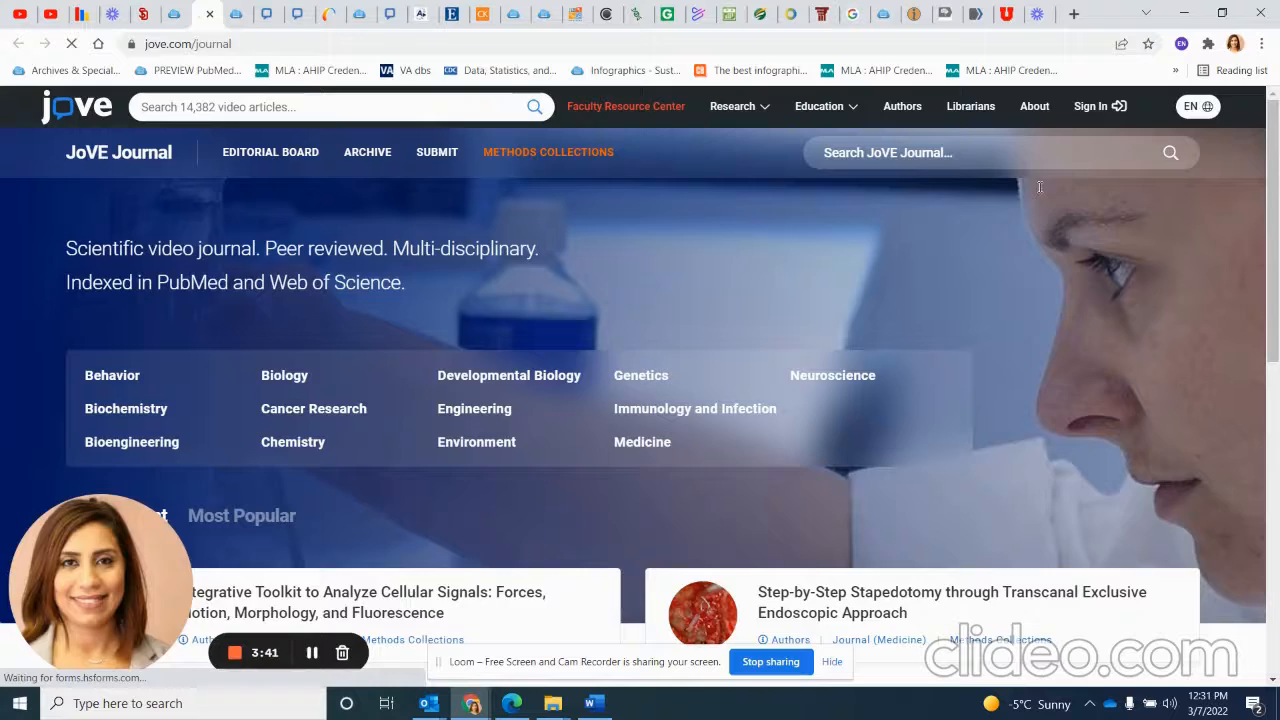
left_click(1092, 106)
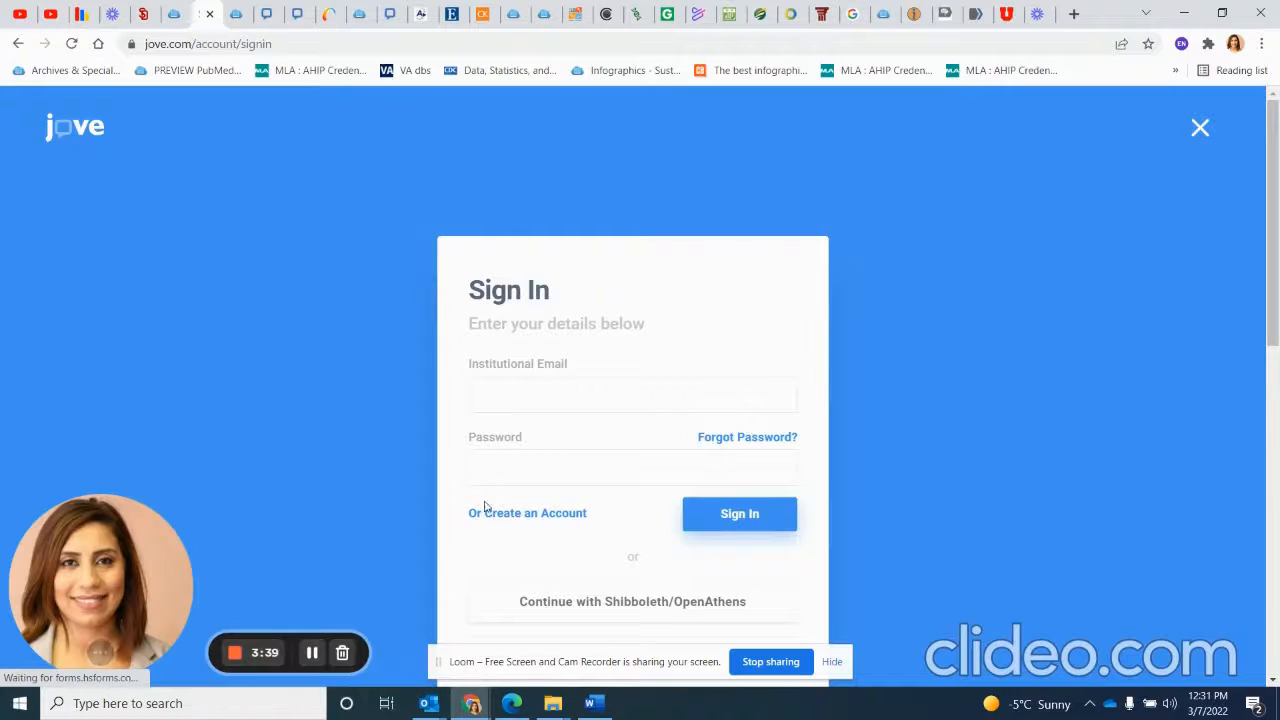
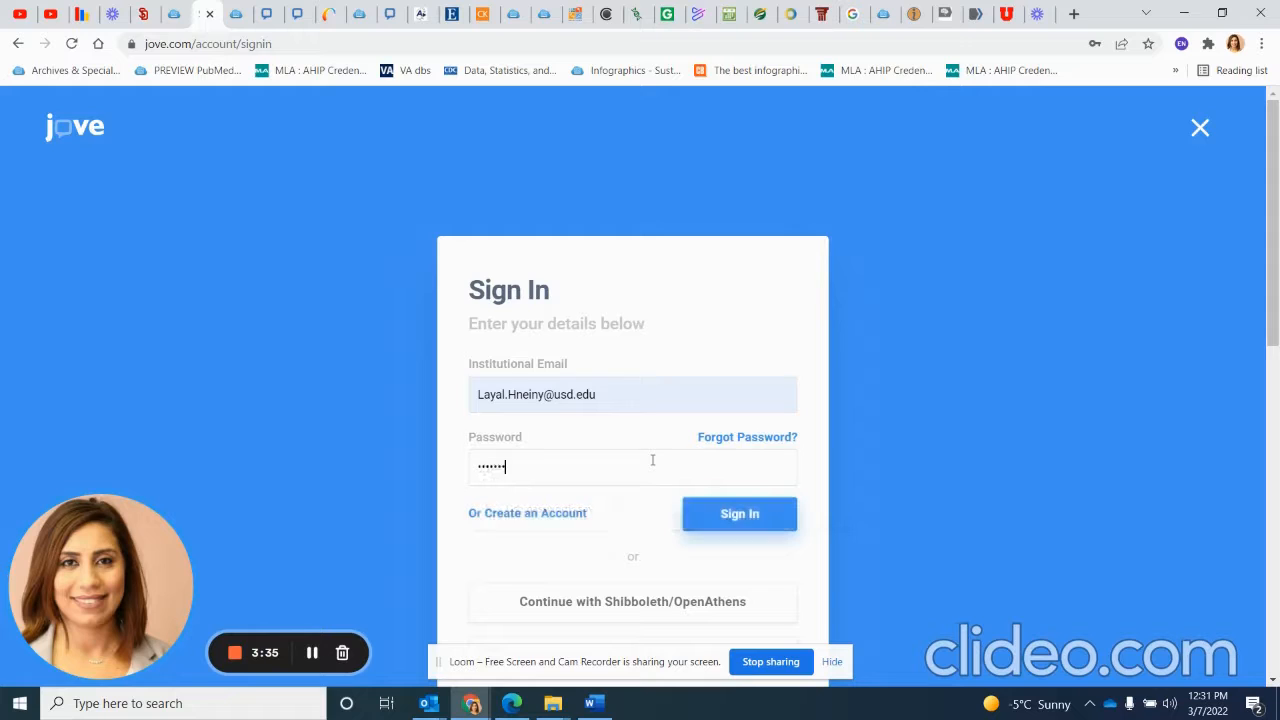
left_click(740, 512)
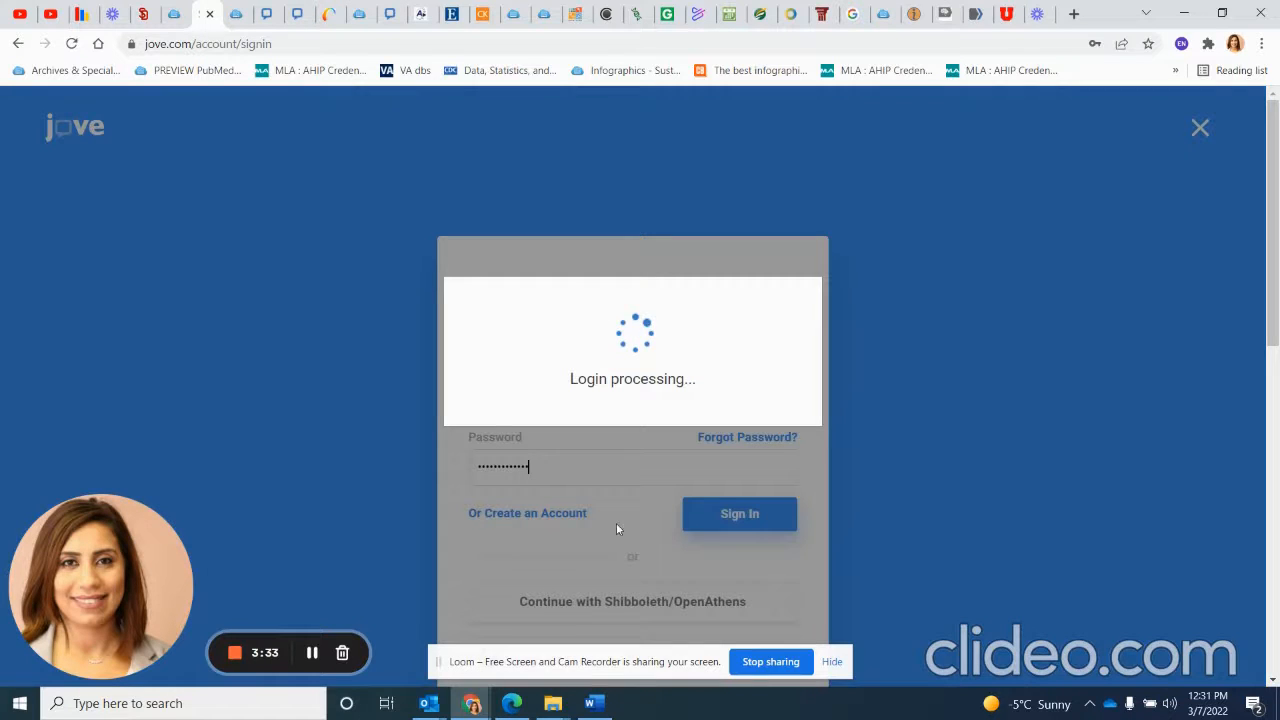
mouse_move(344, 652)
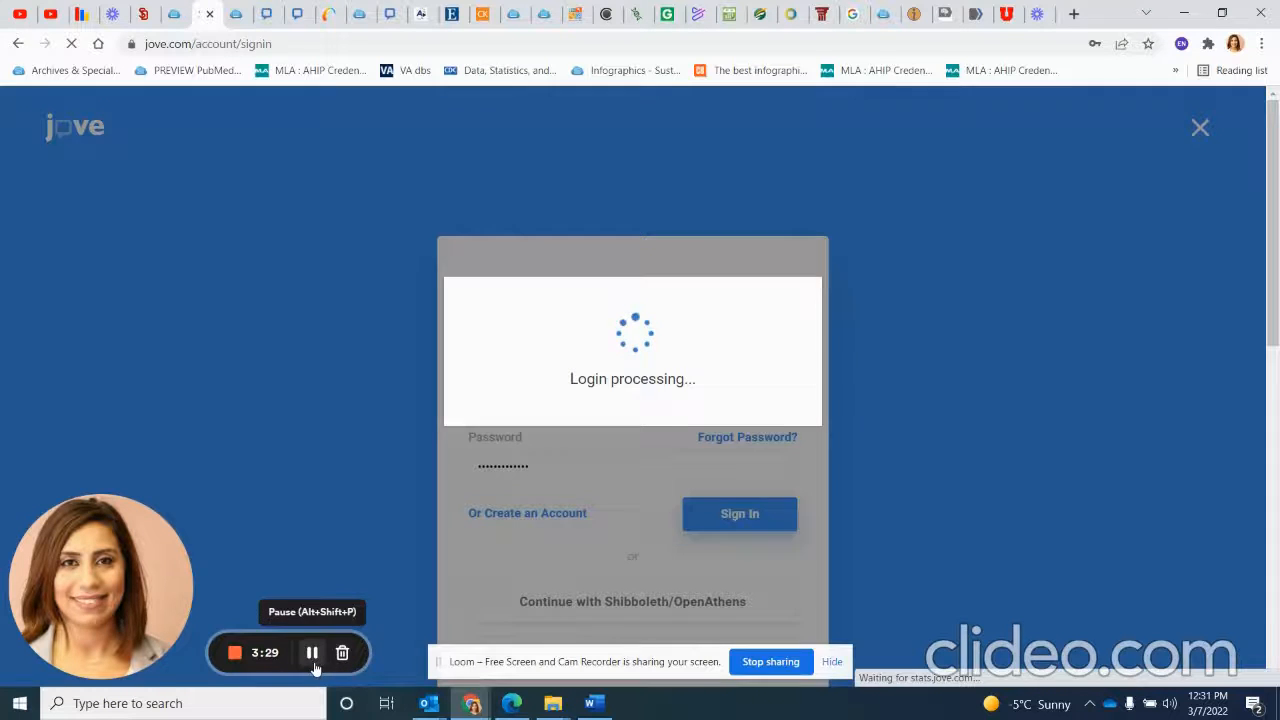
left_click(740, 512)
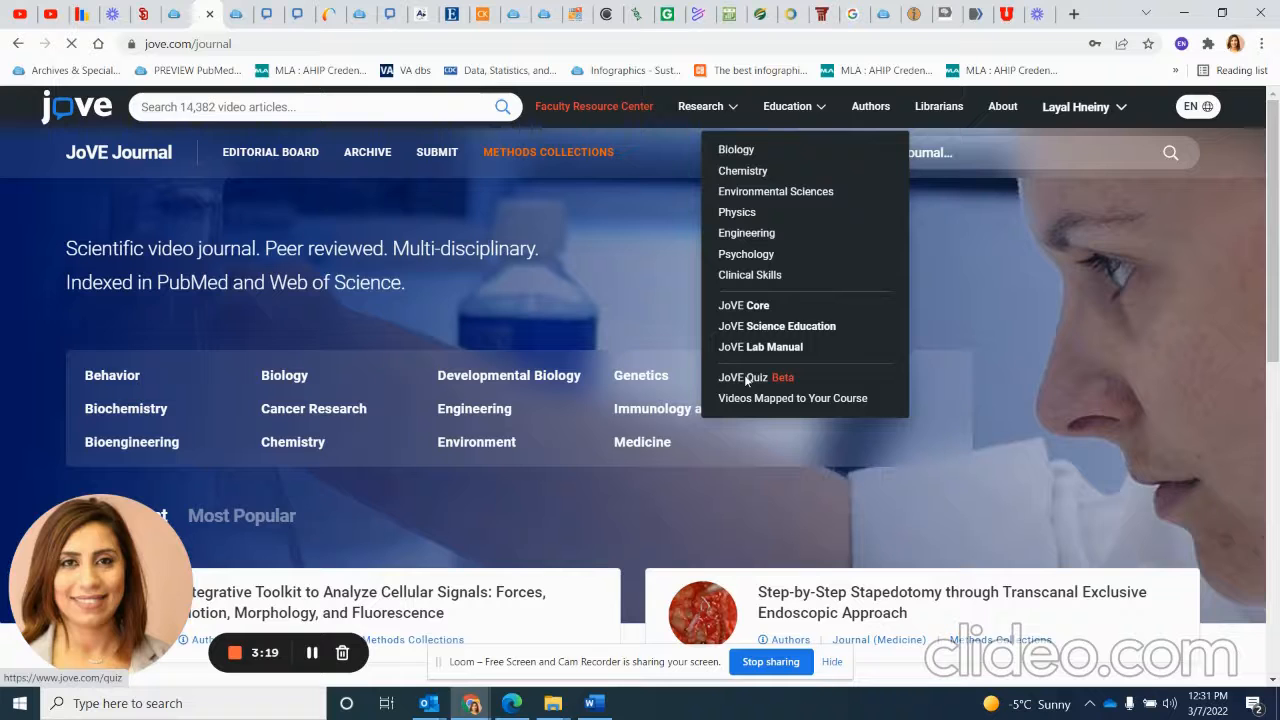
Go to Education > JoVE Quiz and read through the Help overview and how-to video links.
left_click(742, 376)
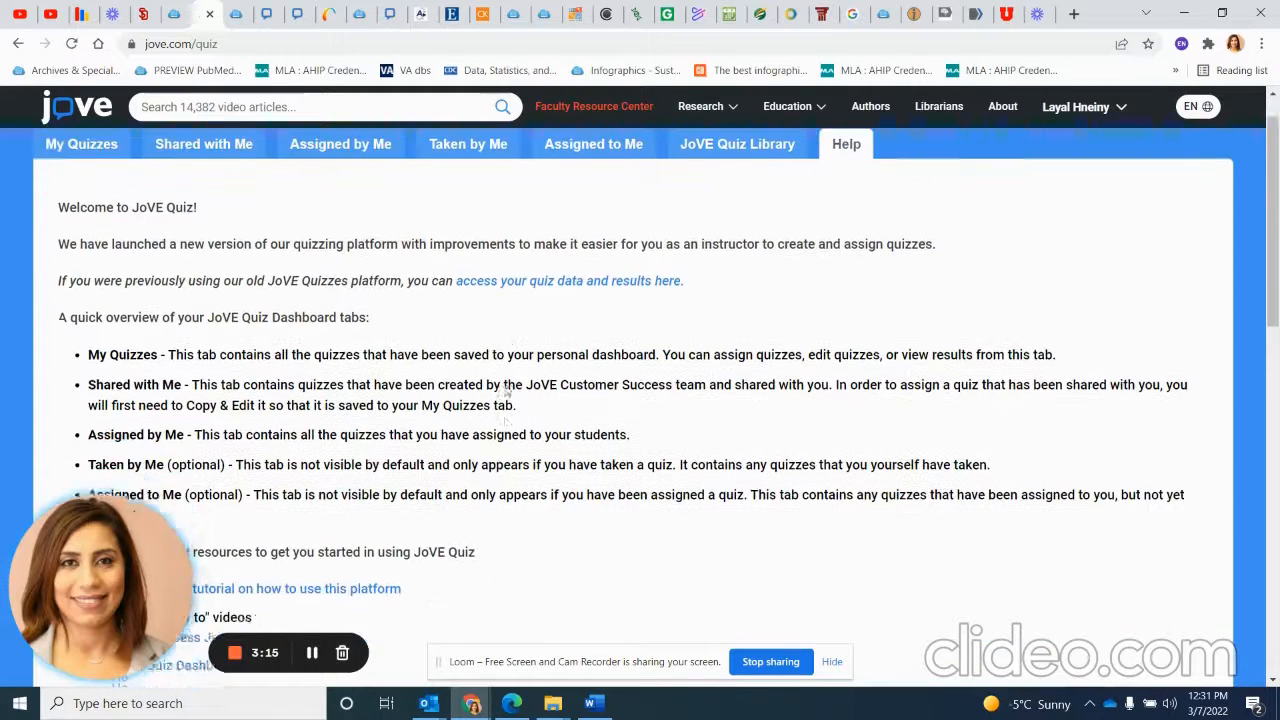
scroll("down", 3)
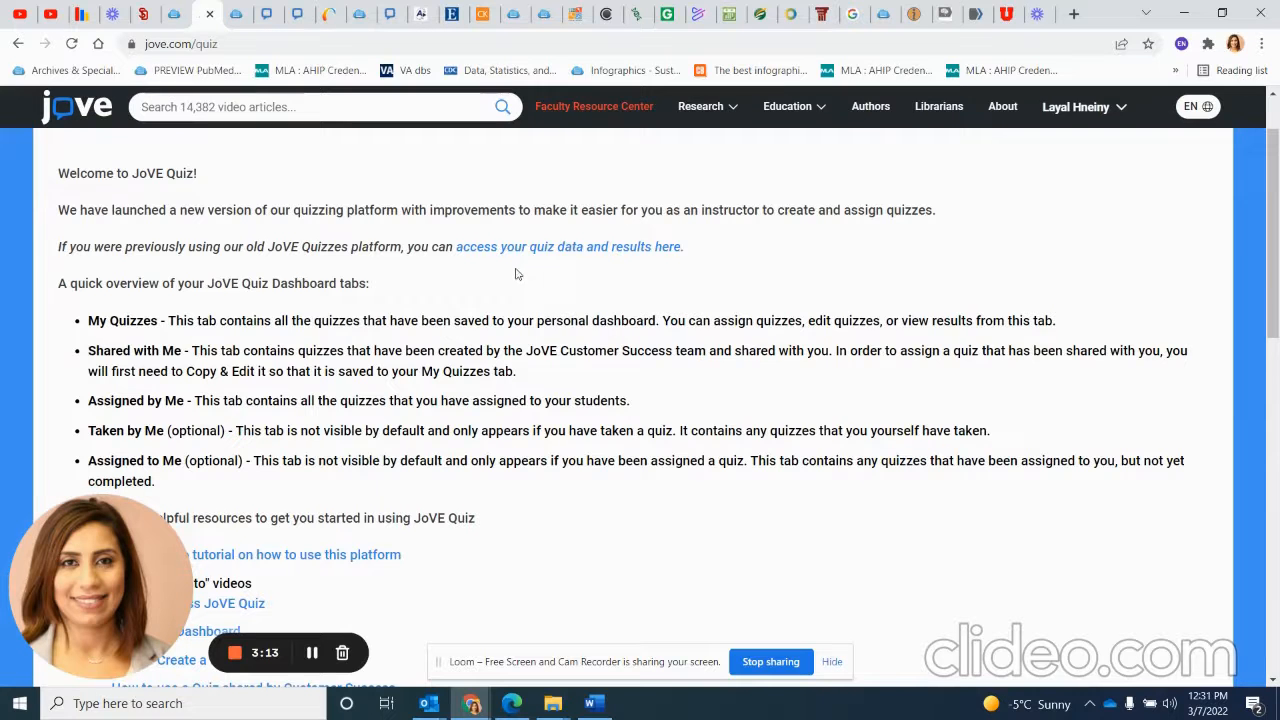
scroll("down", 3)
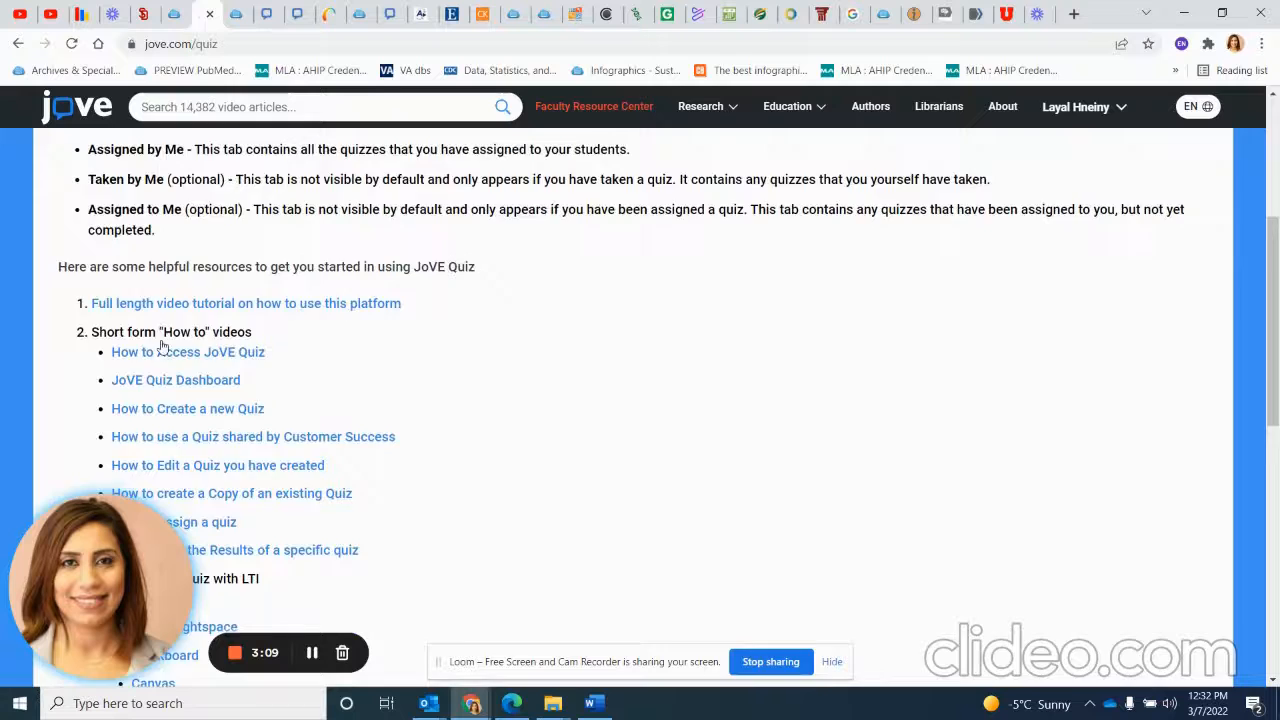
scroll("down", 3)
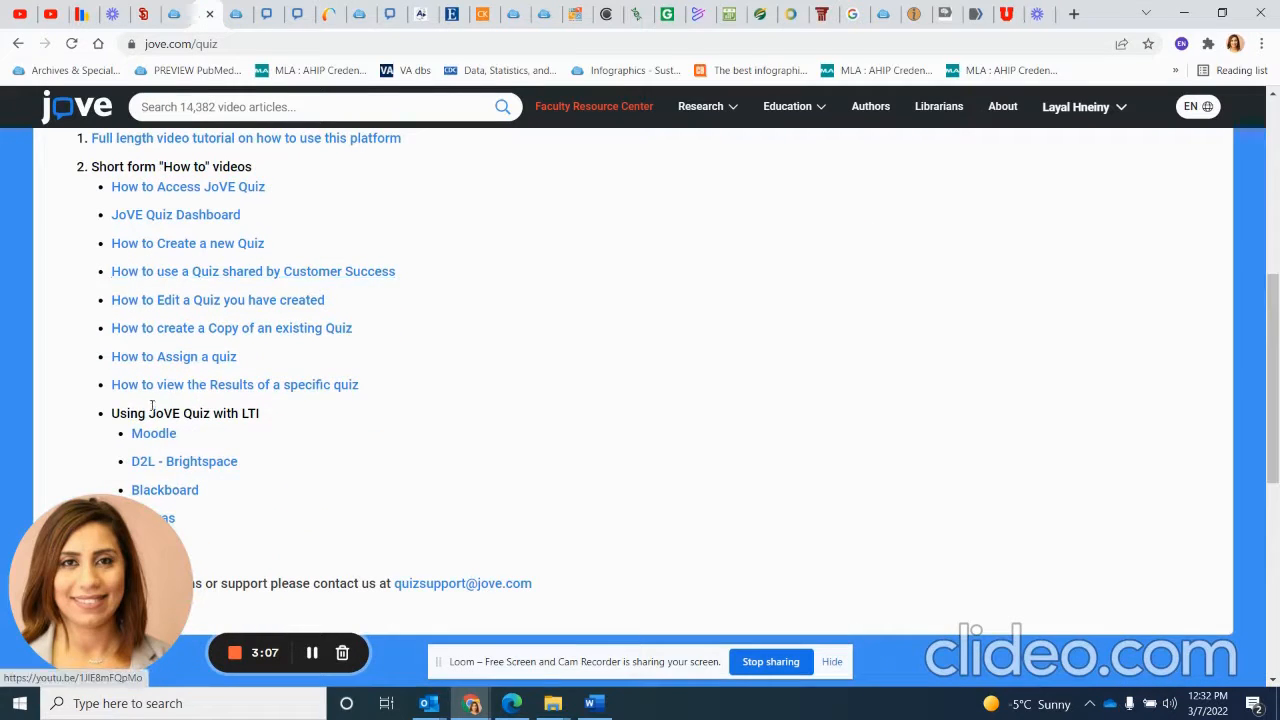
scroll("down", 3)
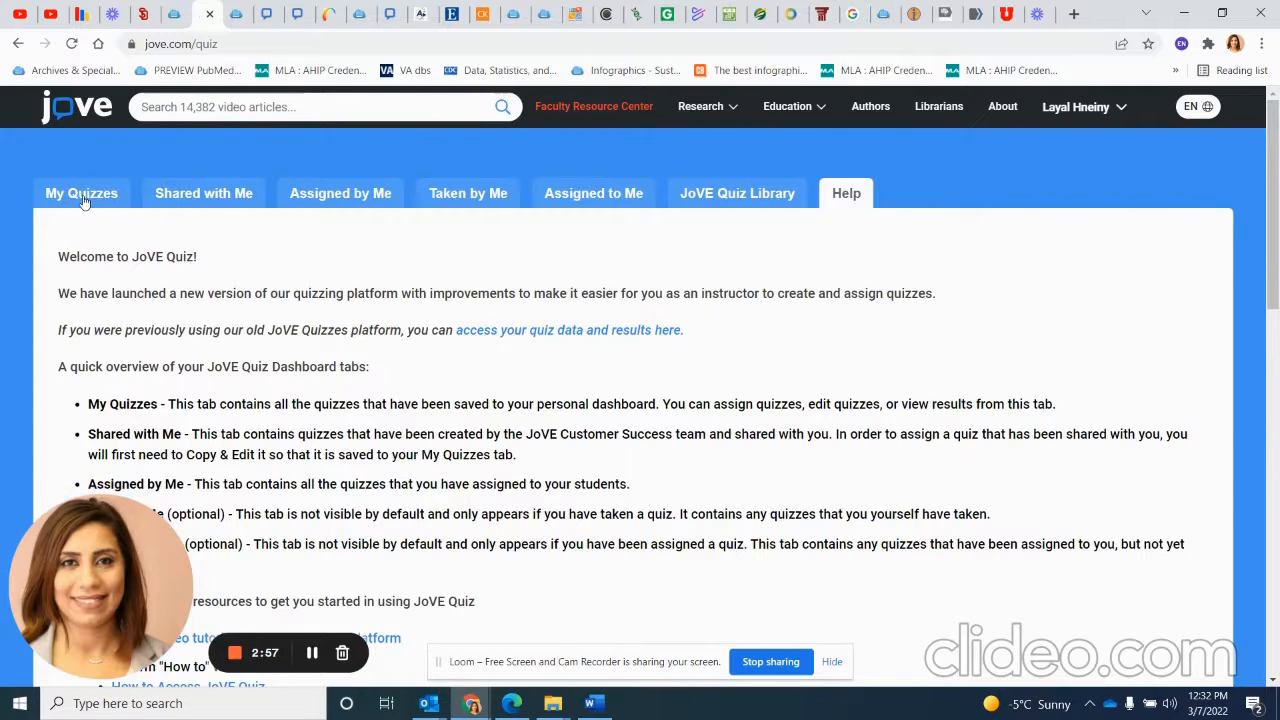
From My Quizzes, create a new quiz titled Test1 with Quiz Type set to Graded.
left_click(80, 192)
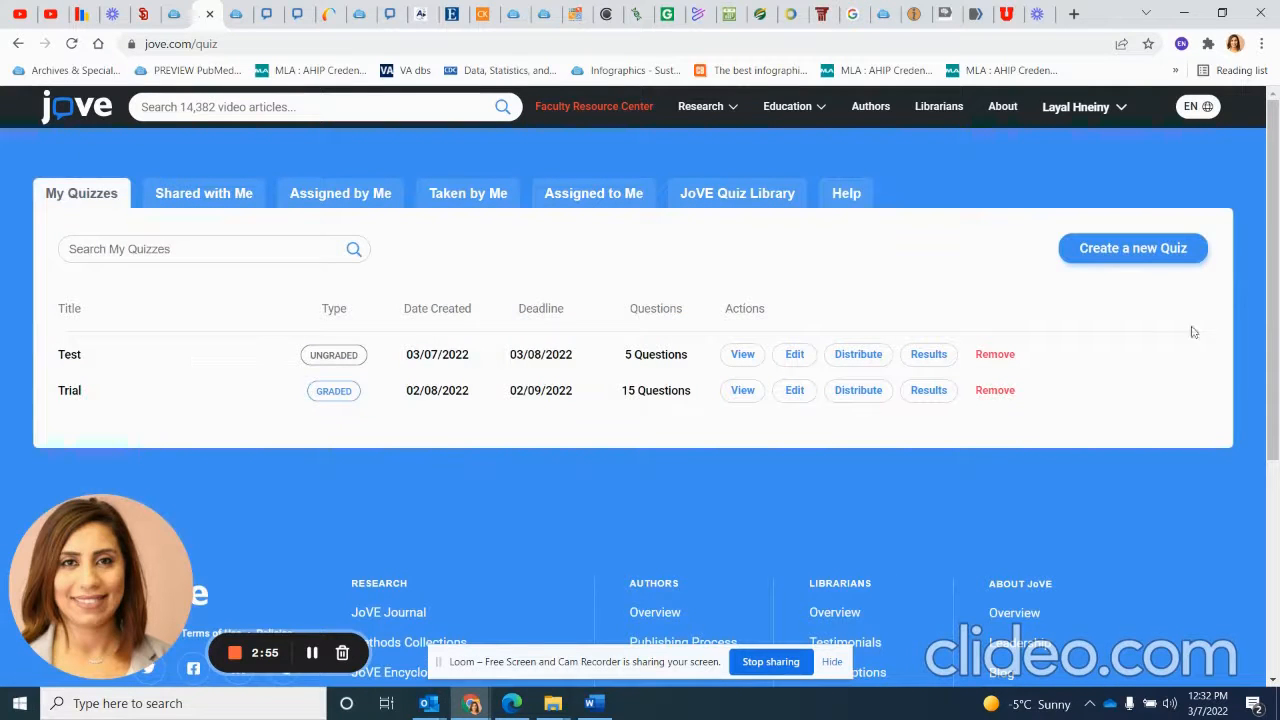
left_click(1132, 248)
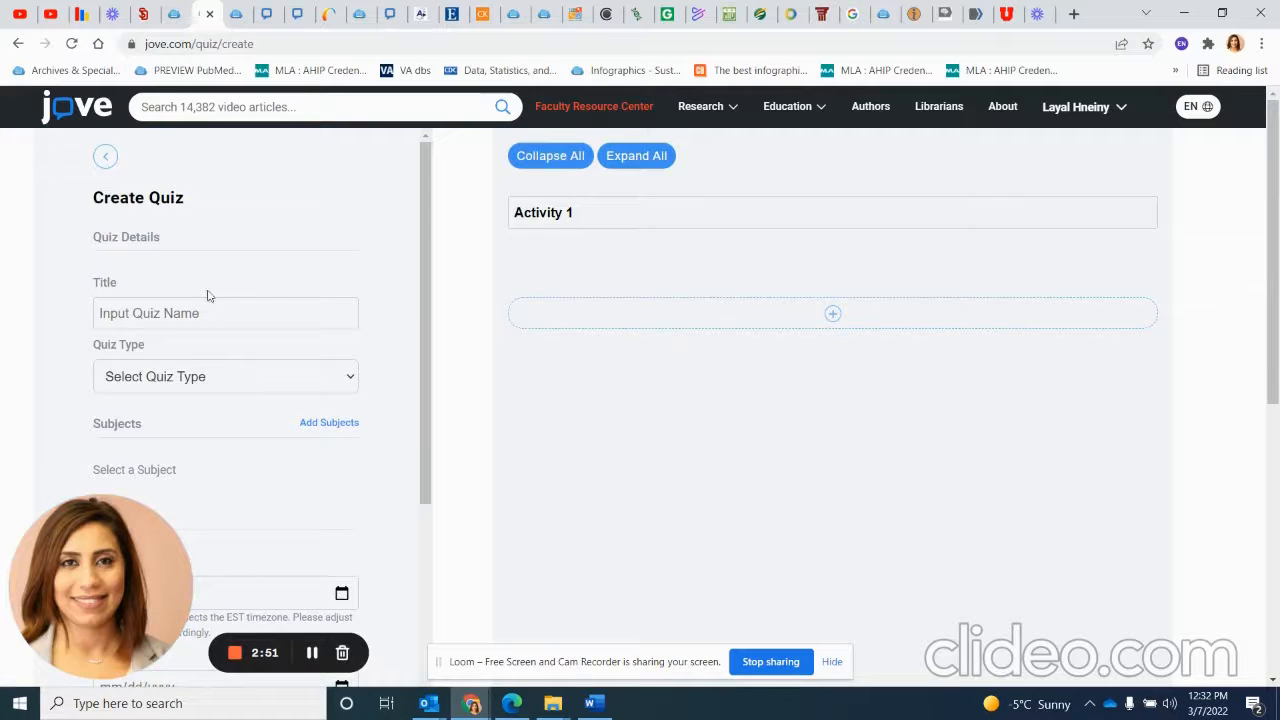
type("Test1")
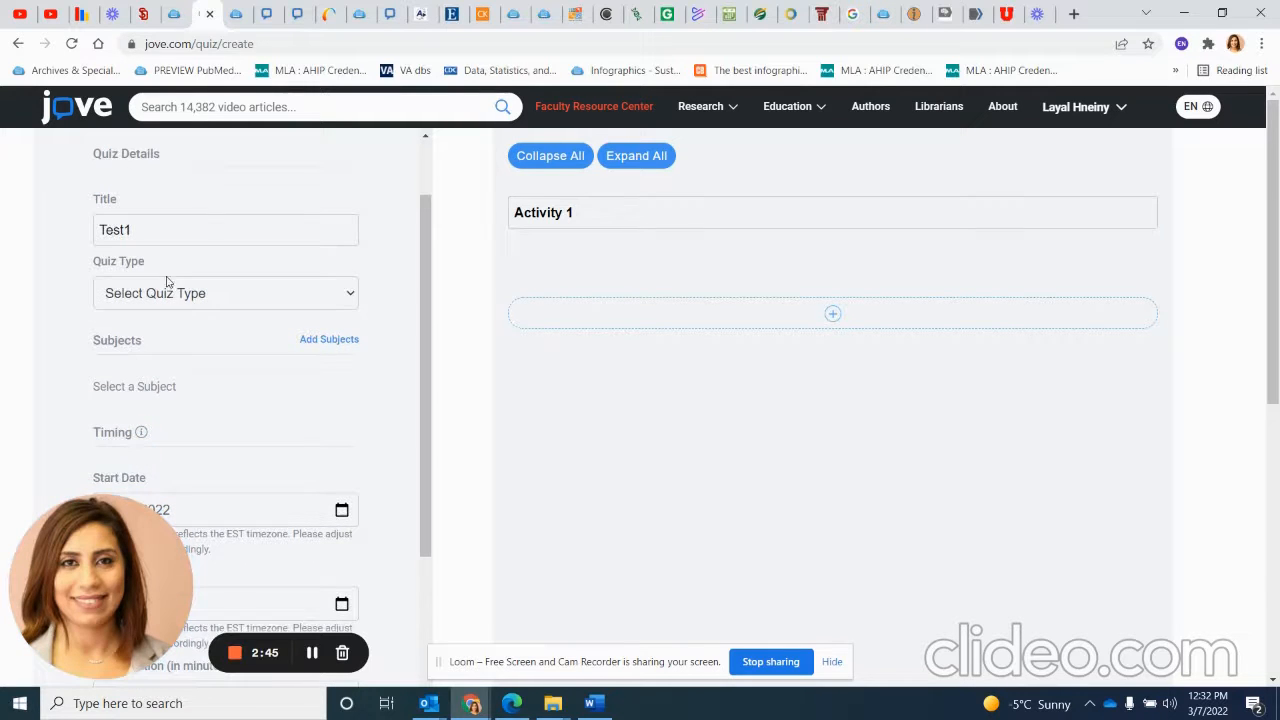
left_click(224, 292)
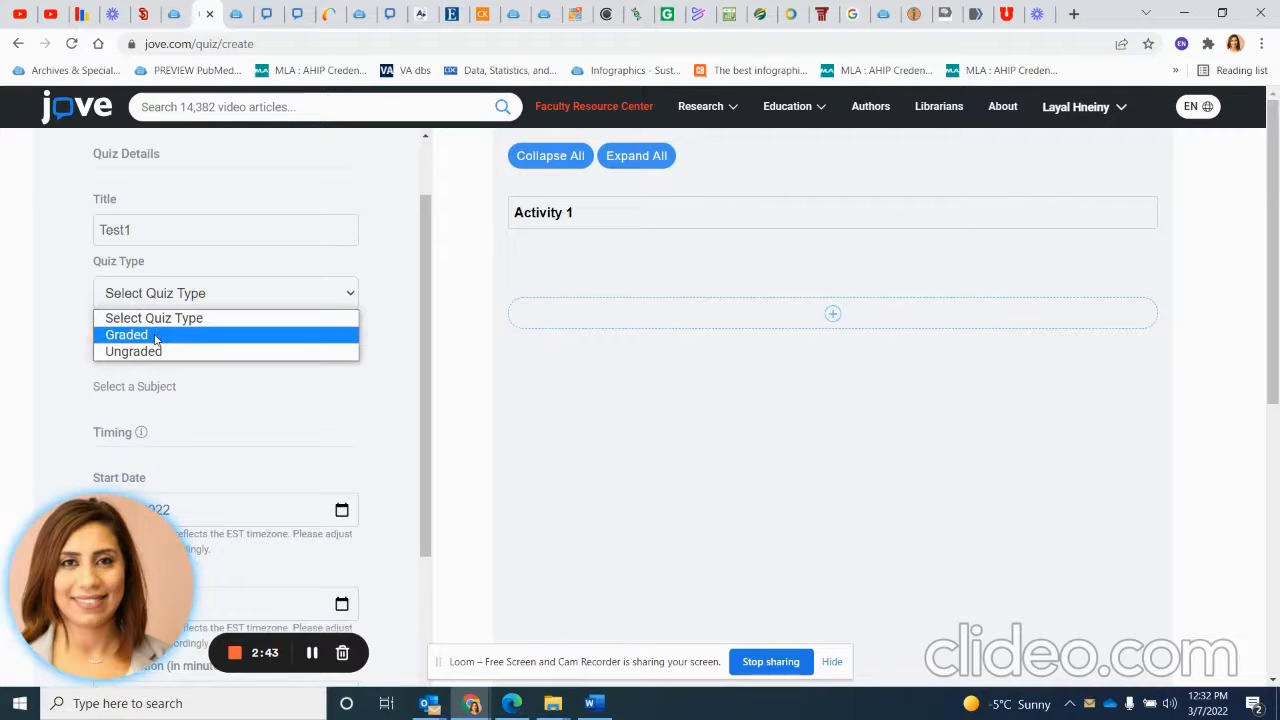
left_click(126, 336)
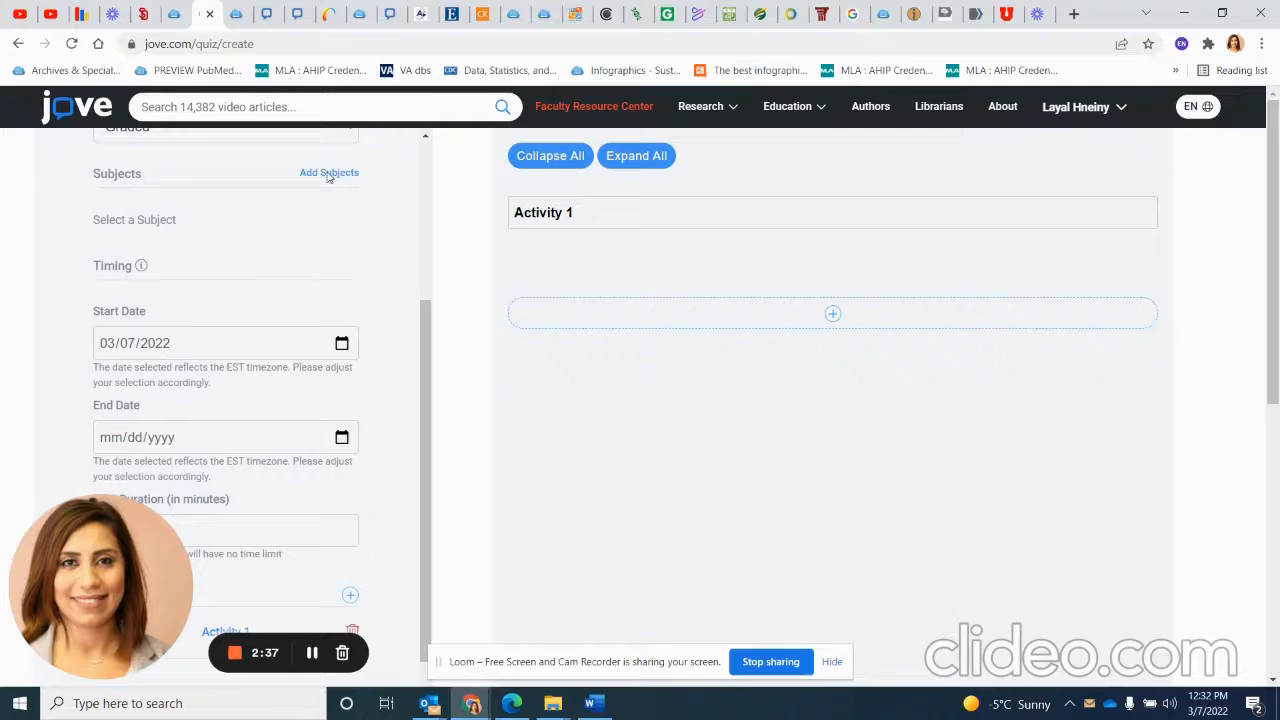
Tag the quiz with the Nursing subject via Add Subjects and save the subjects.
left_click(328, 172)
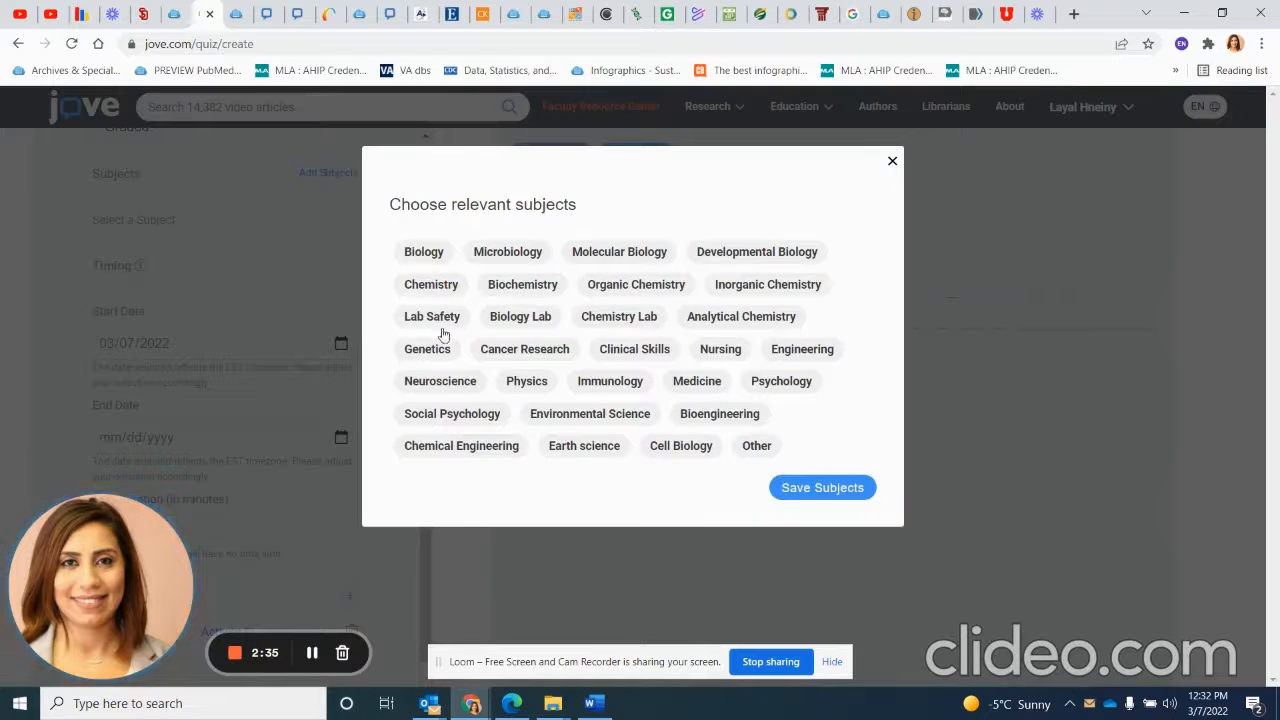
mouse_move(640, 332)
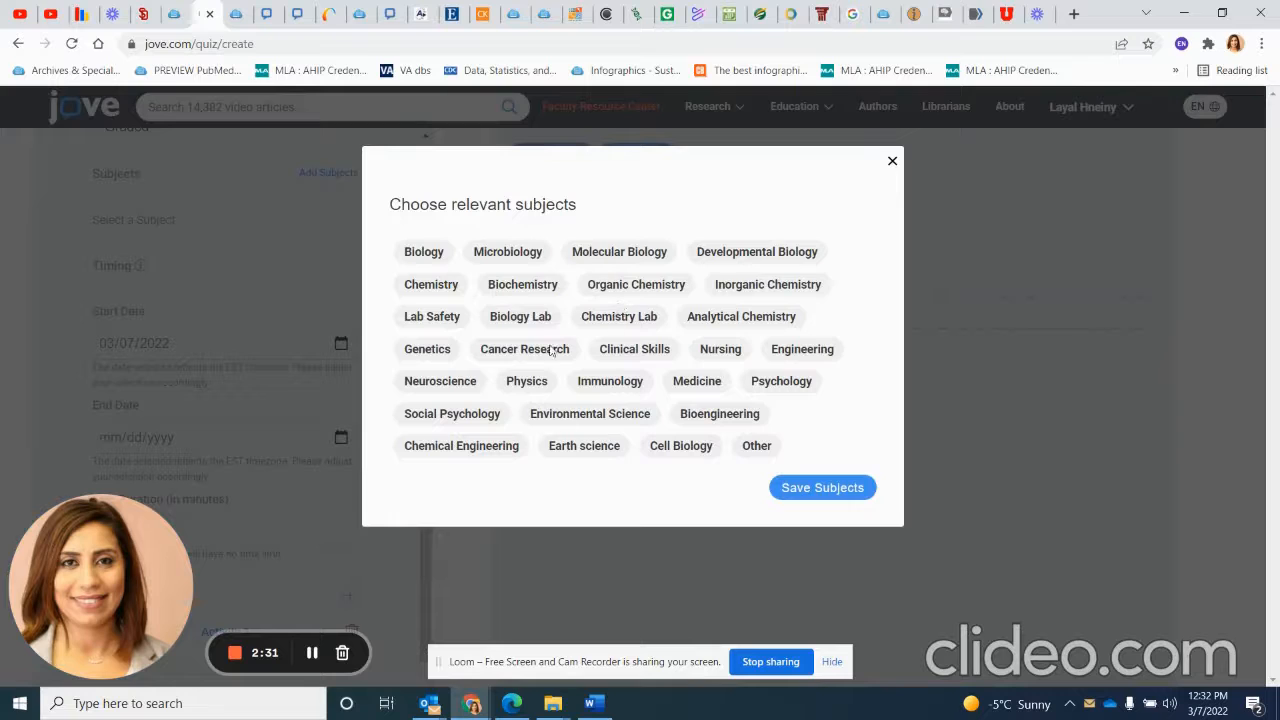
left_click(618, 252)
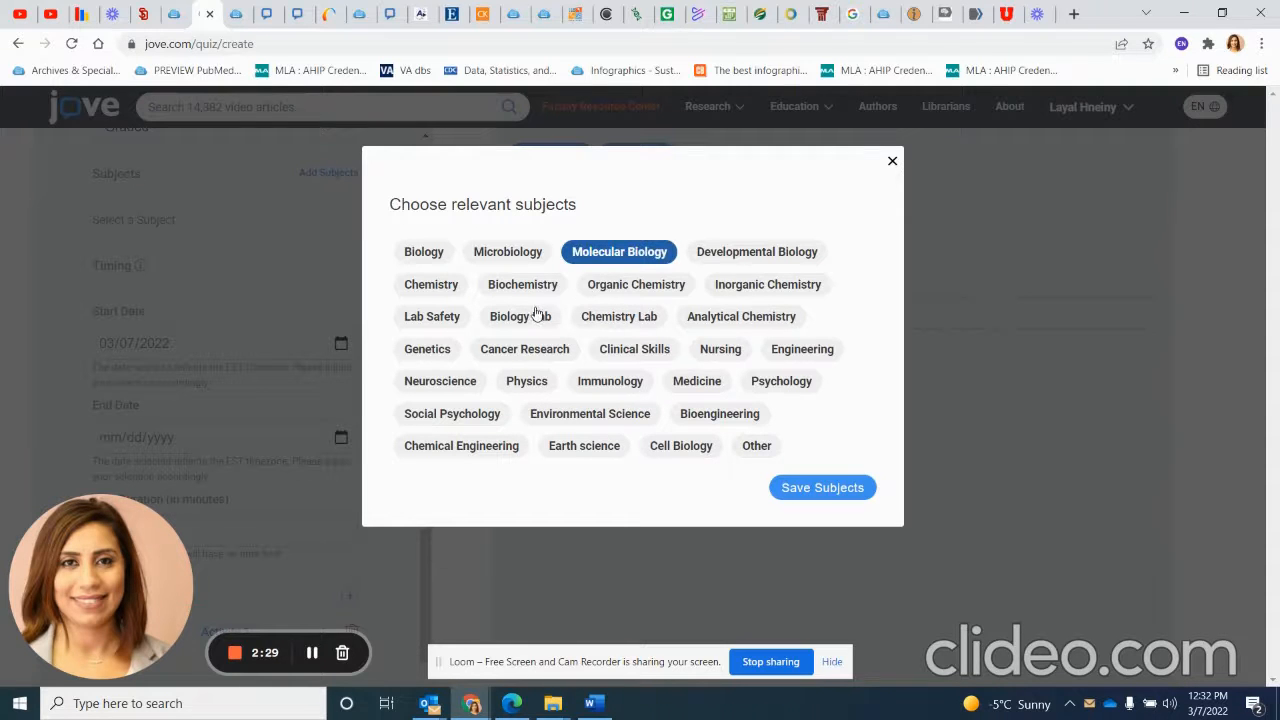
left_click(720, 348)
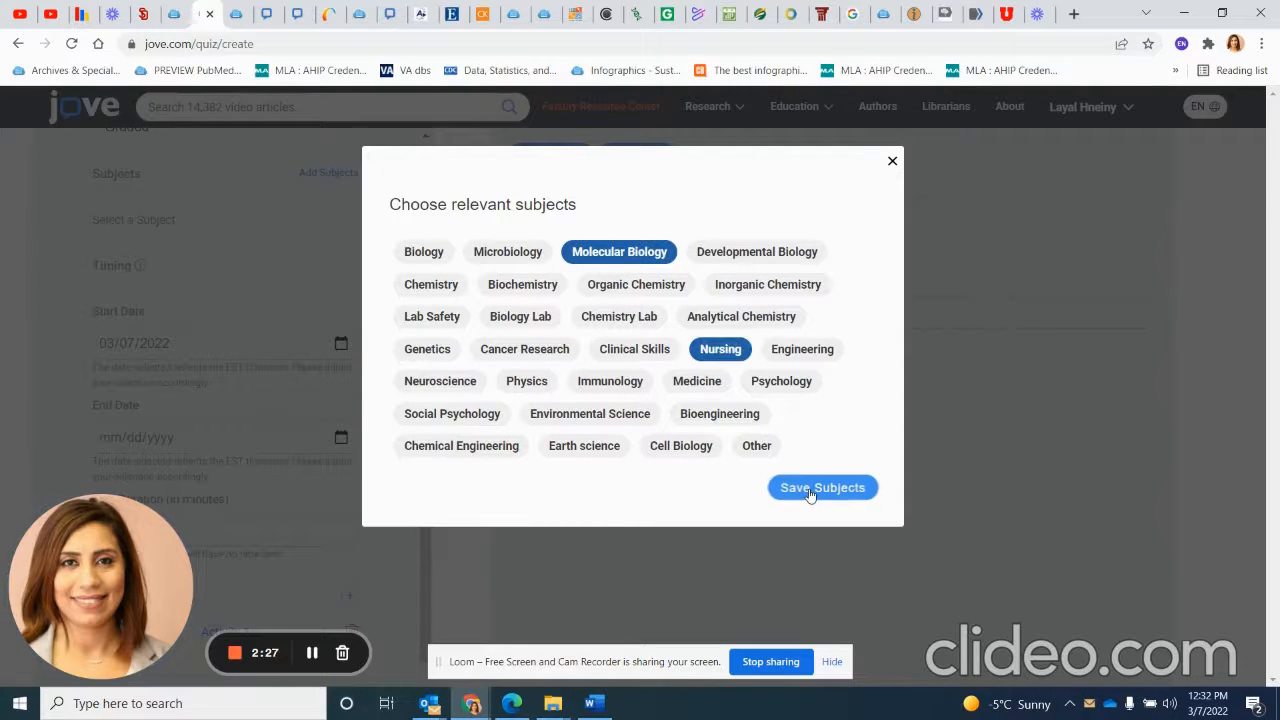
left_click(822, 488)
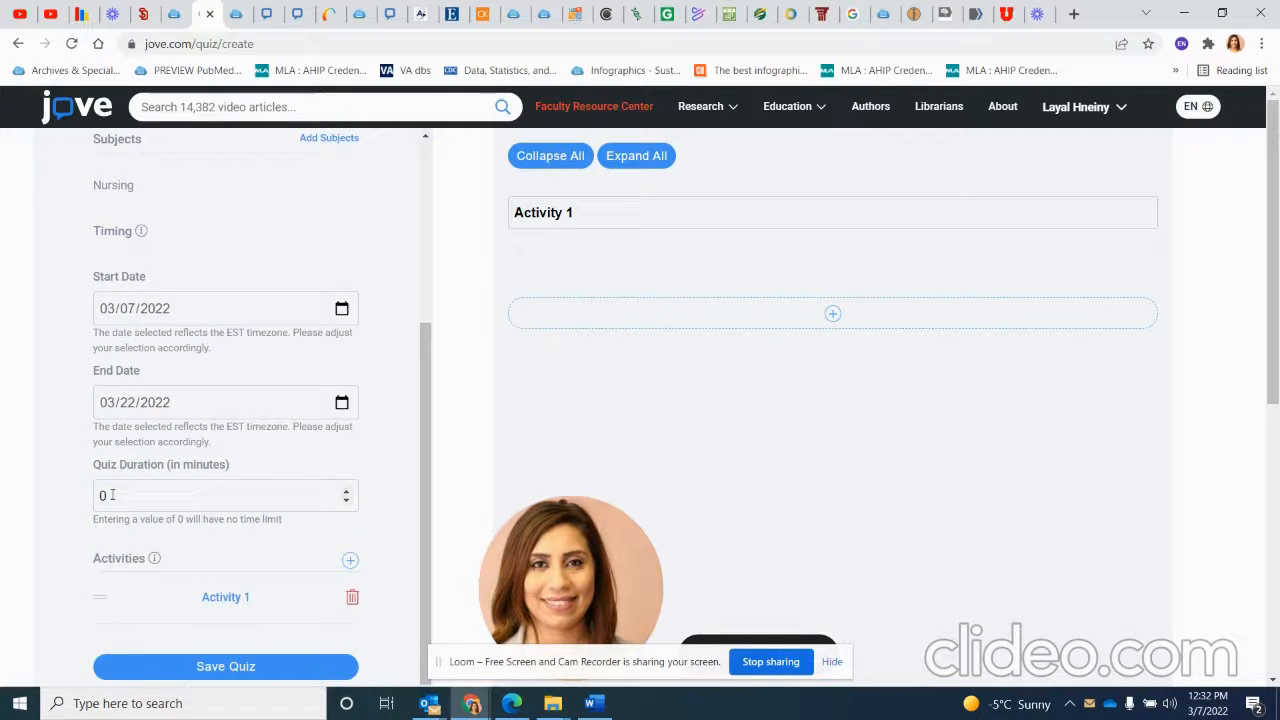
Set Quiz Duration to 30 minutes.
type("30")
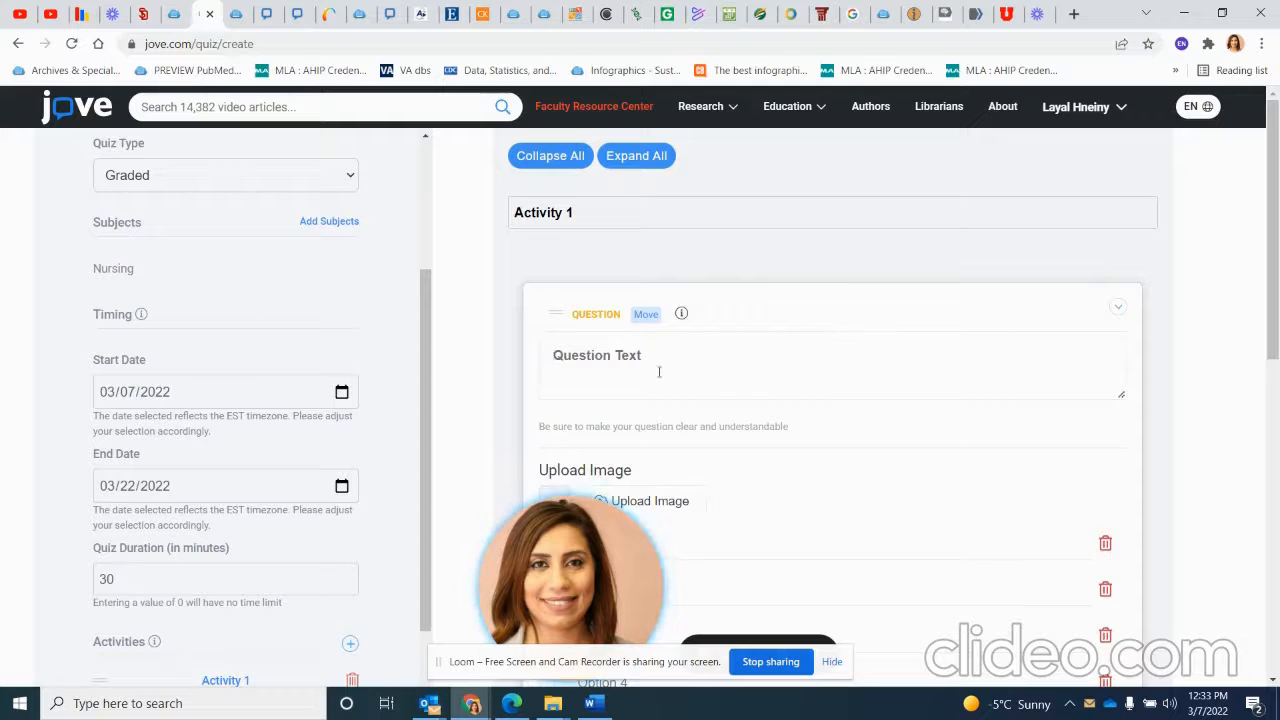
scroll("down", 3)
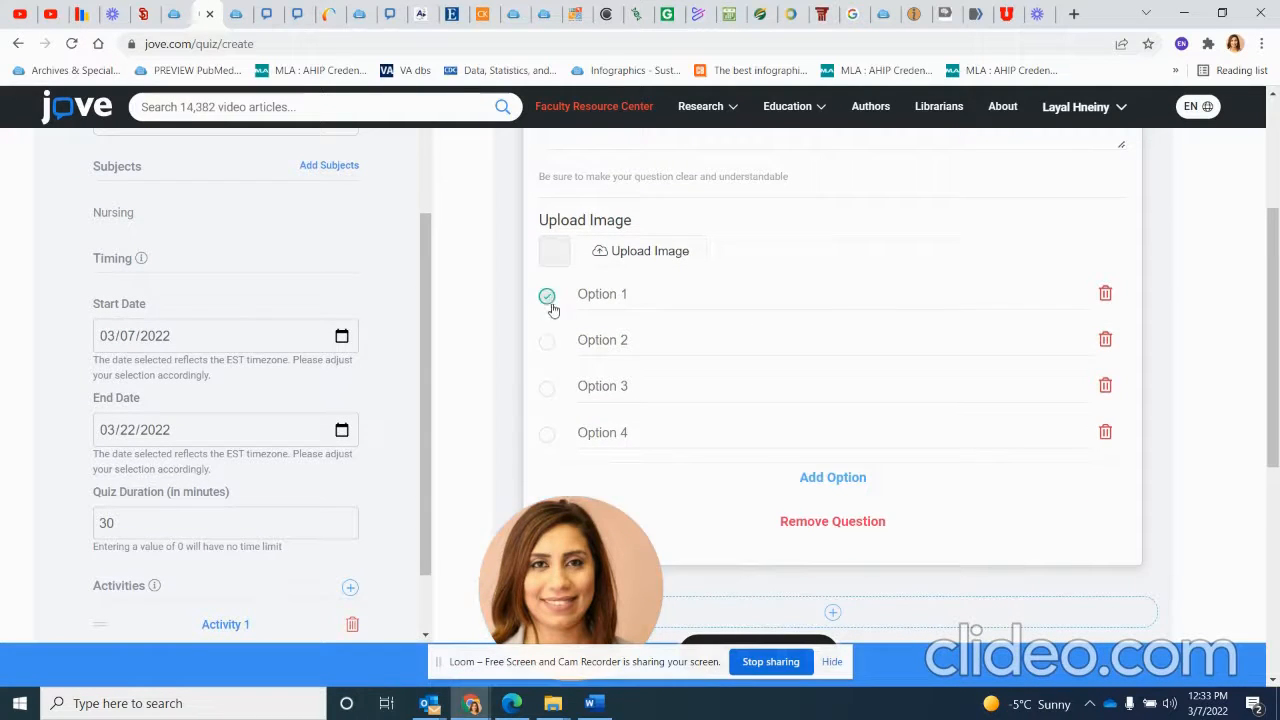
left_click(548, 296)
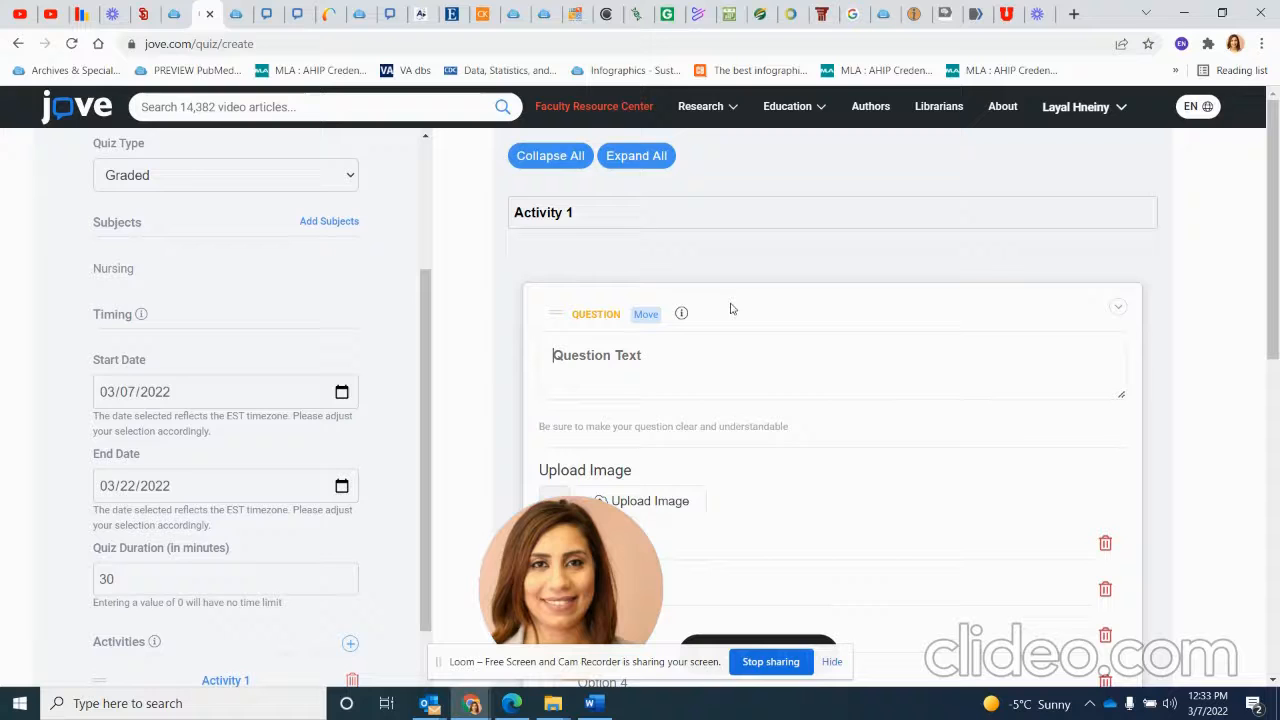
mouse_move(680, 312)
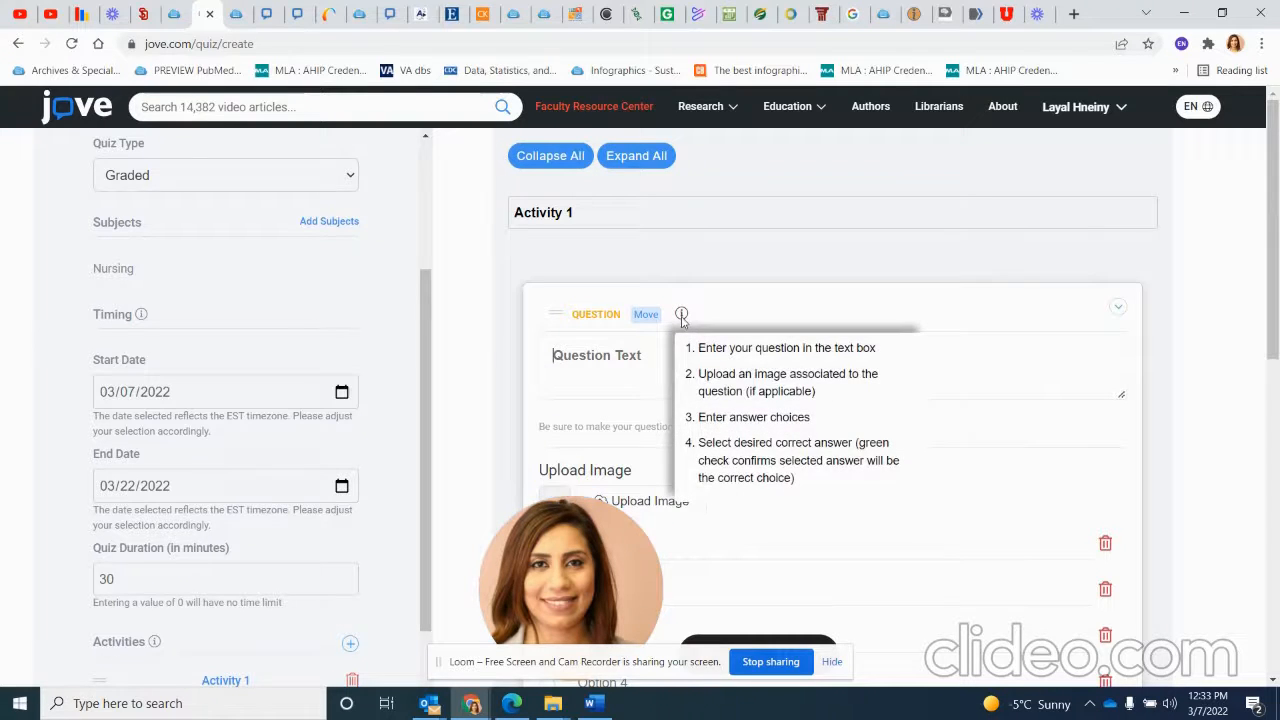
mouse_move(828, 414)
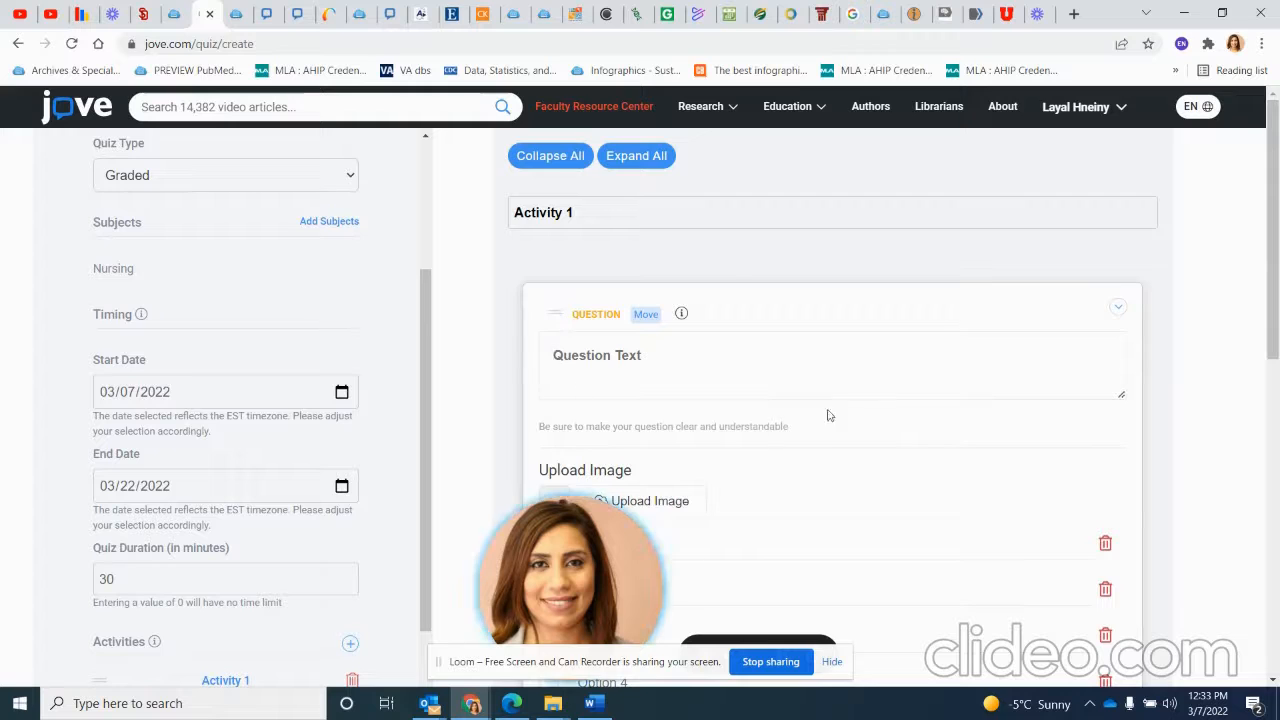
left_click(1116, 306)
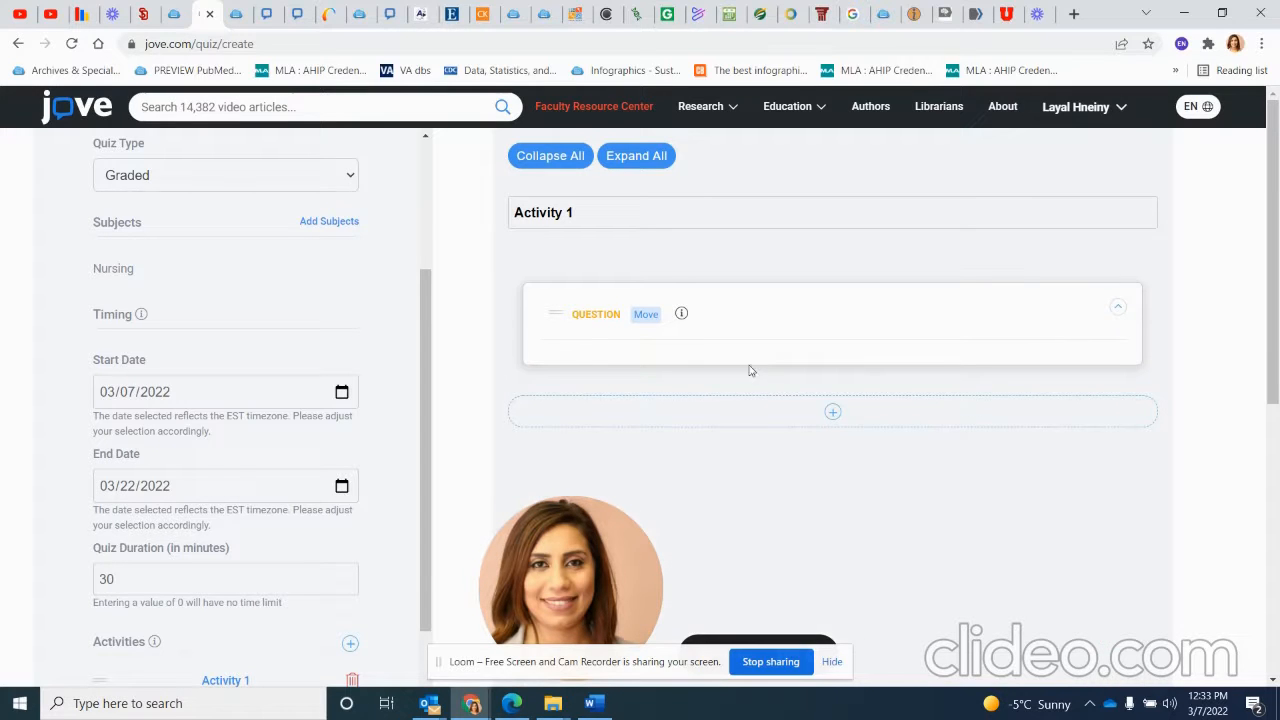
mouse_move(680, 312)
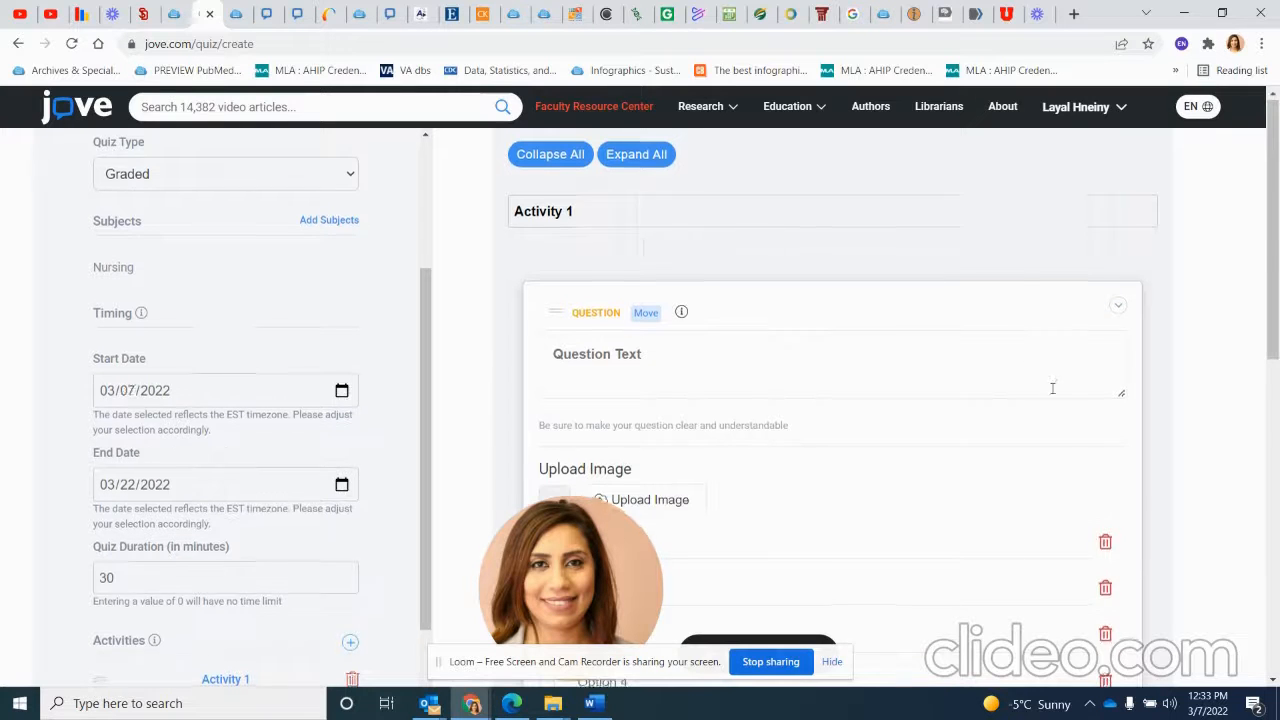
scroll("down", 3)
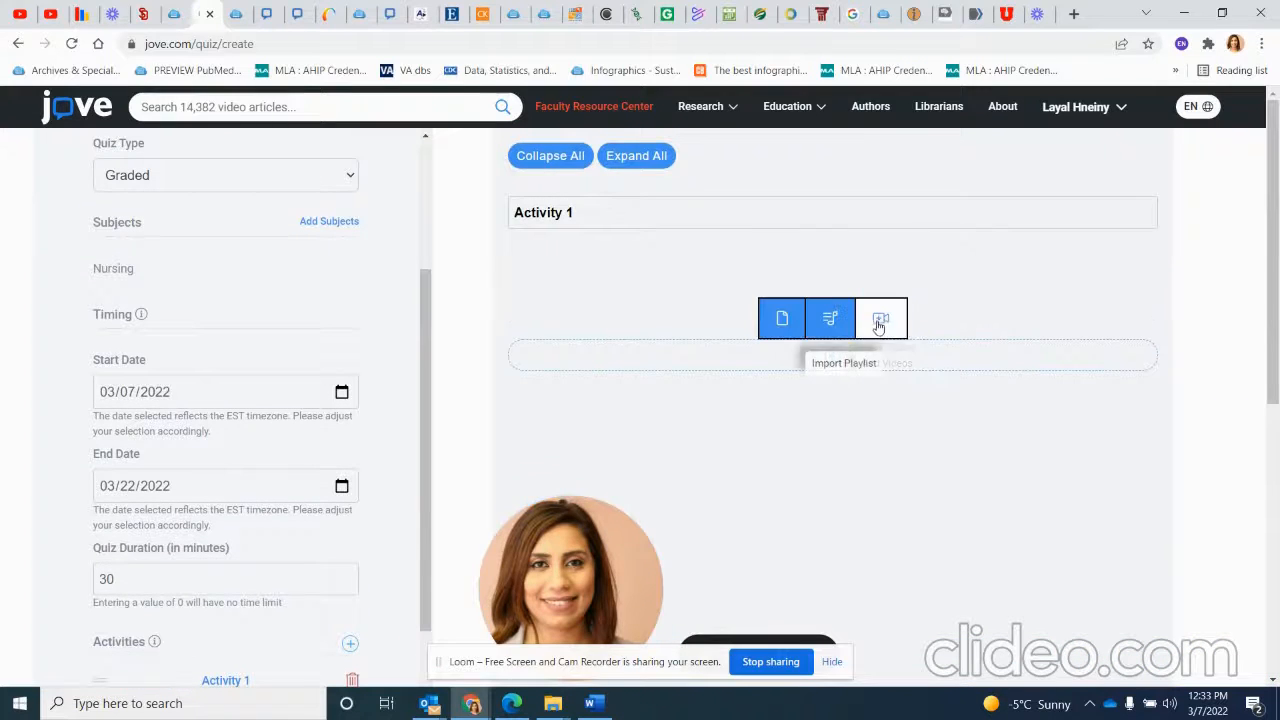
Add the COVID-19 prone positioning video to Activity 1 with Import Questions kept on.
left_click(880, 318)
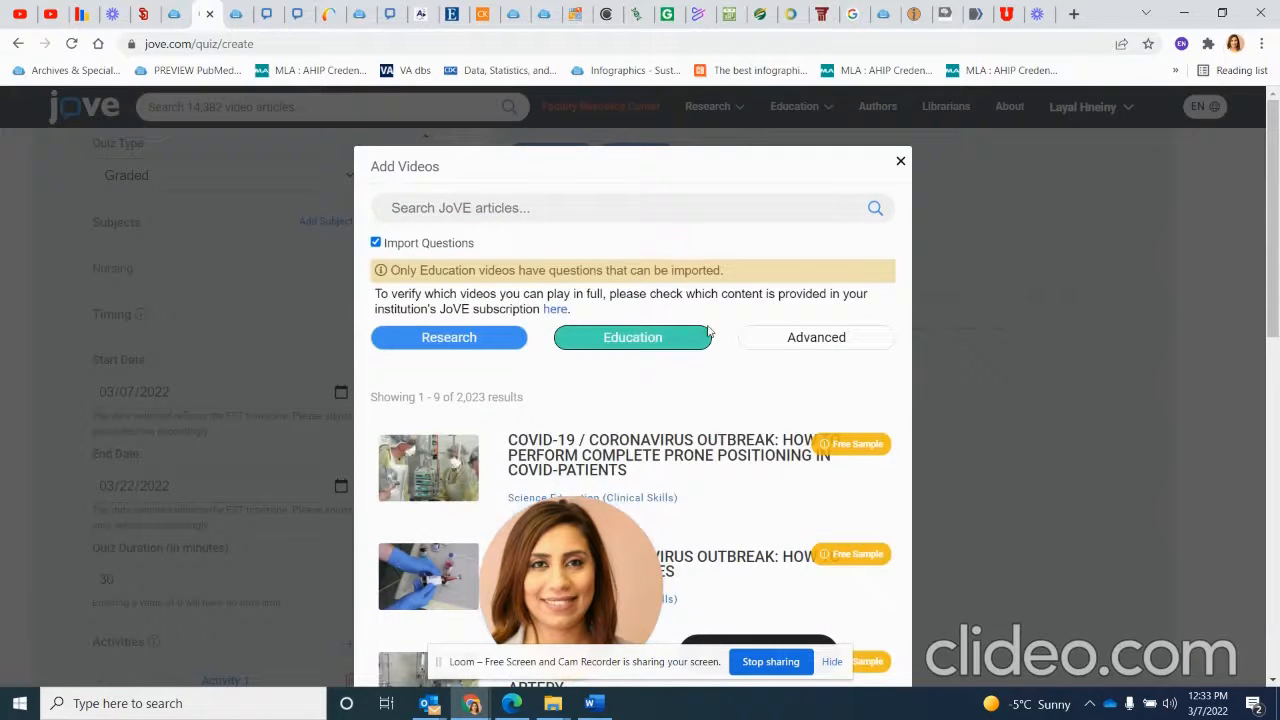
mouse_move(500, 228)
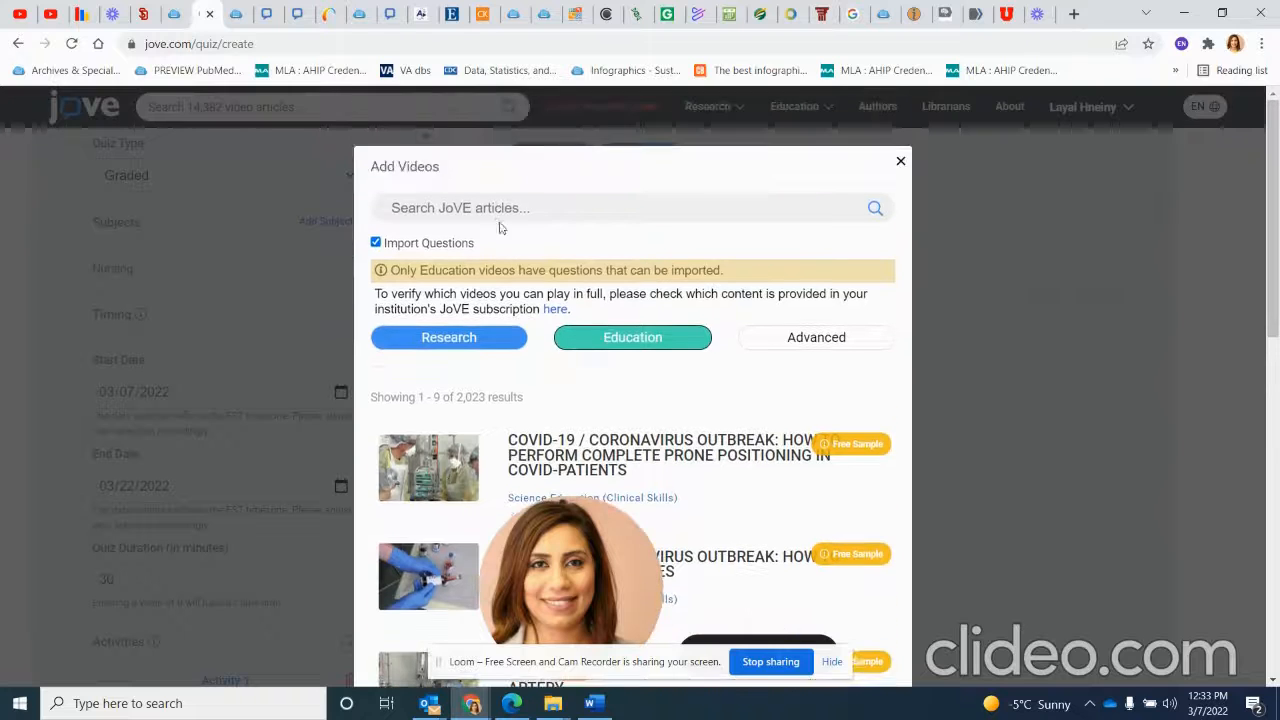
left_click(500, 206)
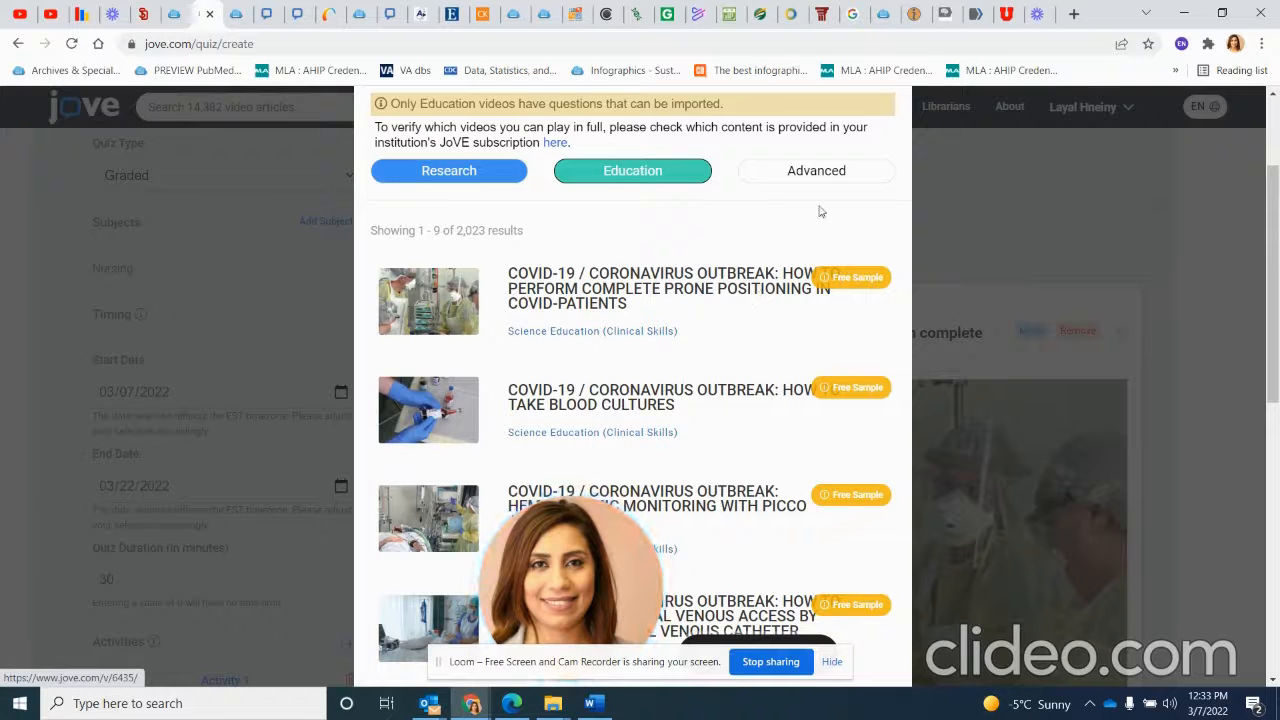
mouse_move(1010, 220)
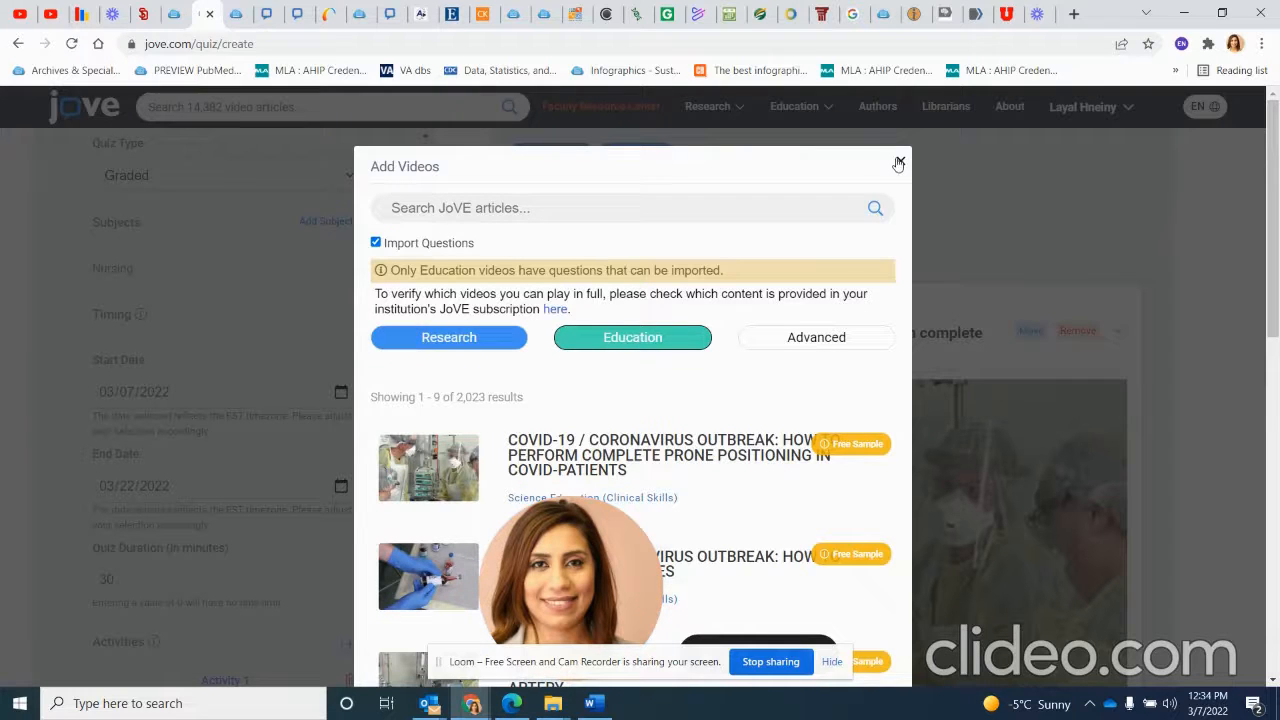
left_click(898, 164)
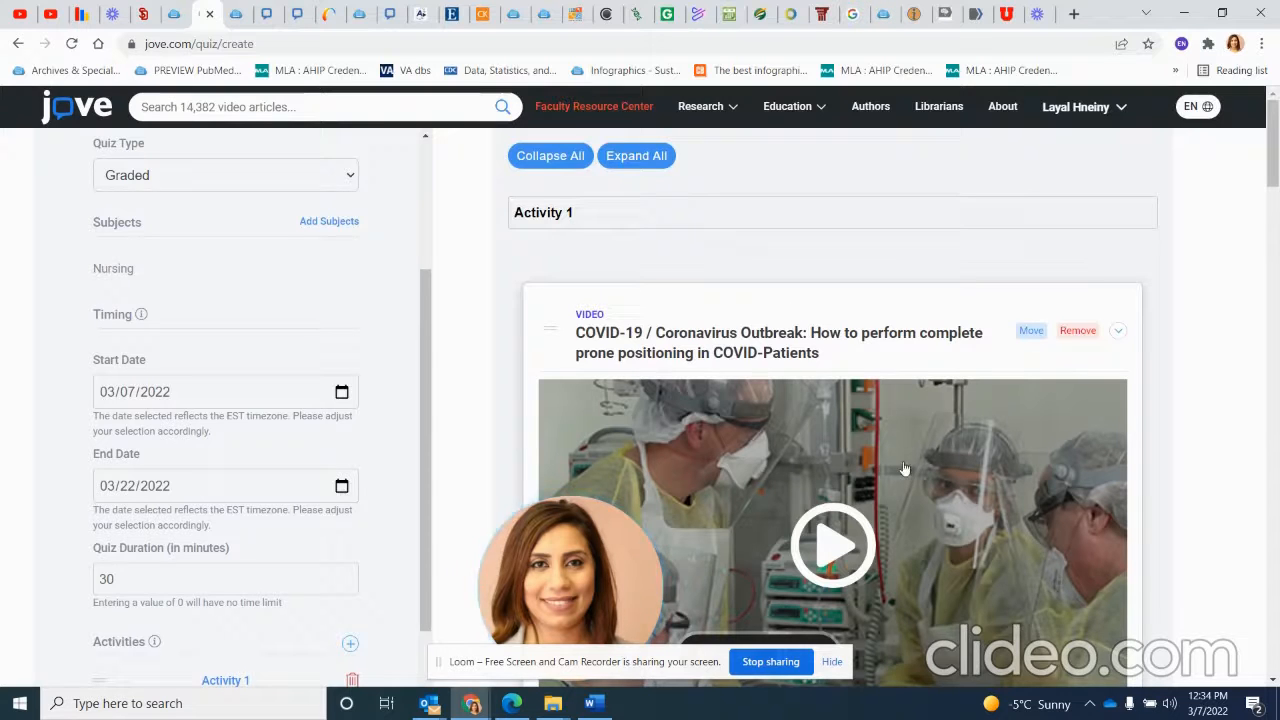
scroll("down", 3)
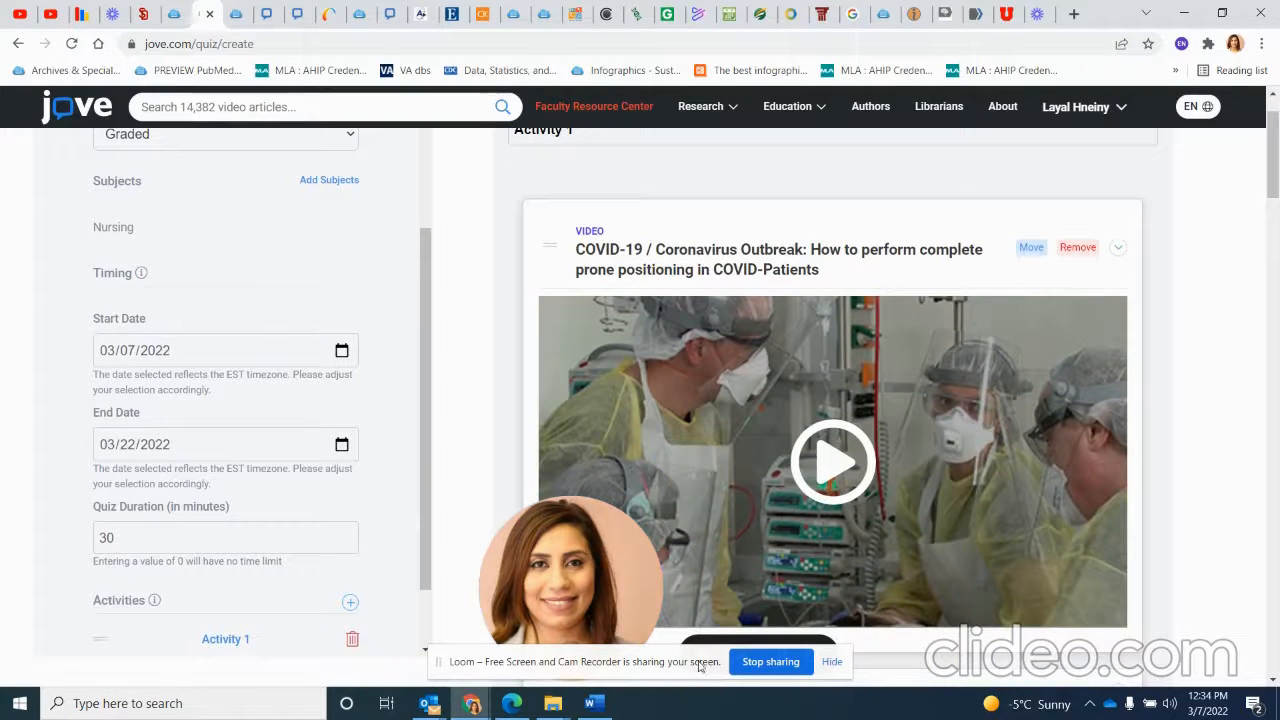
scroll("down", 3)
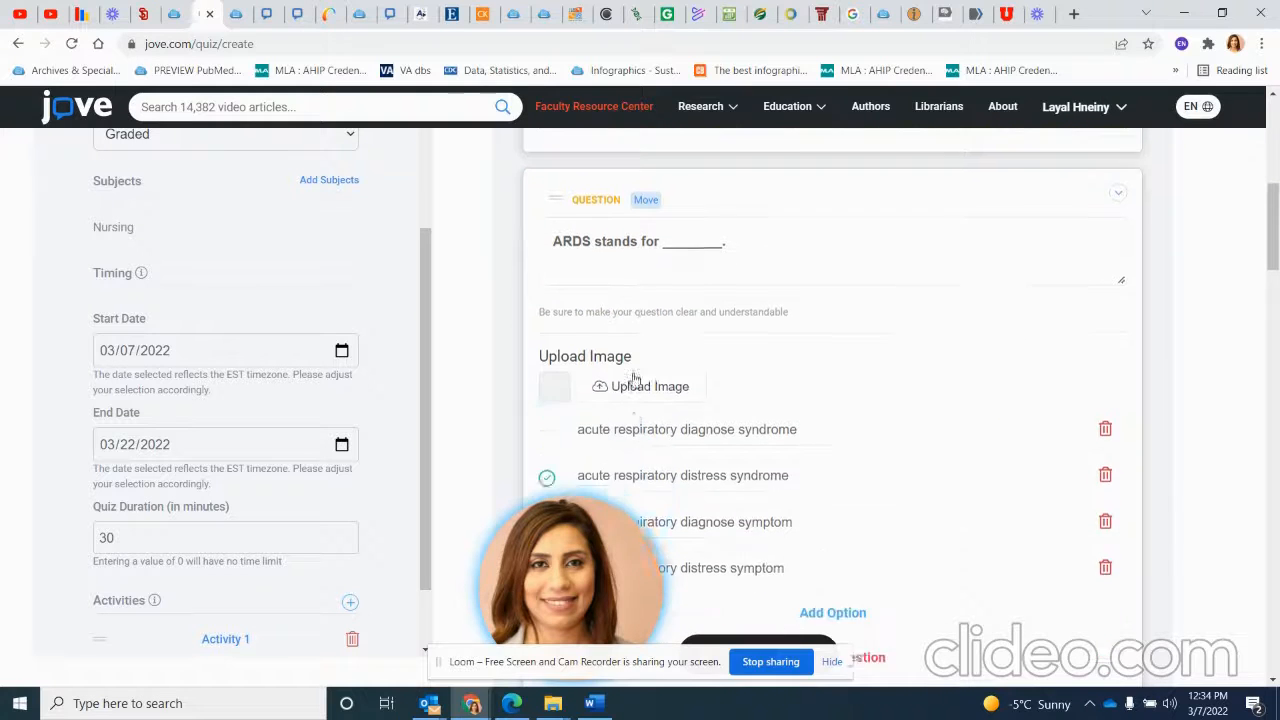
scroll("down", 3)
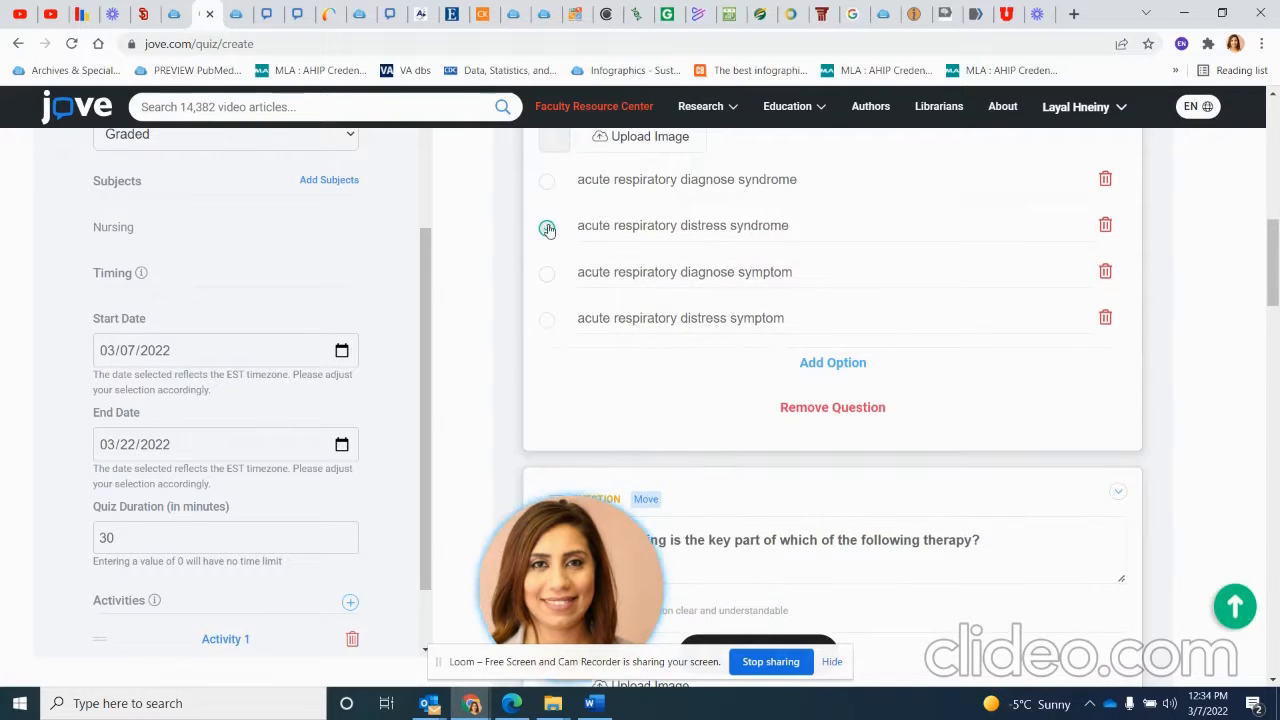
left_click(548, 228)
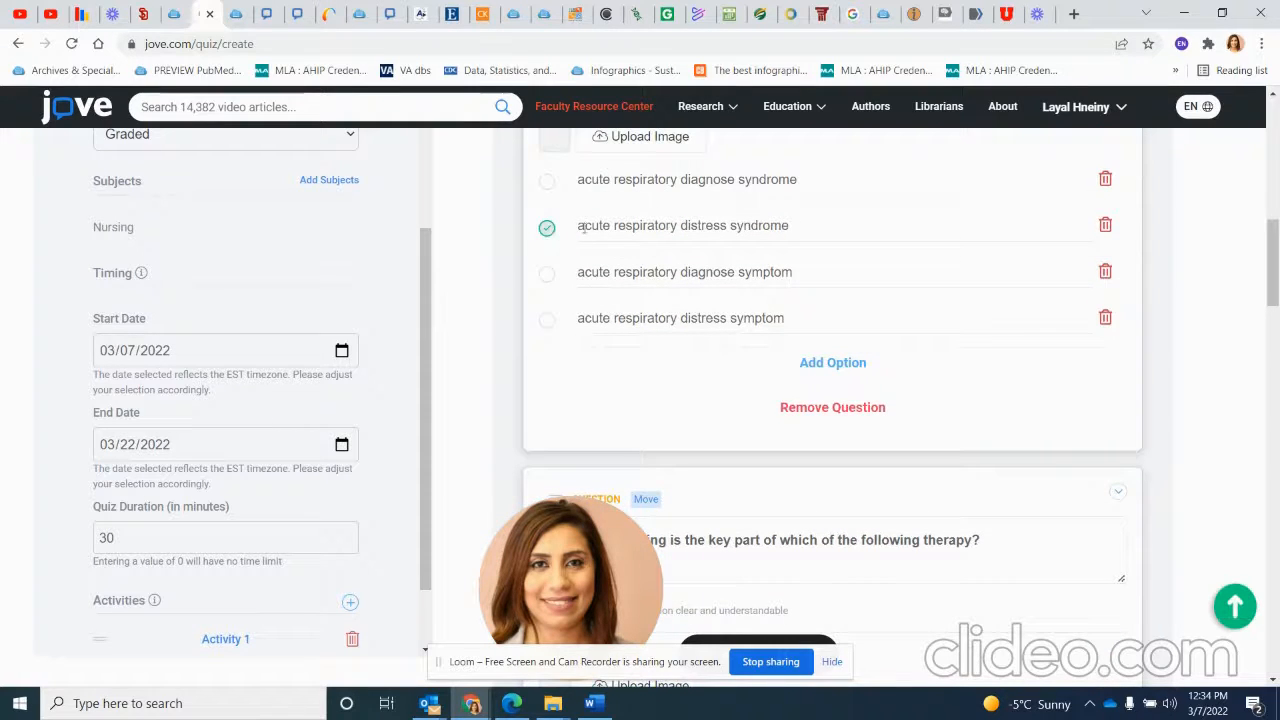
scroll("down", 3)
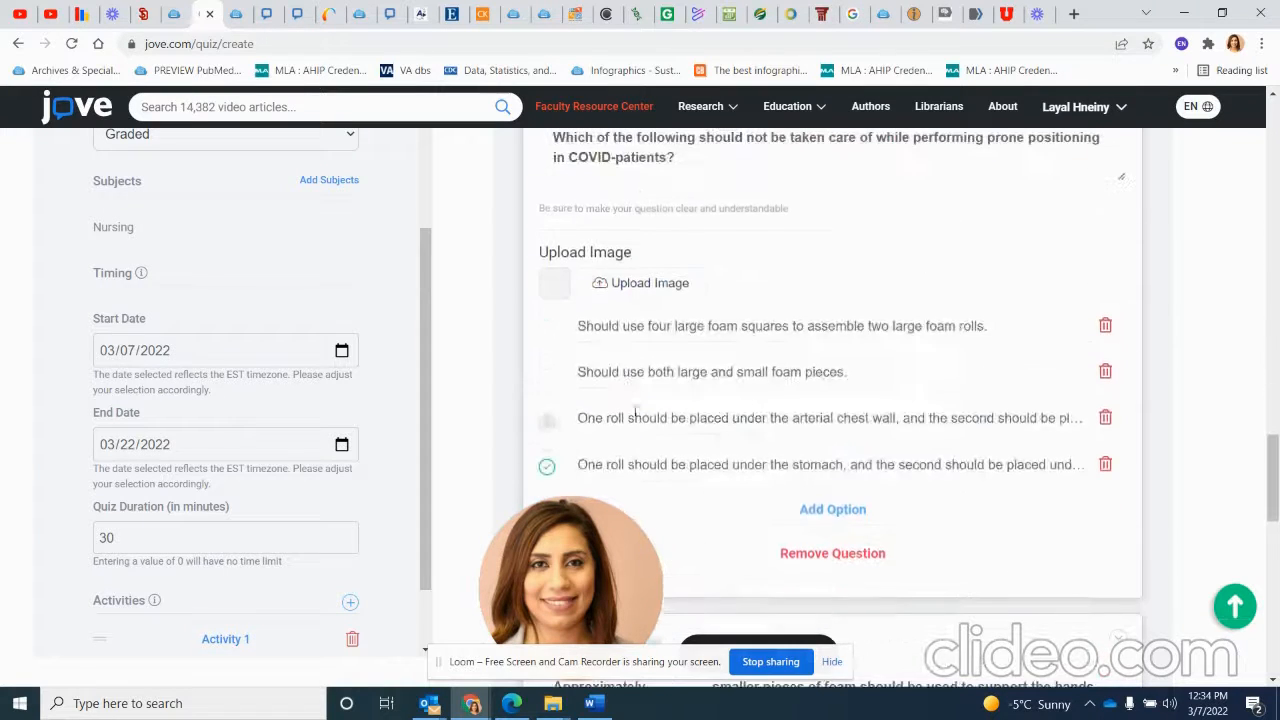
Add Activity 2 to the quiz and select it so its empty content options show.
scroll("down", 3)
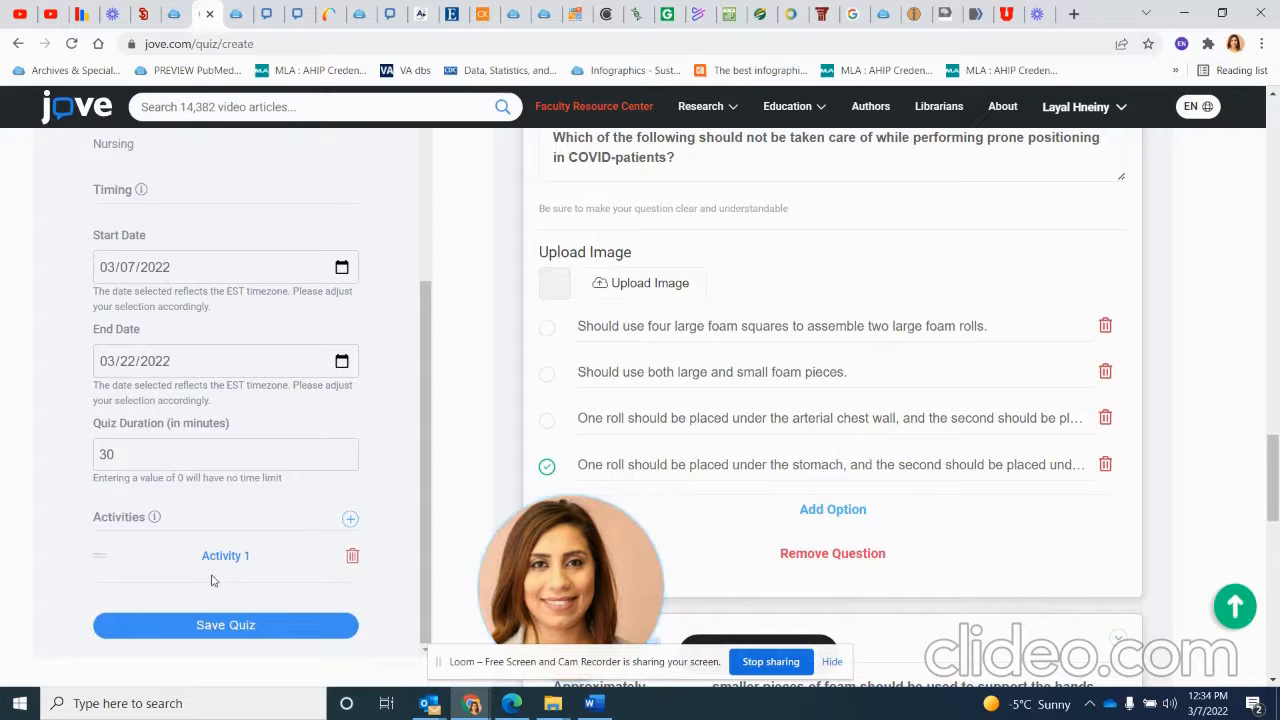
left_click(350, 518)
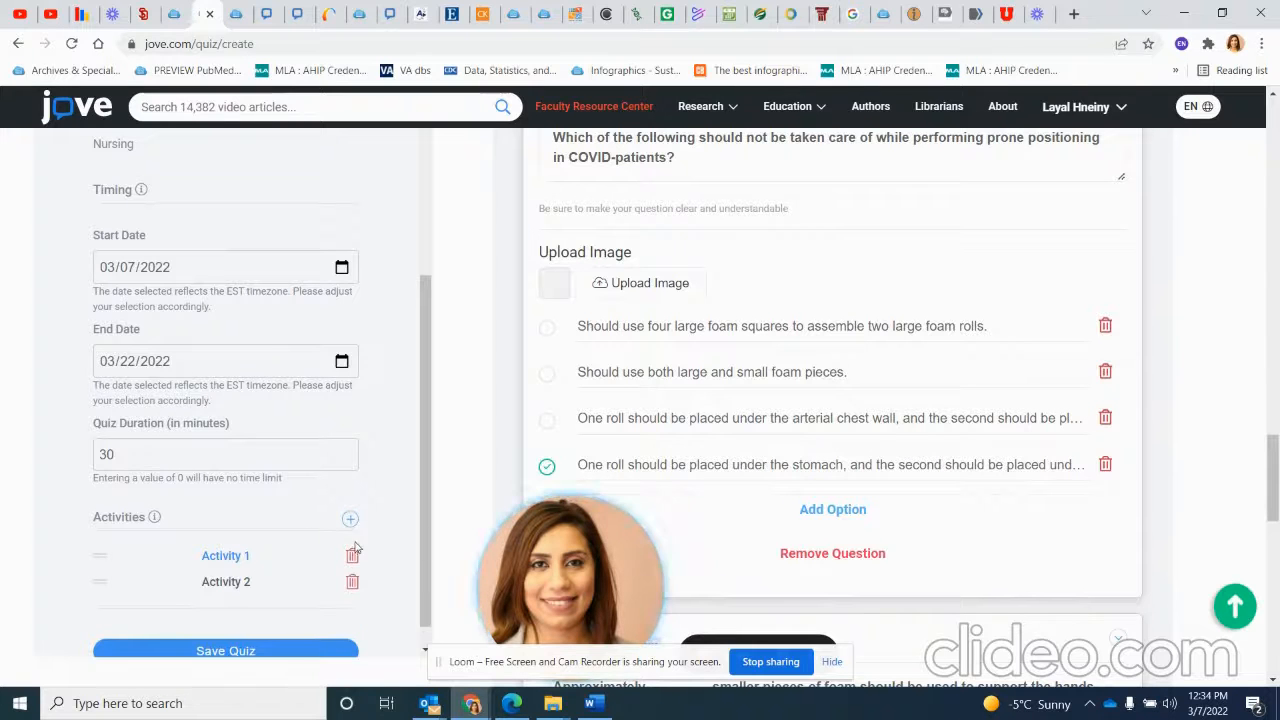
left_click(226, 580)
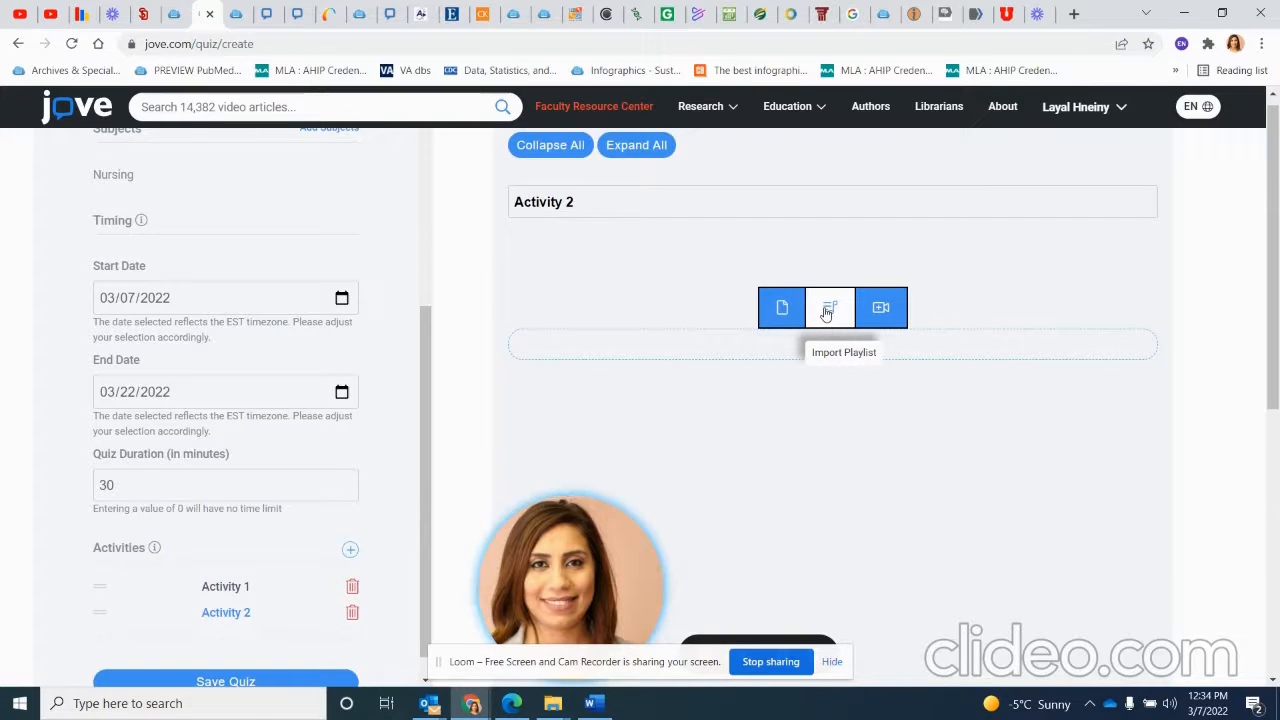
mouse_move(880, 308)
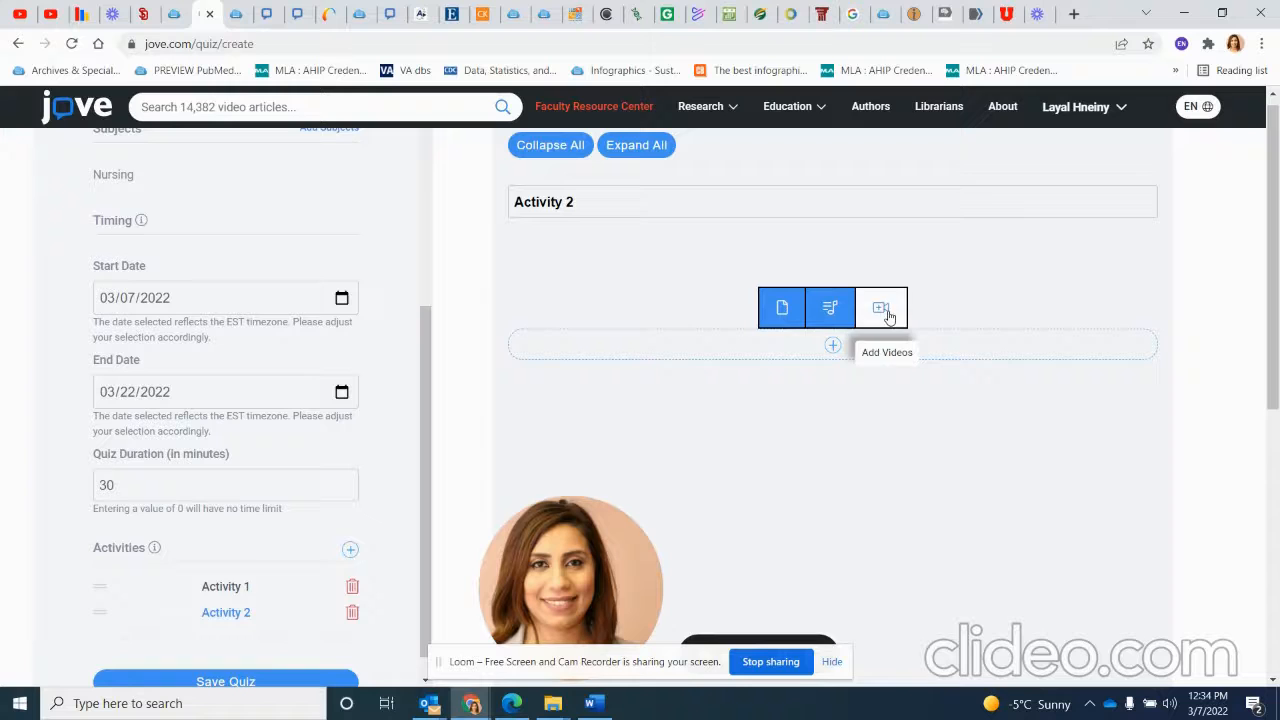
scroll("down", 3)
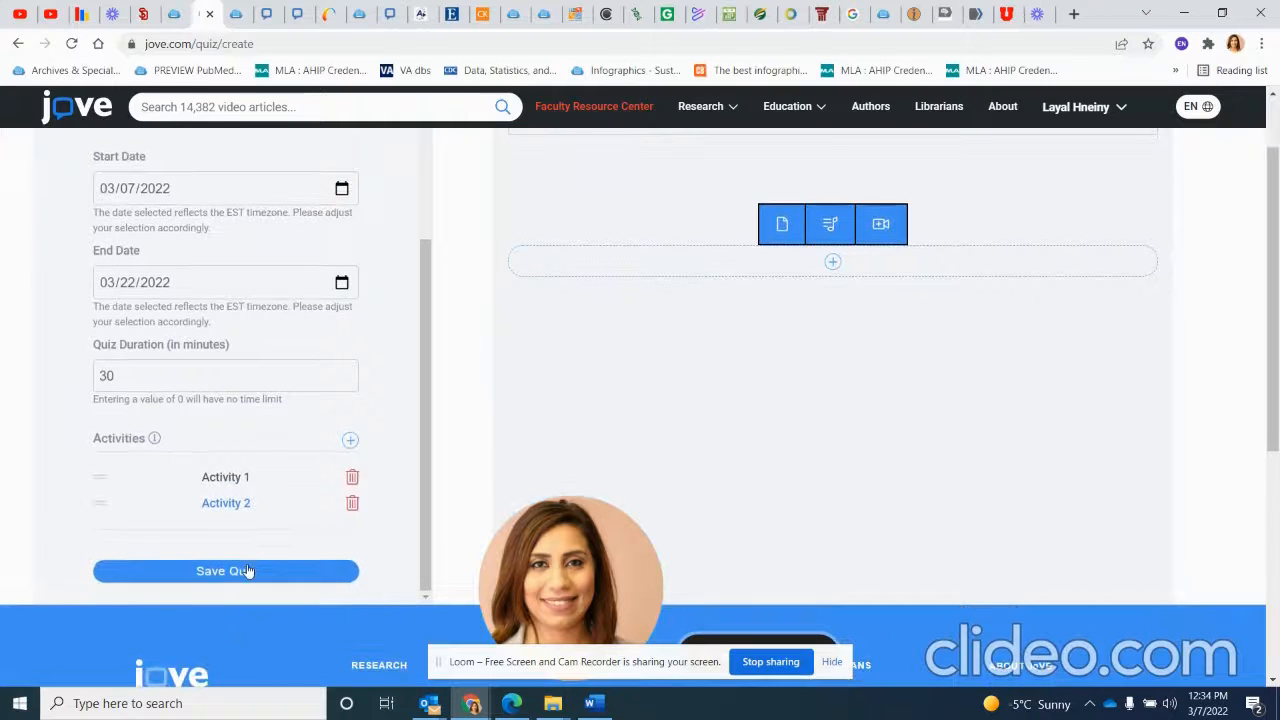
Save Test1 so it lists under My Quizzes as graded, 5 questions, due 03/22/2022.
left_click(224, 570)
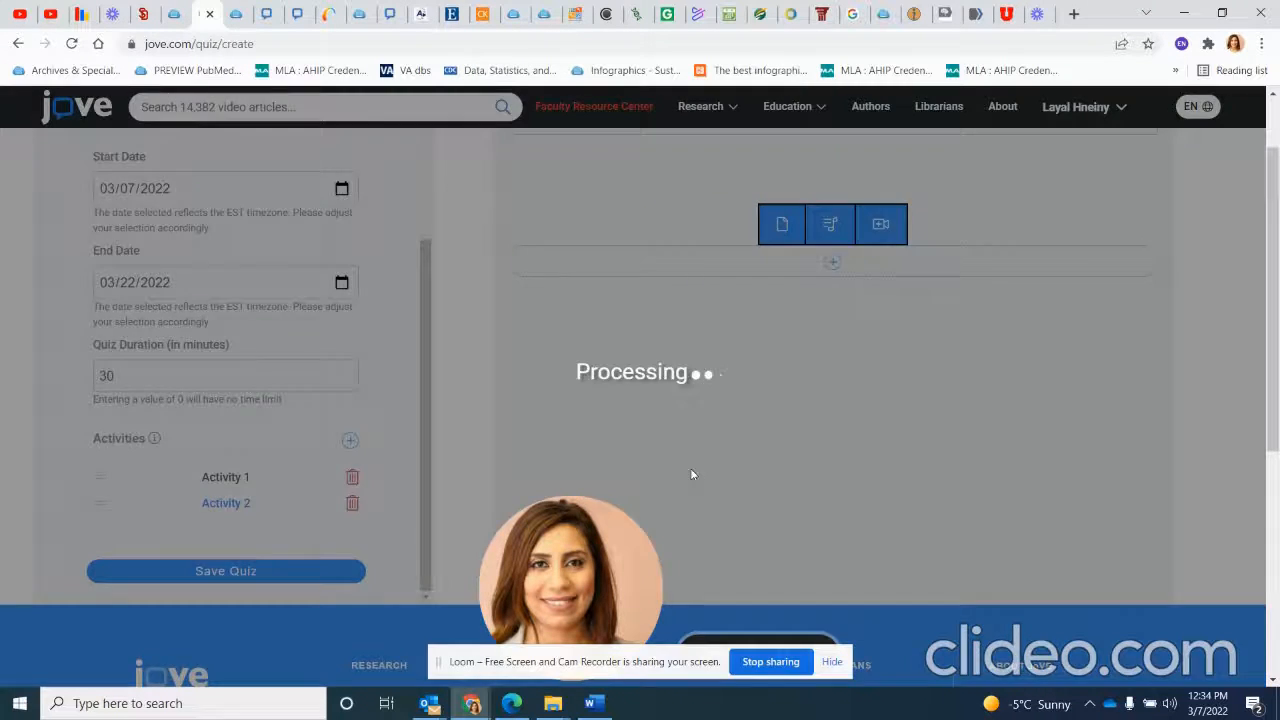
left_click(224, 570)
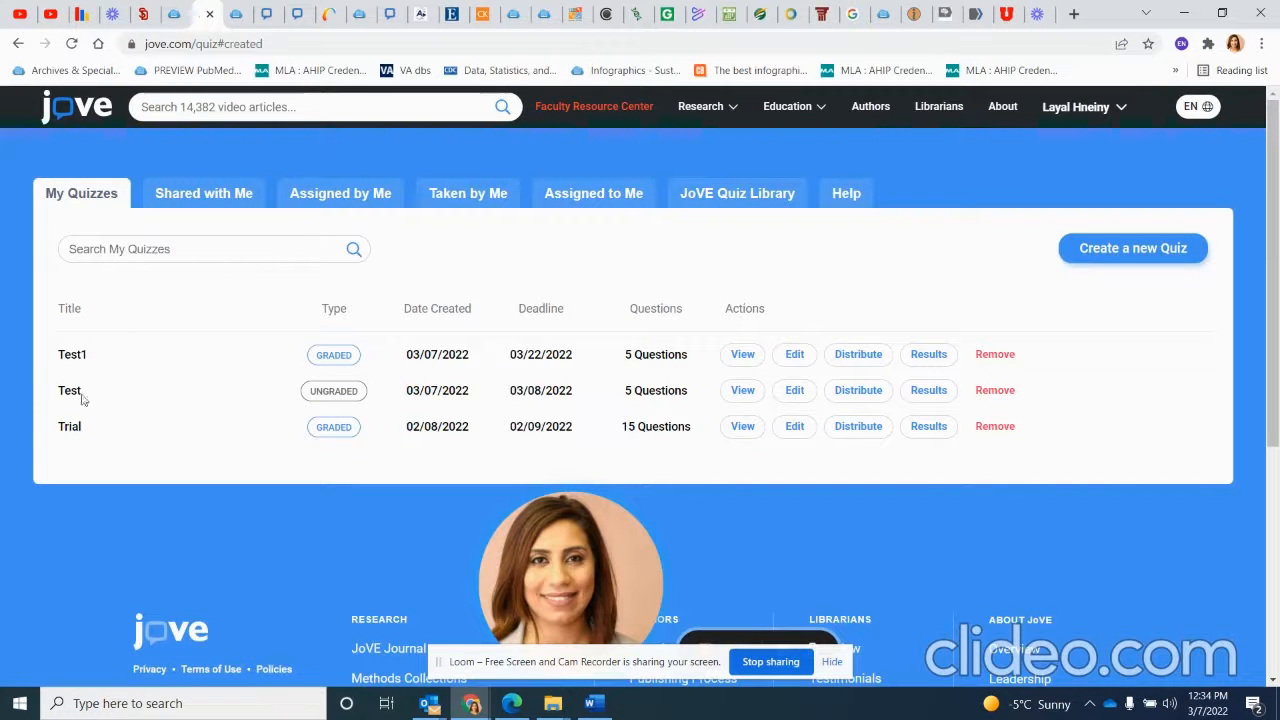
mouse_move(196, 396)
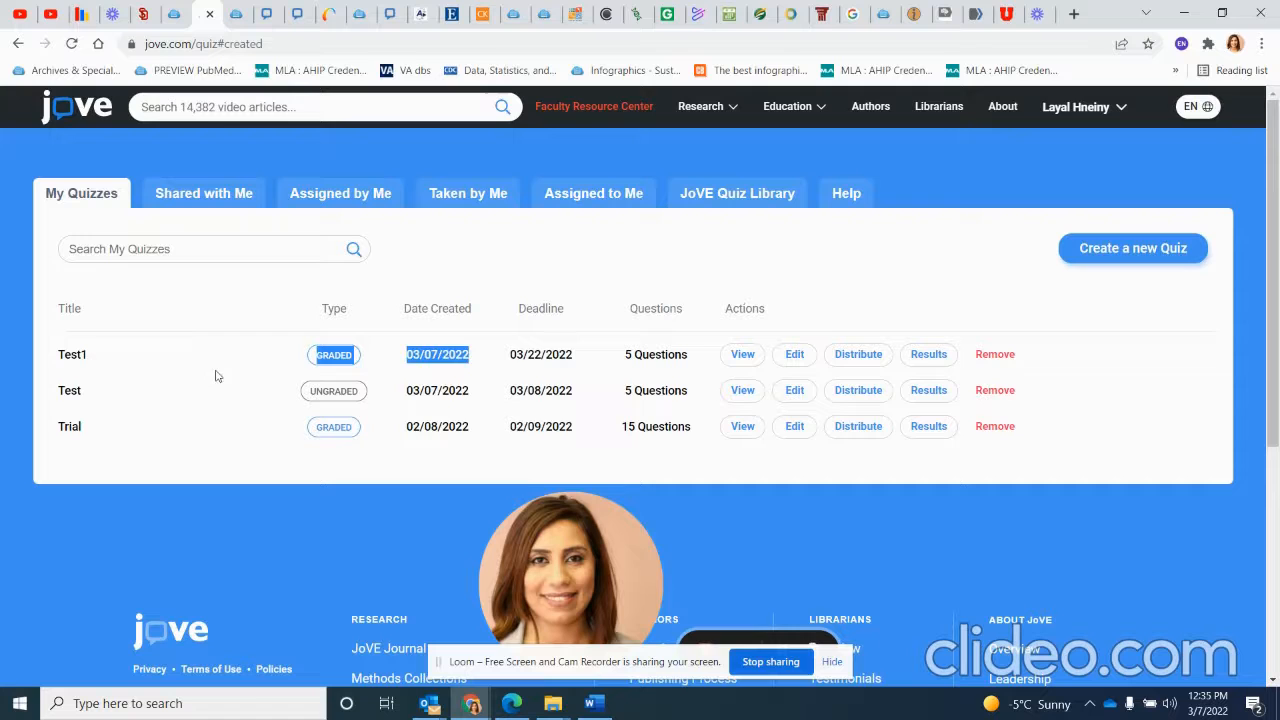
mouse_move(616, 364)
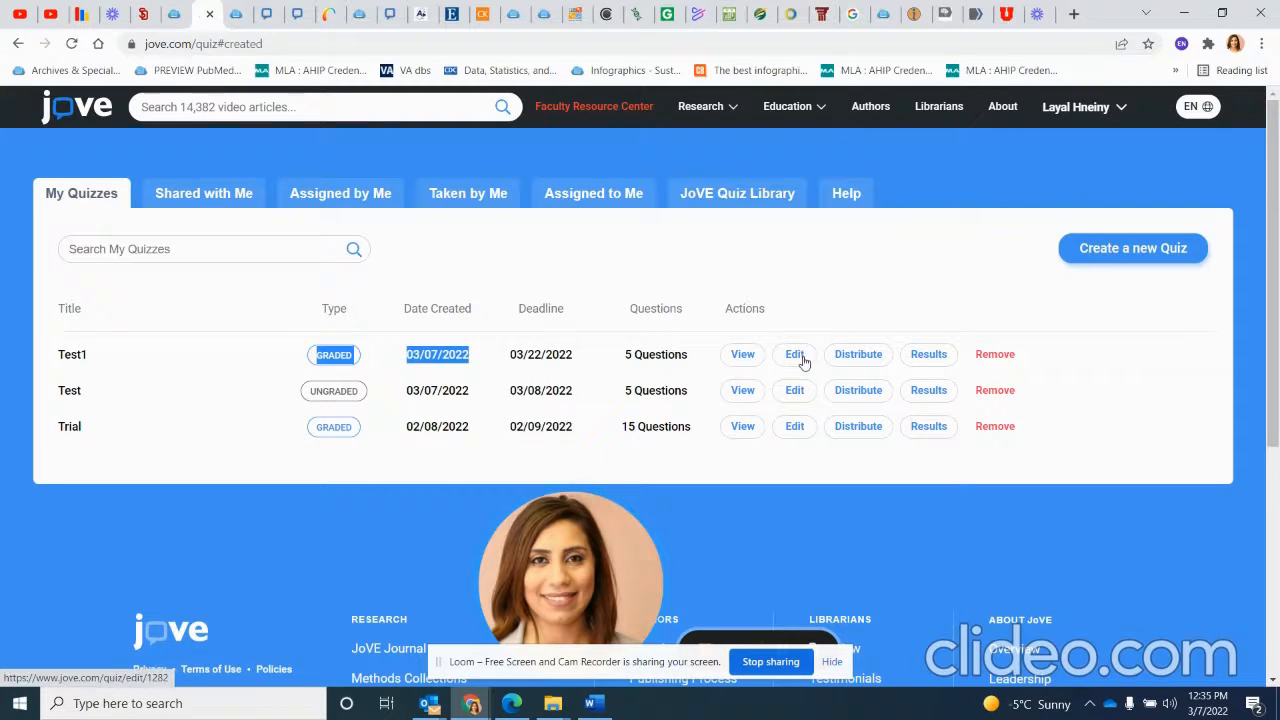
Review Test1's Copy URL link and Send Invitations box in the Distribute dialog, then close it.
left_click(856, 354)
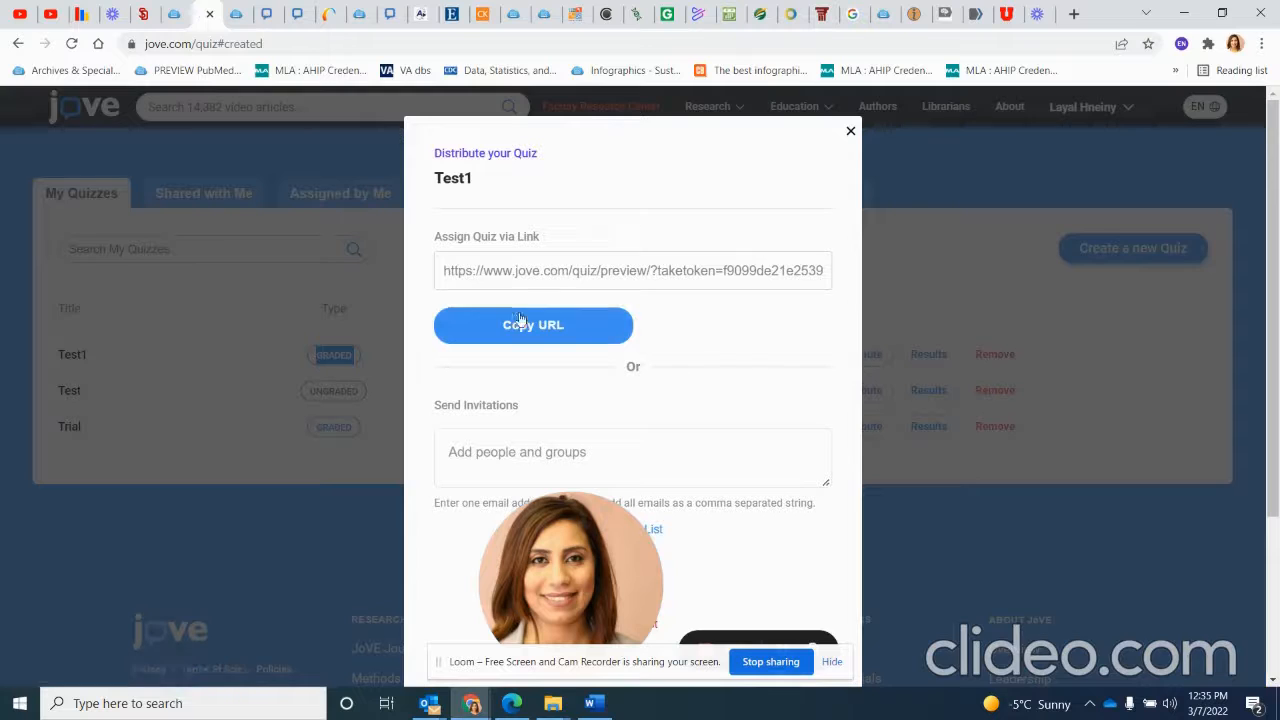
double_click(498, 270)
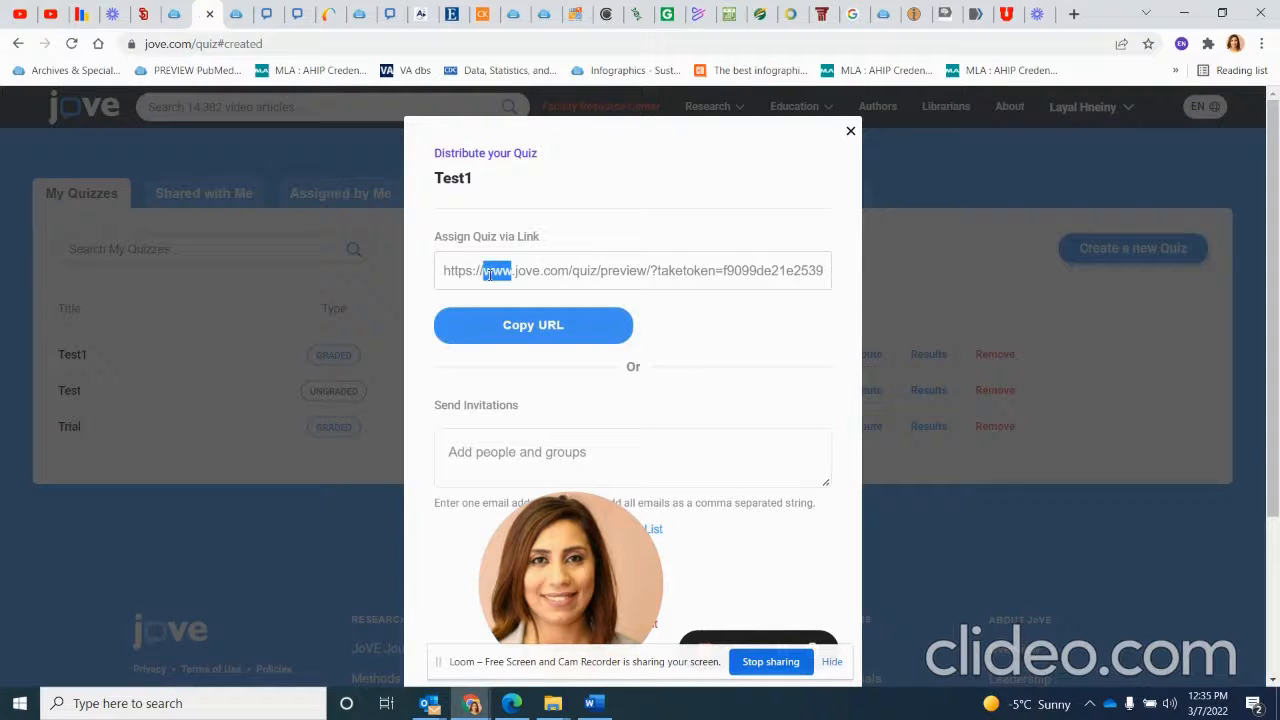
mouse_move(492, 444)
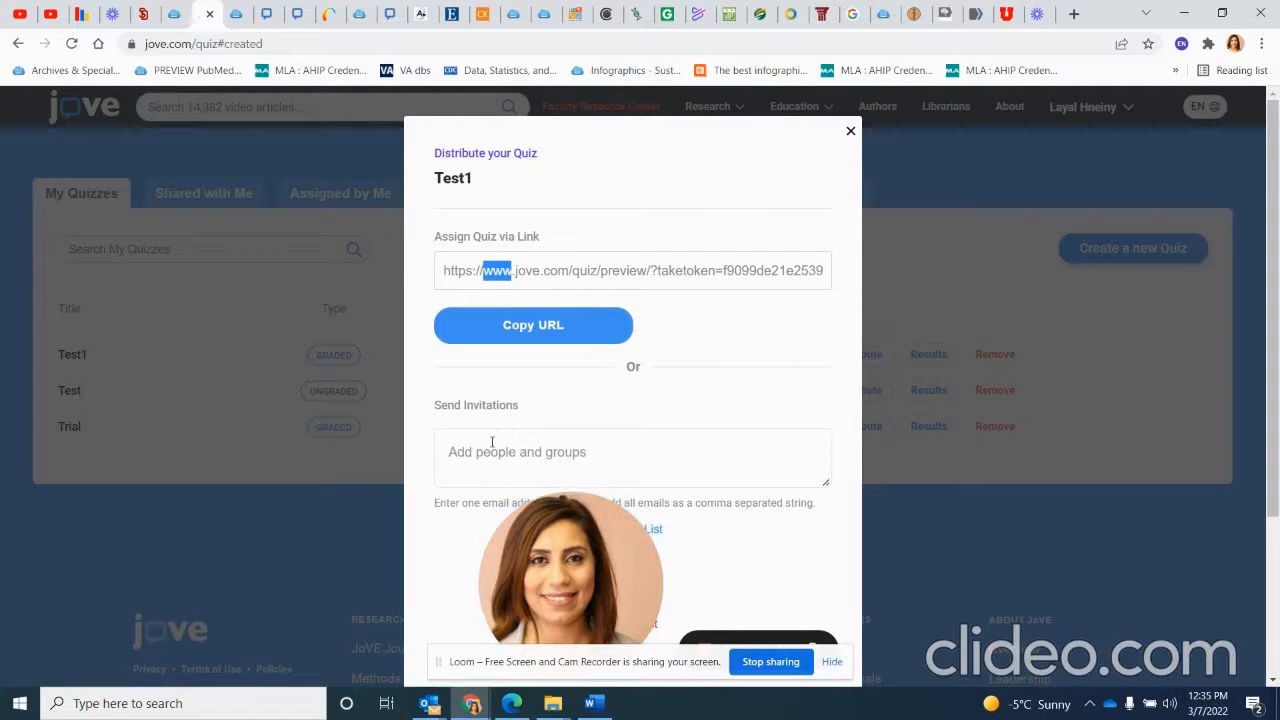
scroll("down", 3)
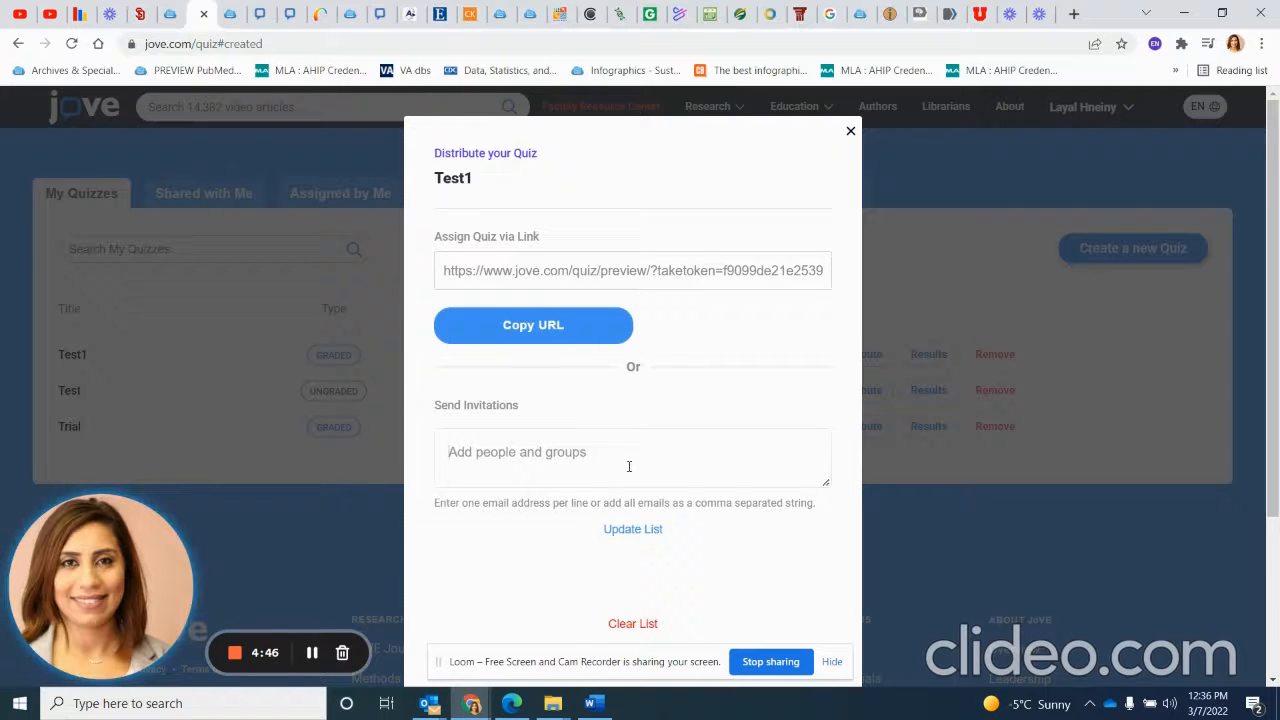
scroll("down", 3)
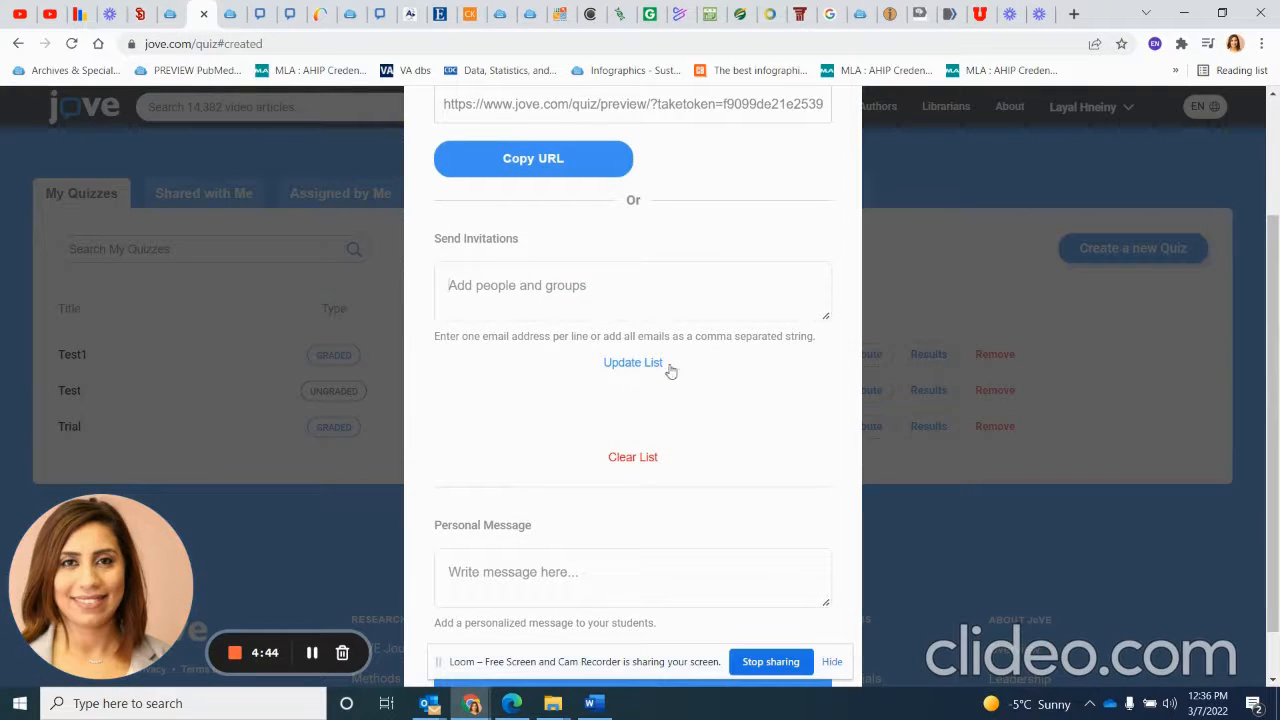
mouse_move(644, 422)
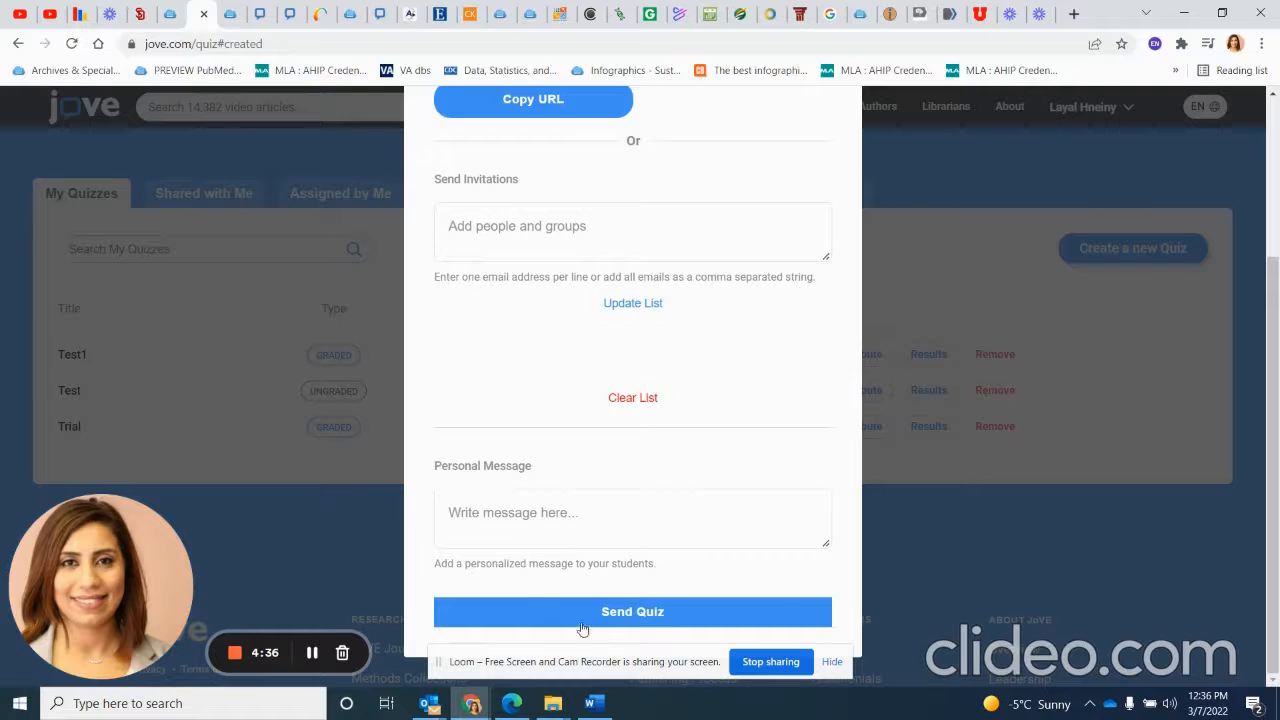
scroll("up", 3)
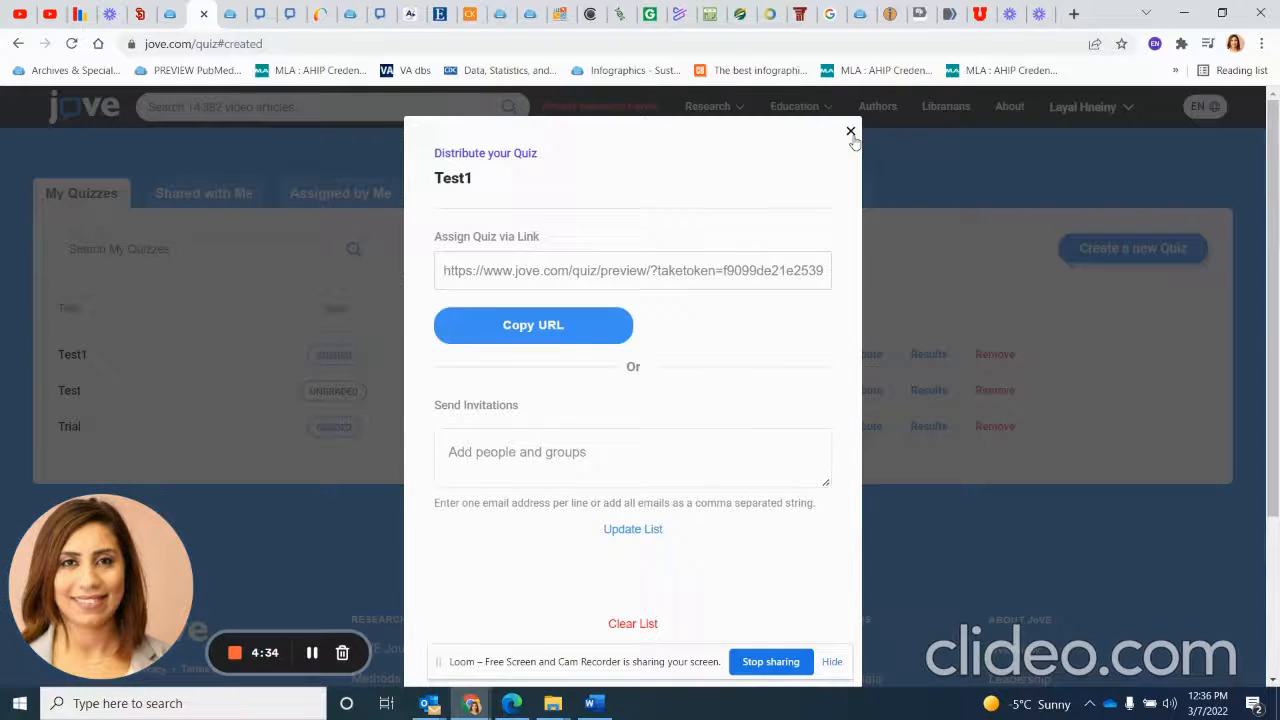
left_click(850, 132)
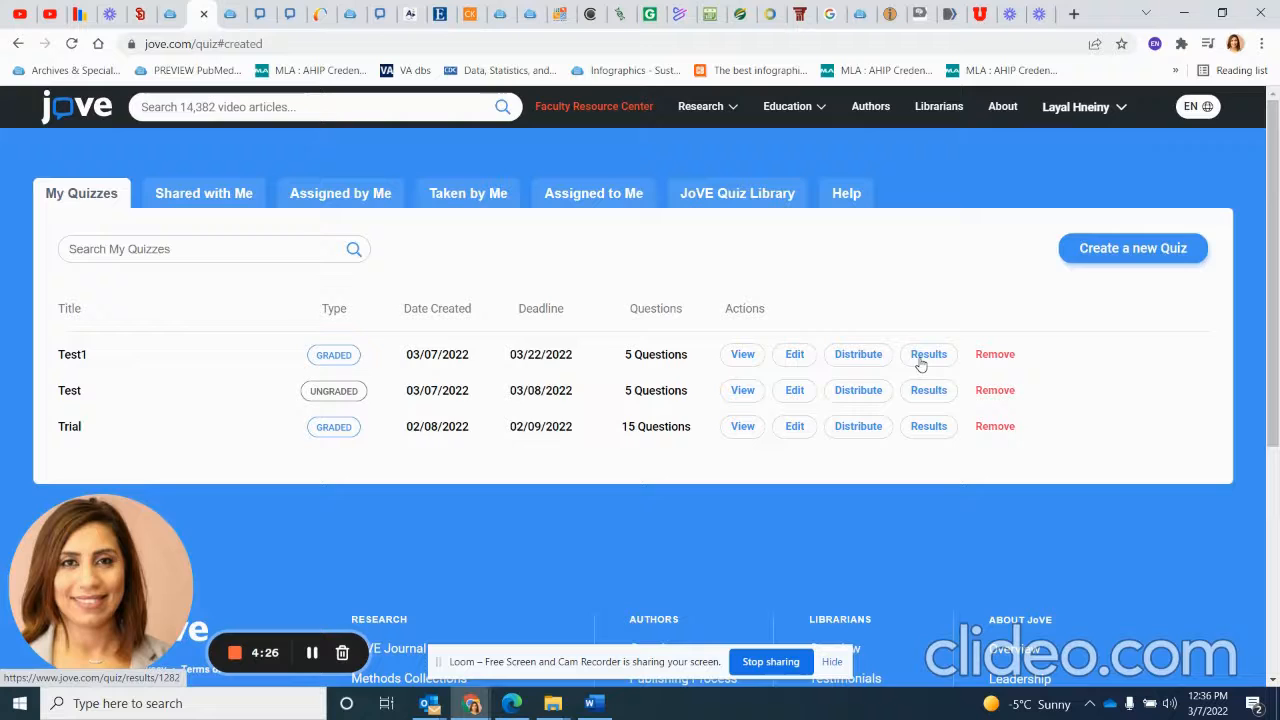
left_click(928, 354)
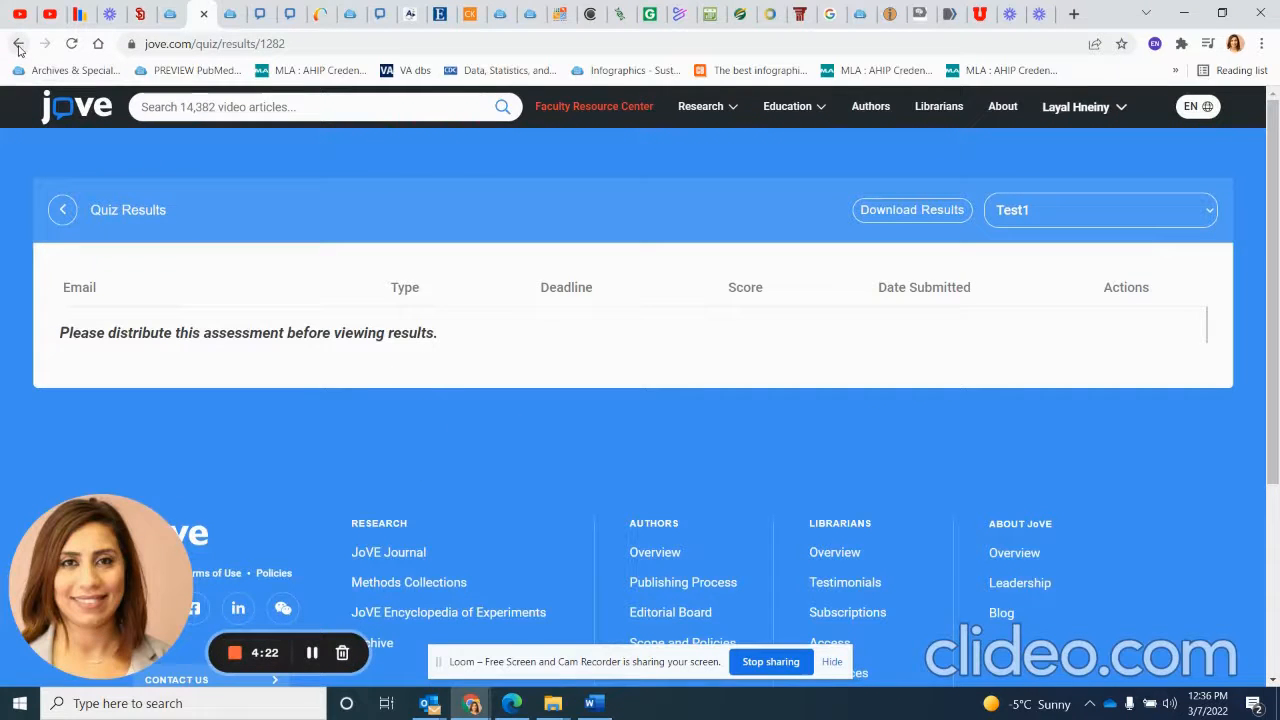
left_click(18, 44)
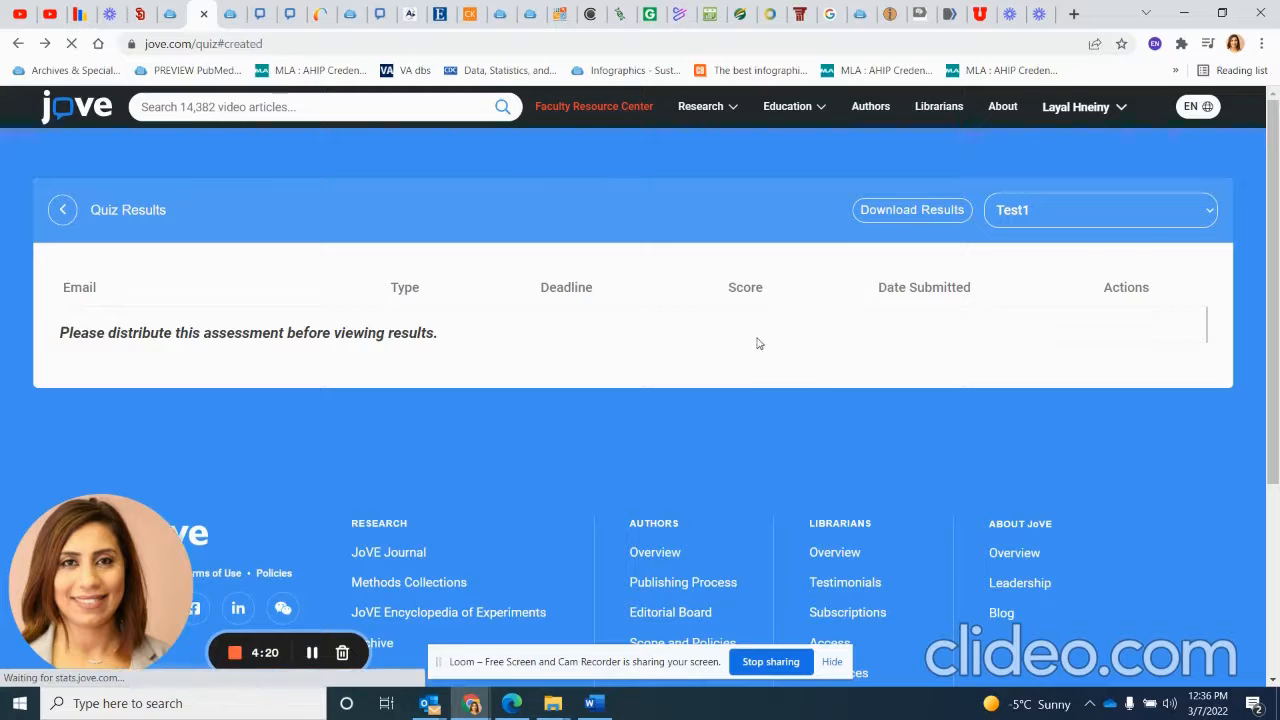
left_click(62, 210)
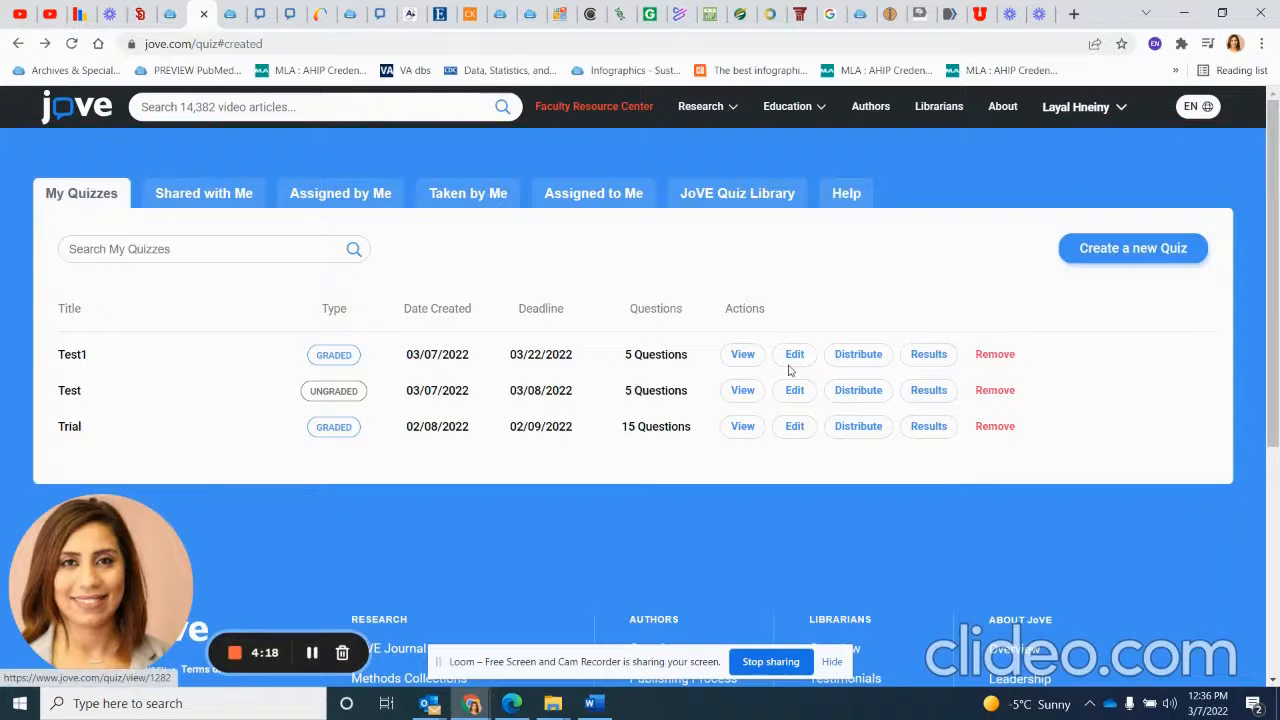
left_click(794, 354)
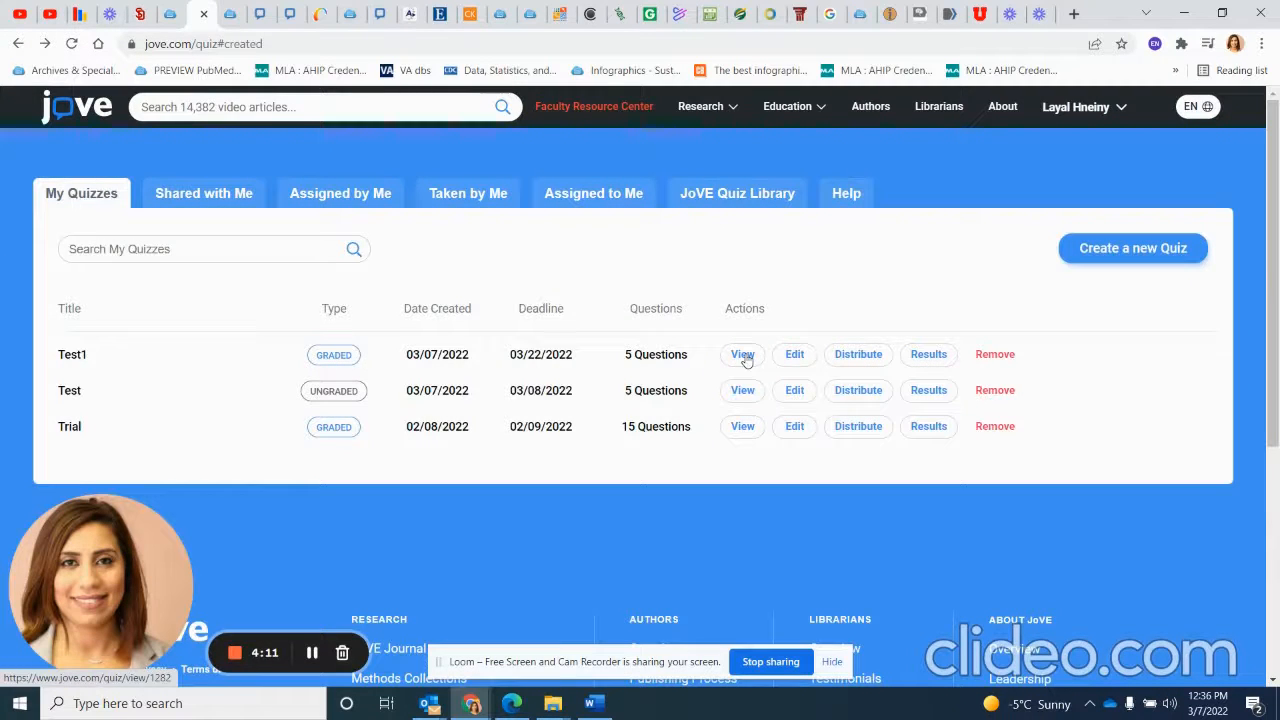
left_click(742, 354)
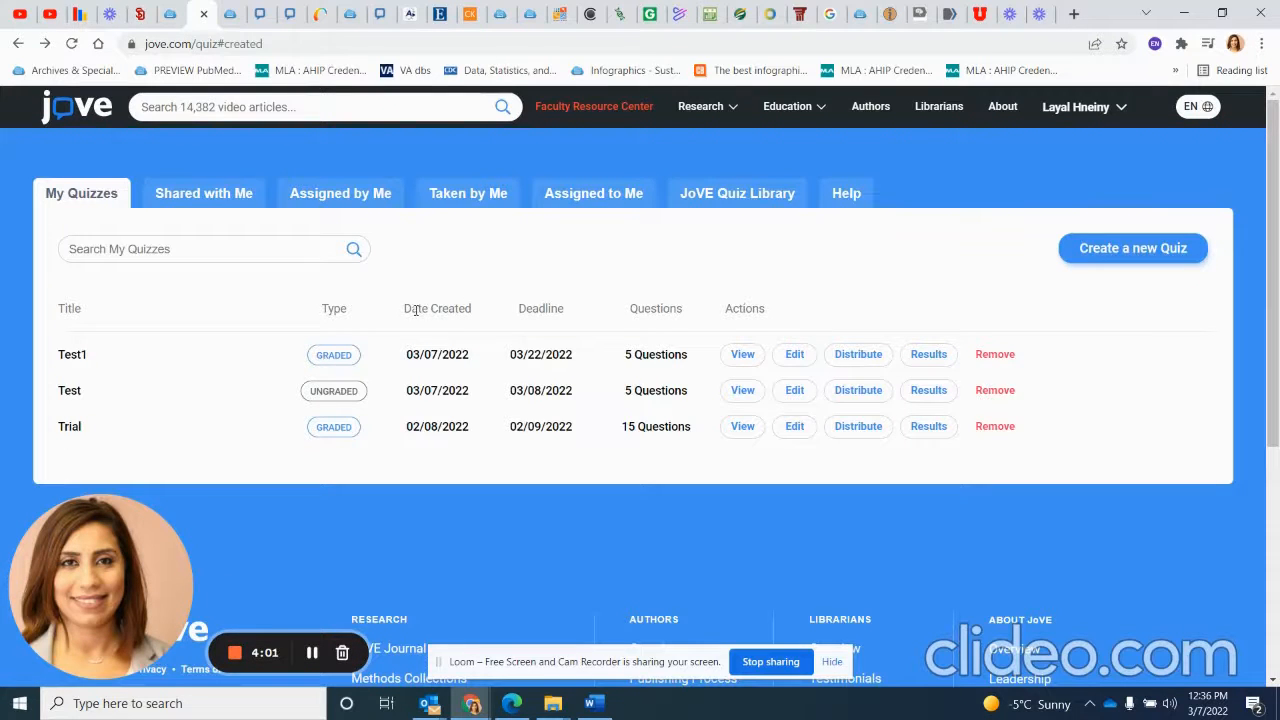
mouse_move(612, 348)
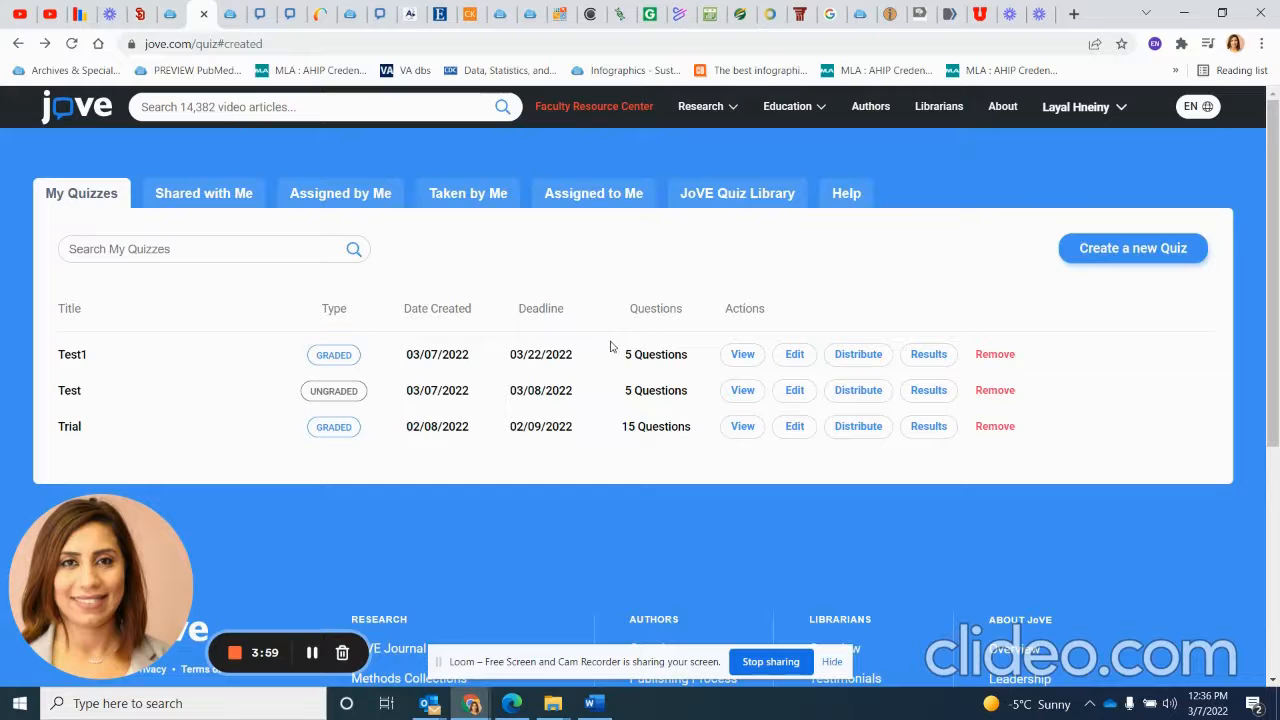
mouse_move(598, 344)
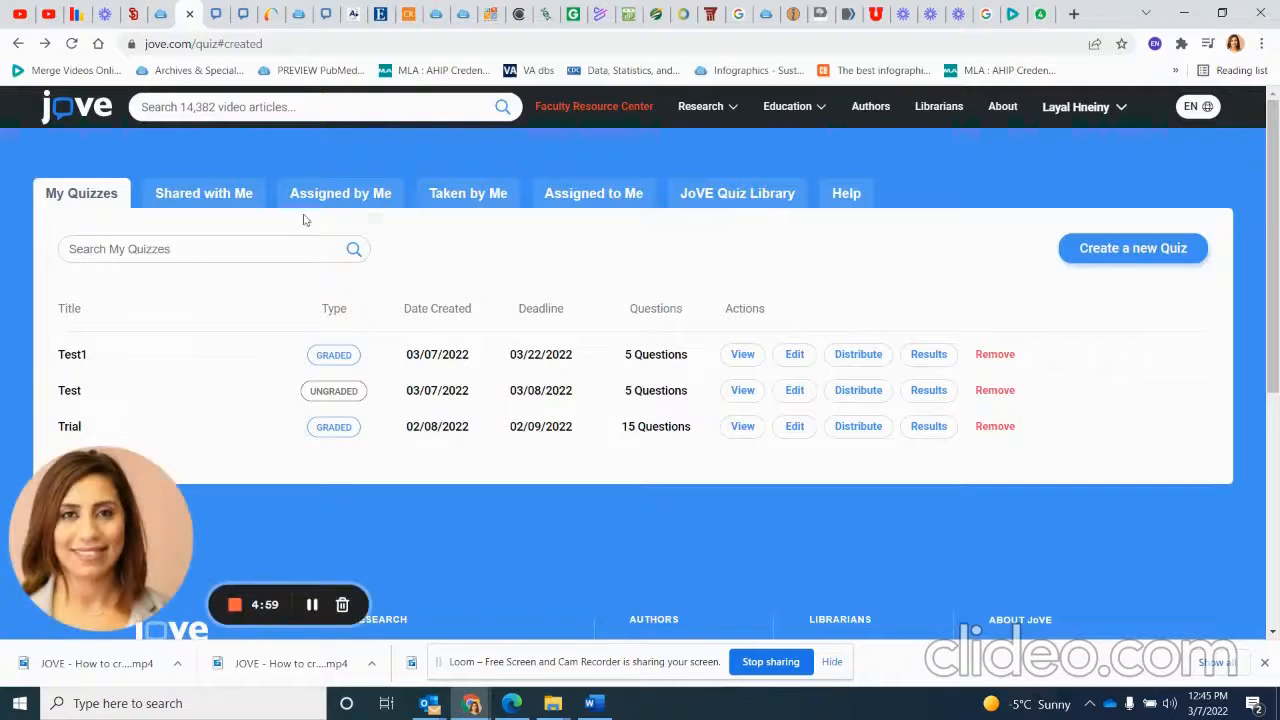
mouse_move(164, 268)
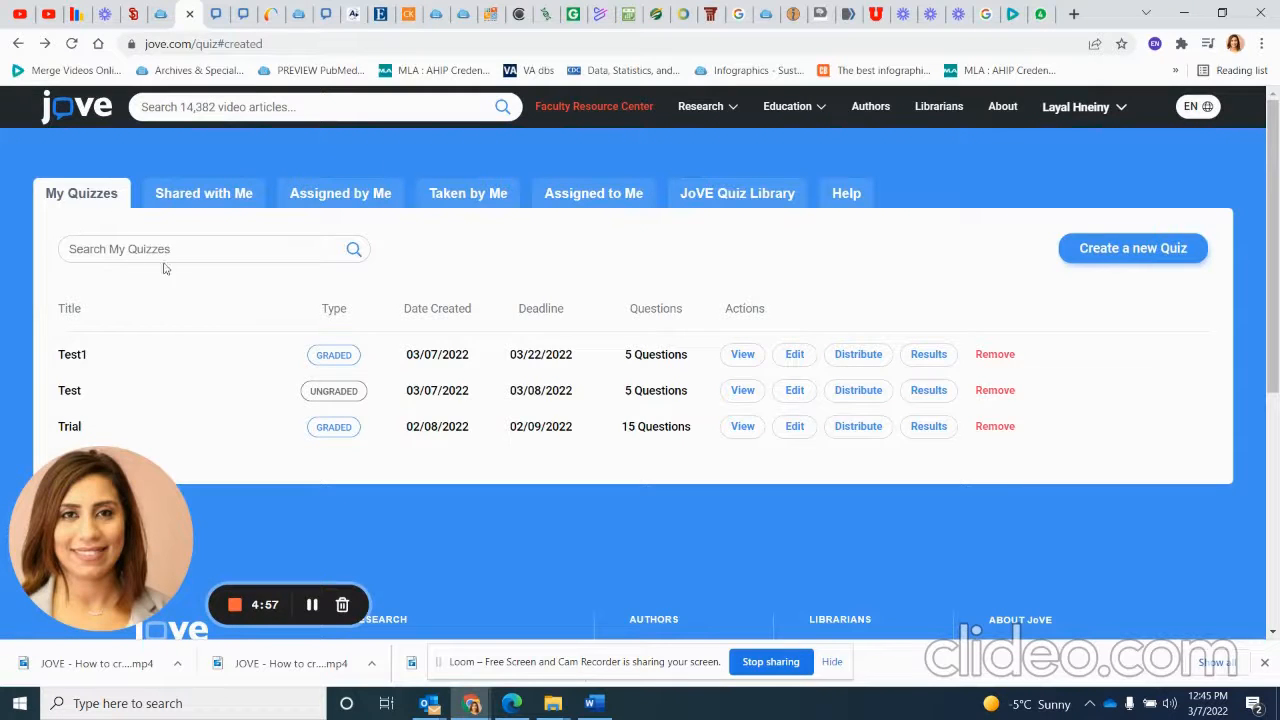
Browse Shared with Me, Assigned by Me, Taken by Me, then the JoVE Quiz Library of ready-made quizzes.
left_click(204, 192)
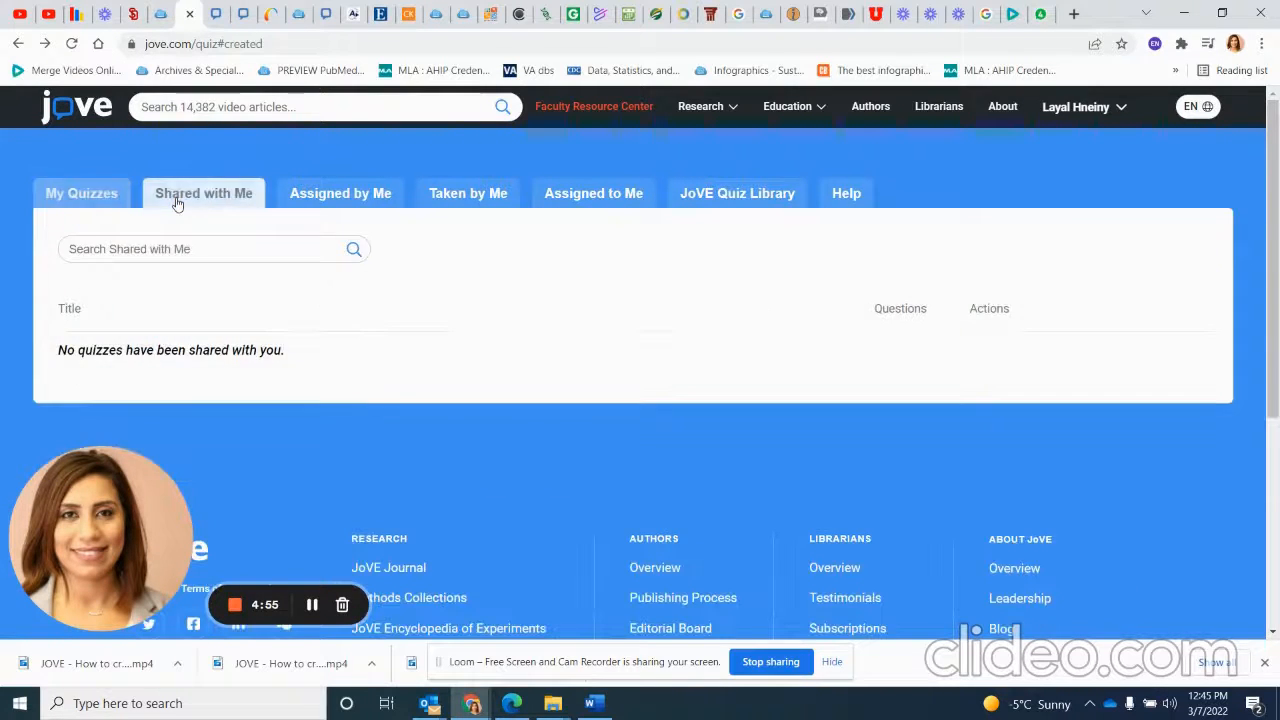
left_click(340, 192)
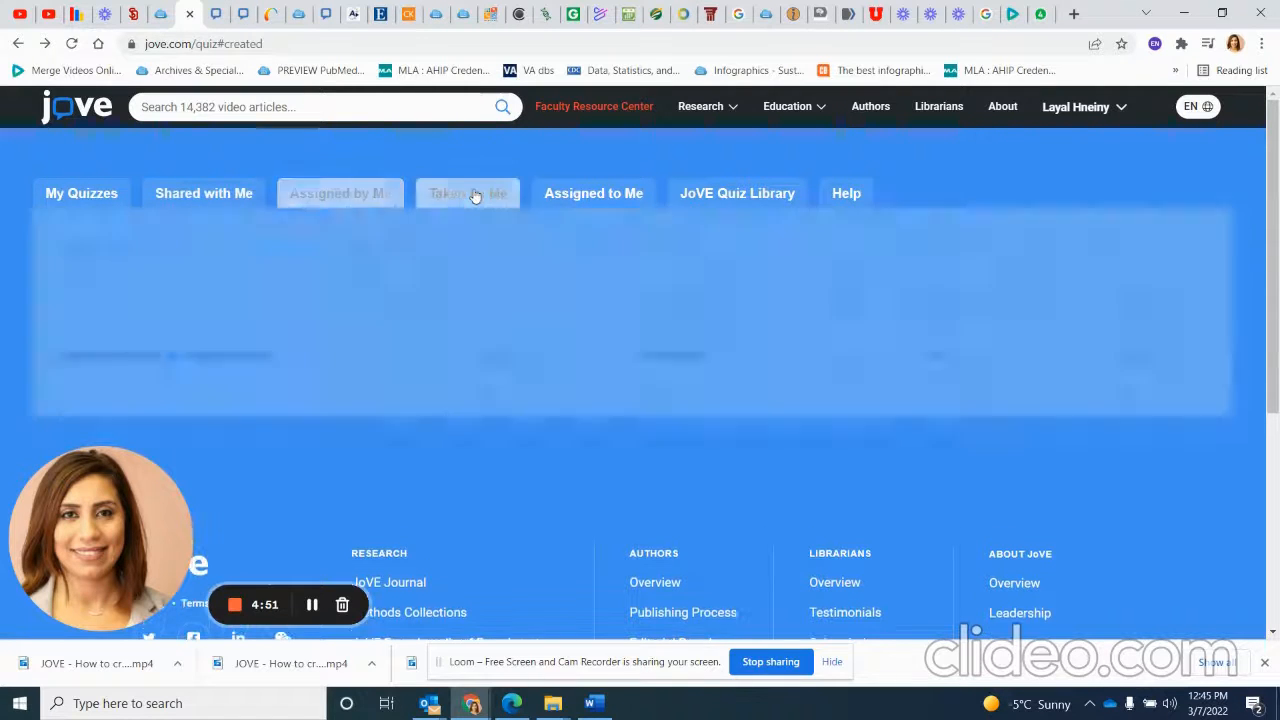
left_click(592, 192)
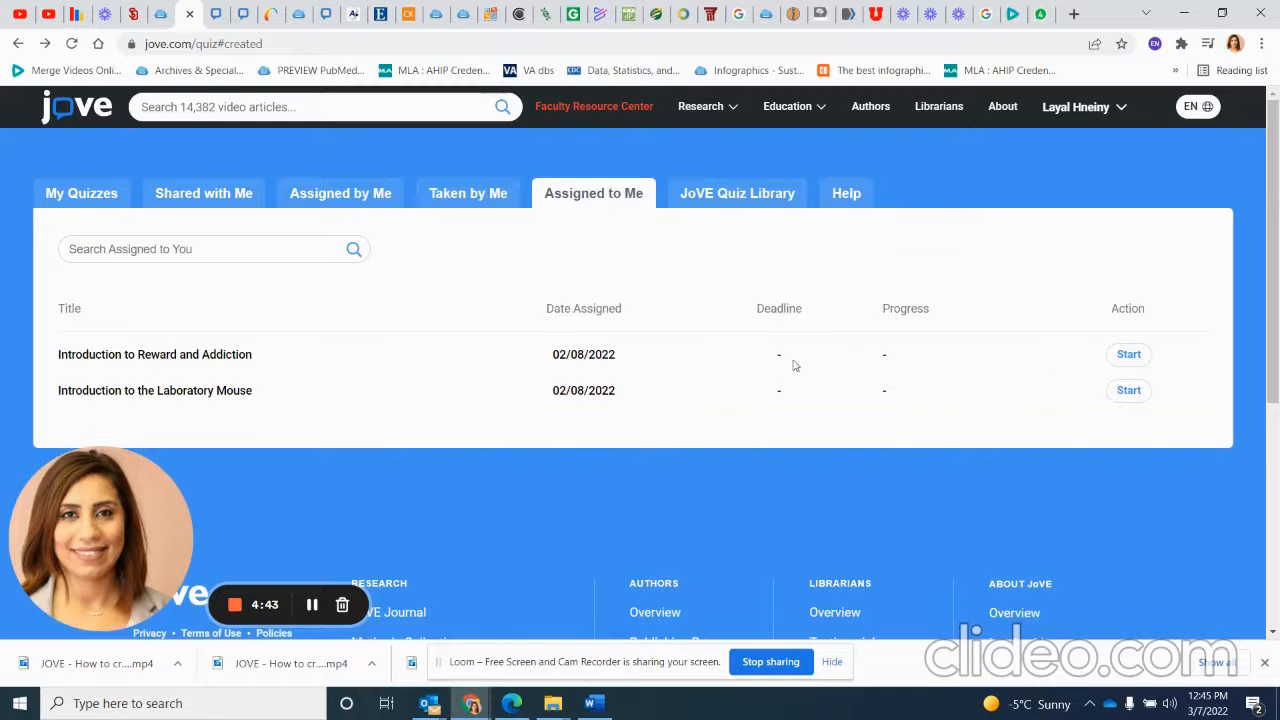
mouse_move(784, 288)
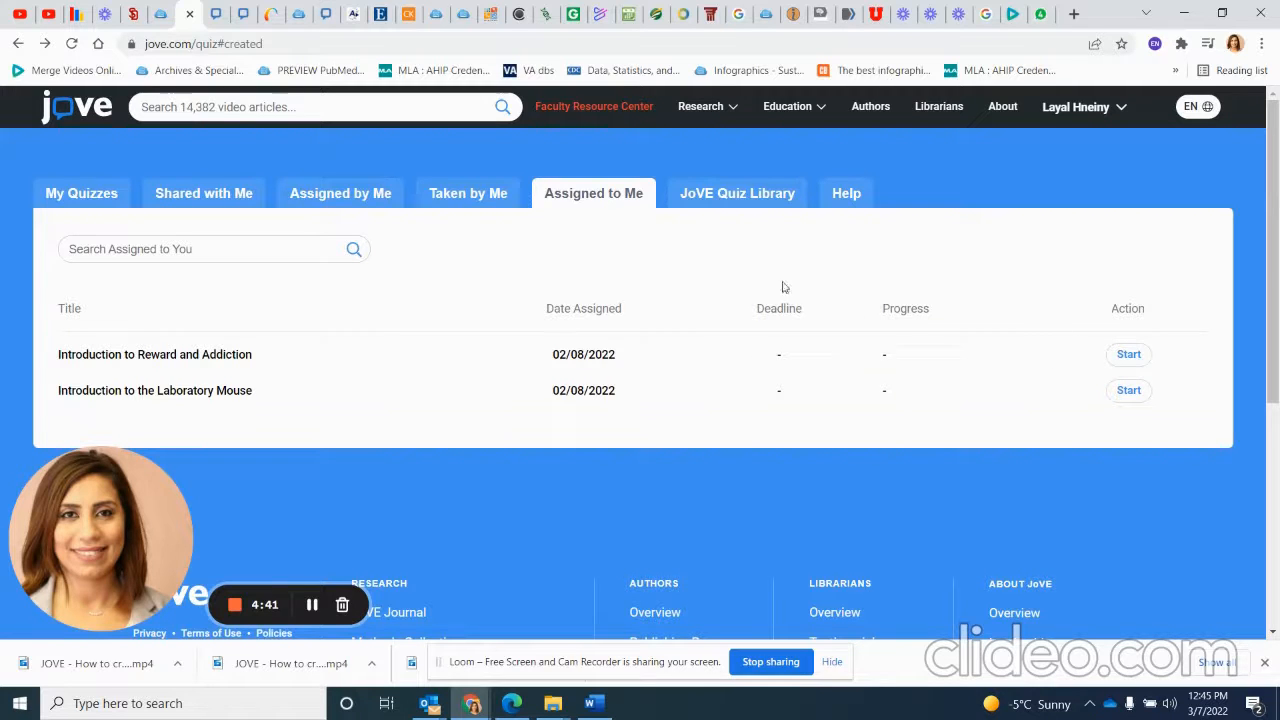
left_click(736, 192)
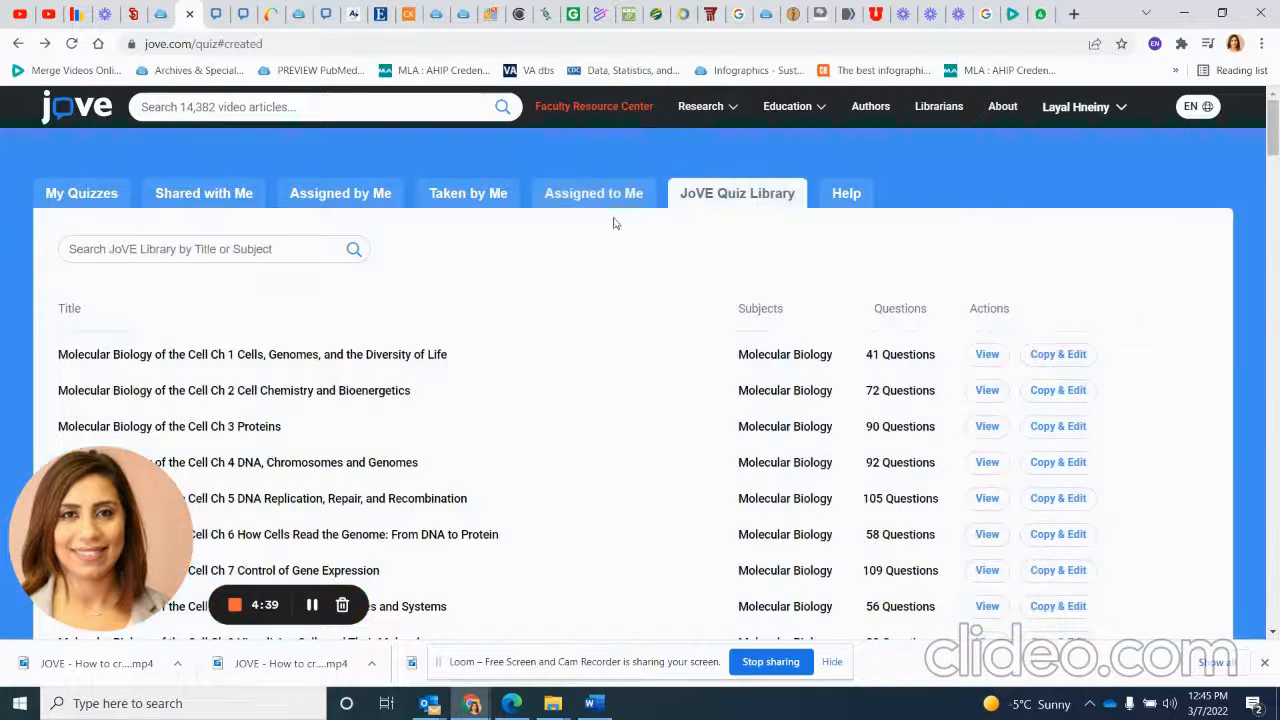
scroll("down", 3)
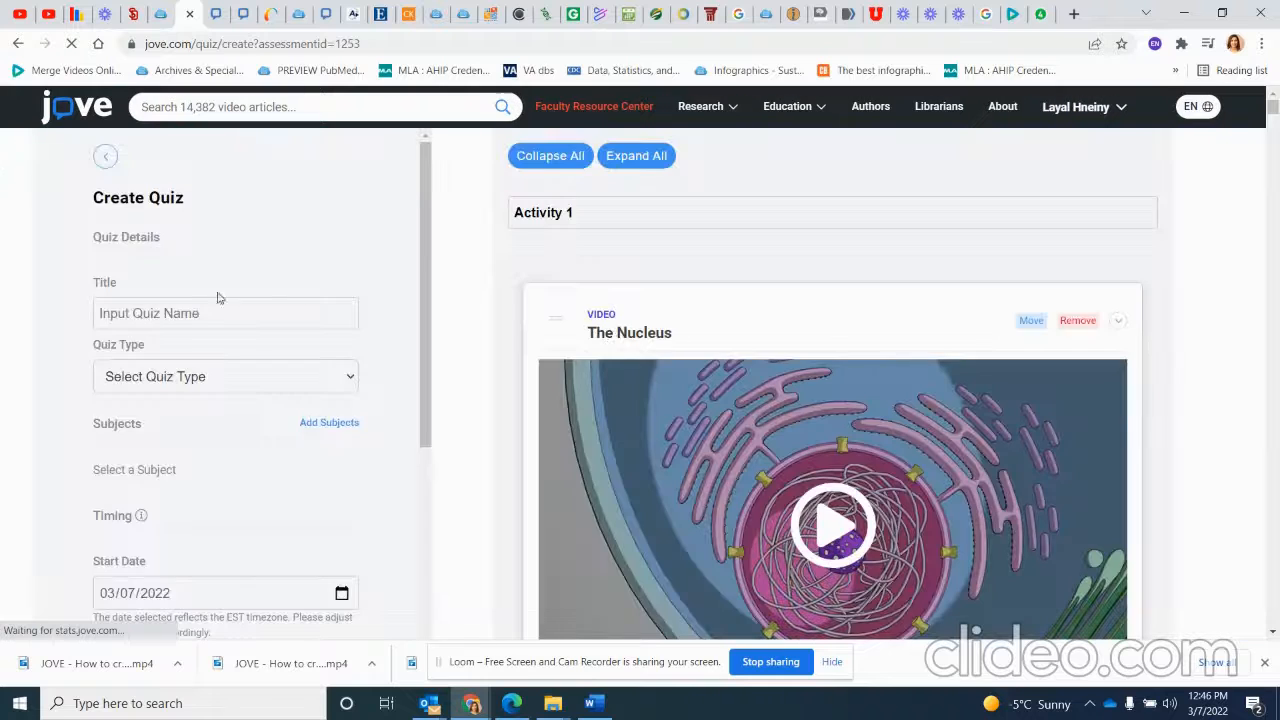
Scroll through the copied nucleus quiz's Activity 1 videos, questions and Activities panel.
scroll("down", 3)
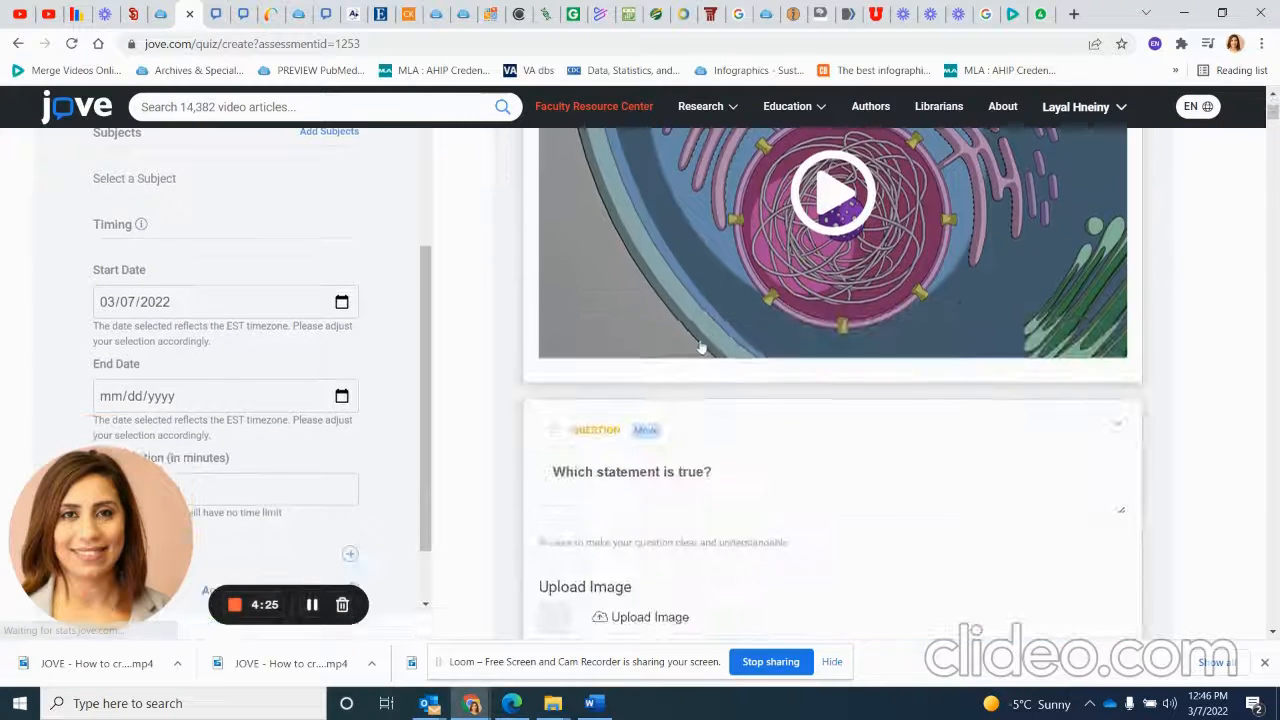
scroll("down", 3)
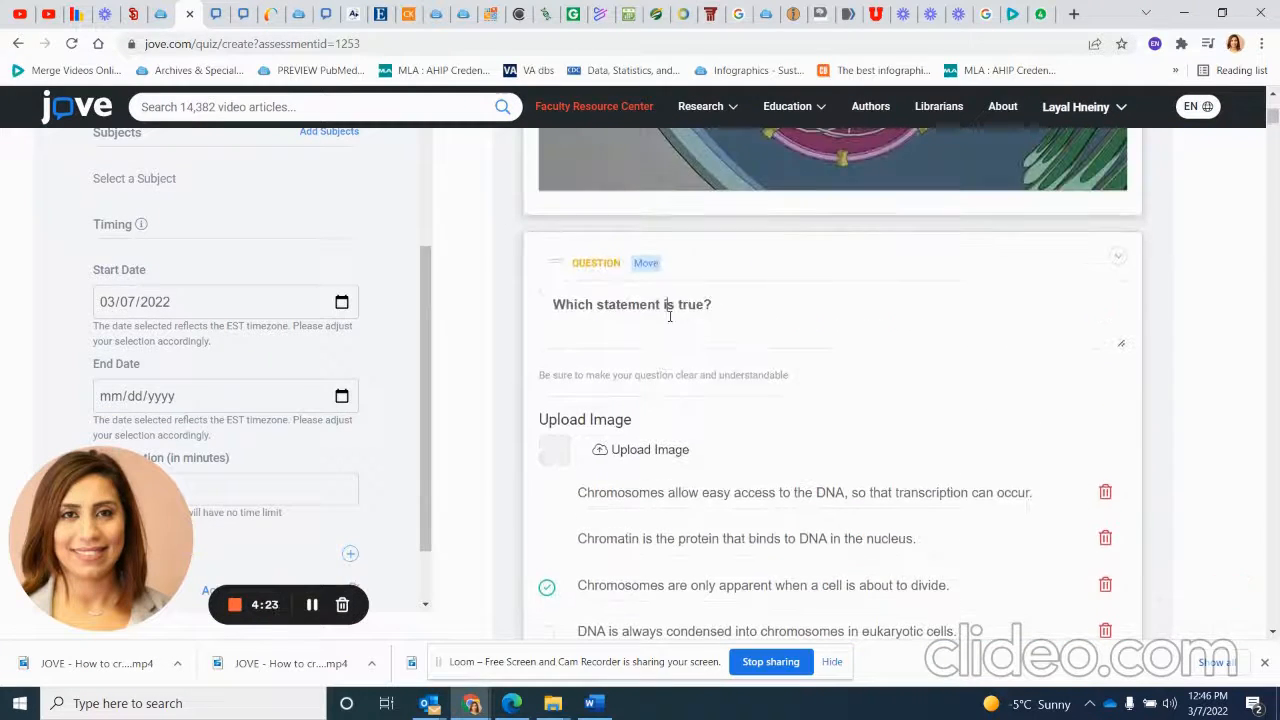
scroll("down", 3)
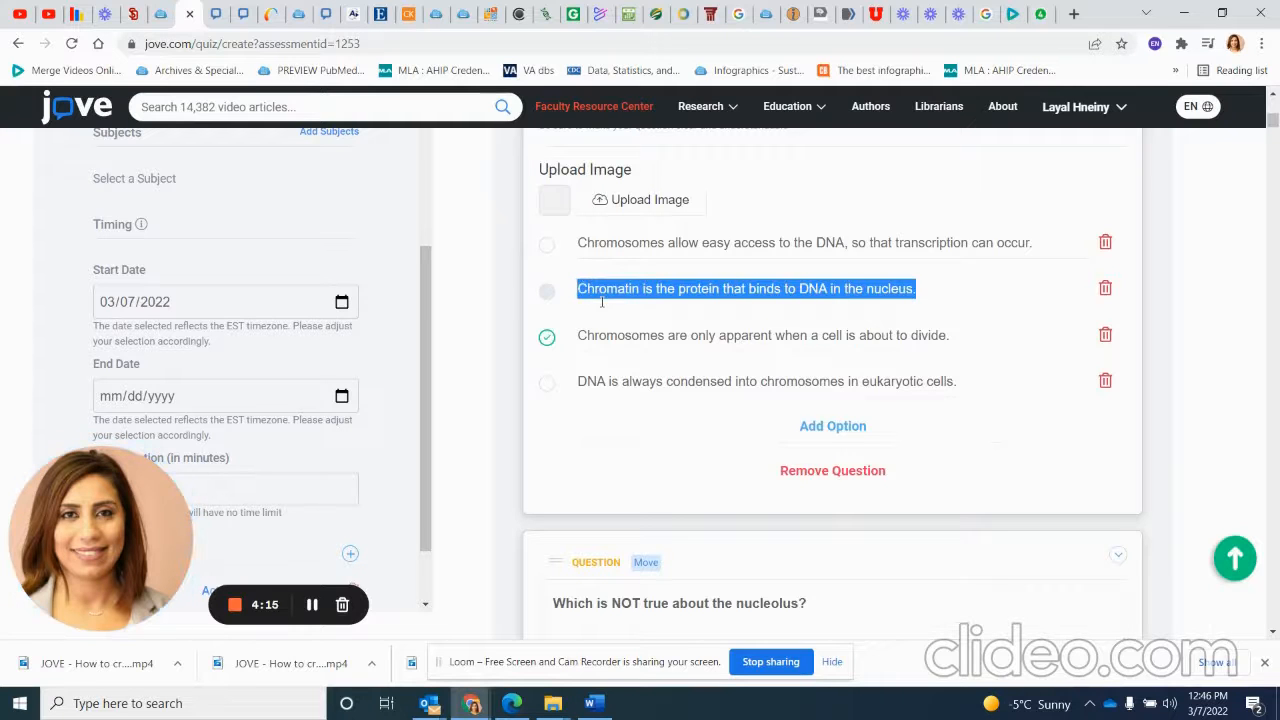
scroll("down", 3)
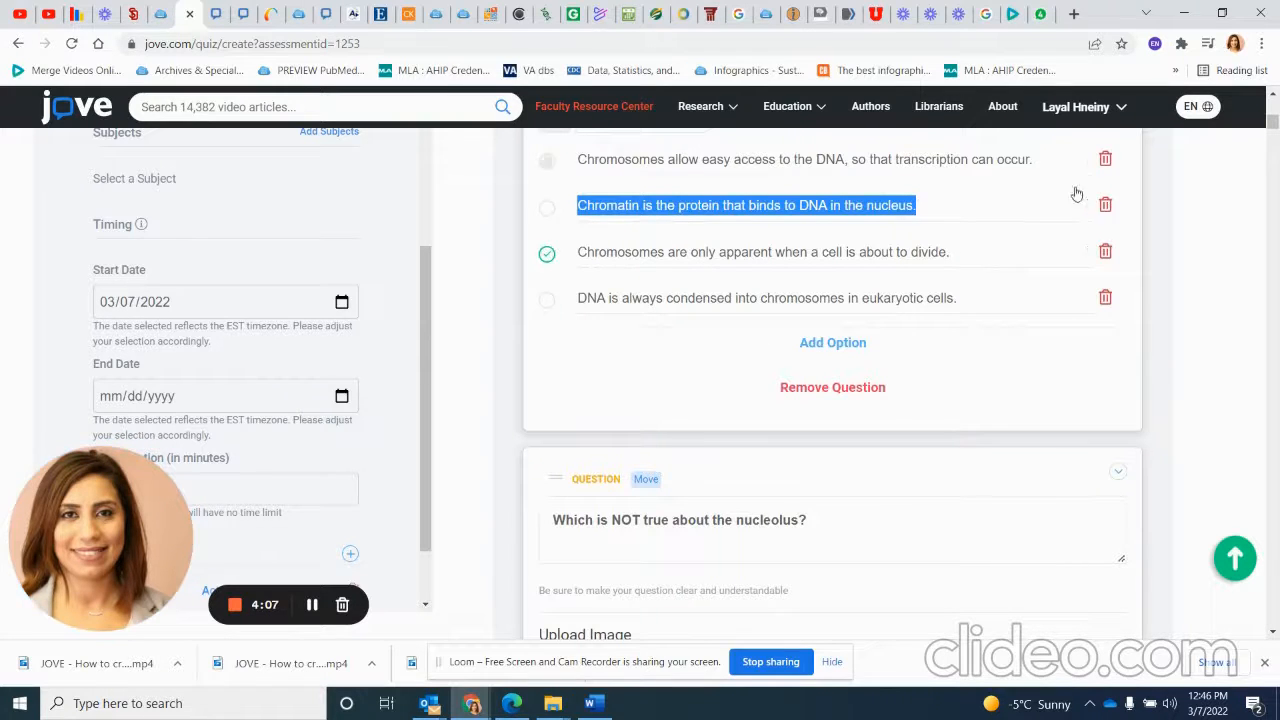
scroll("down", 3)
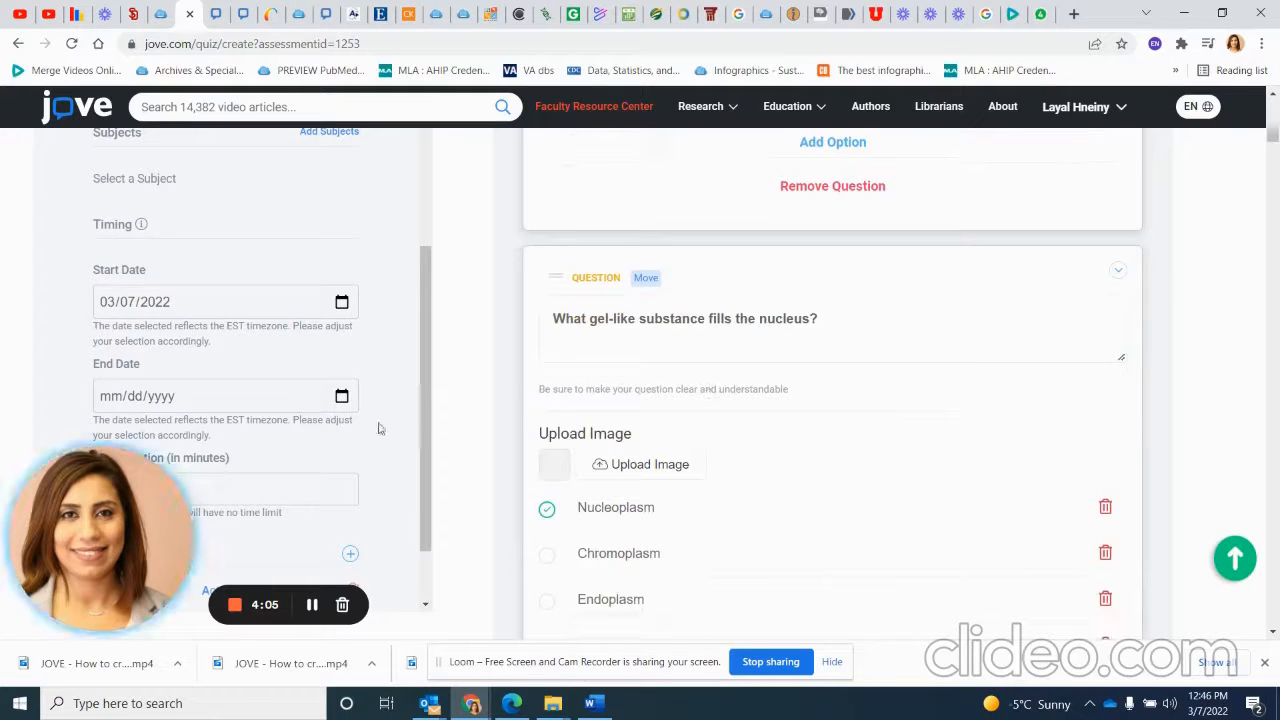
scroll("down", 3)
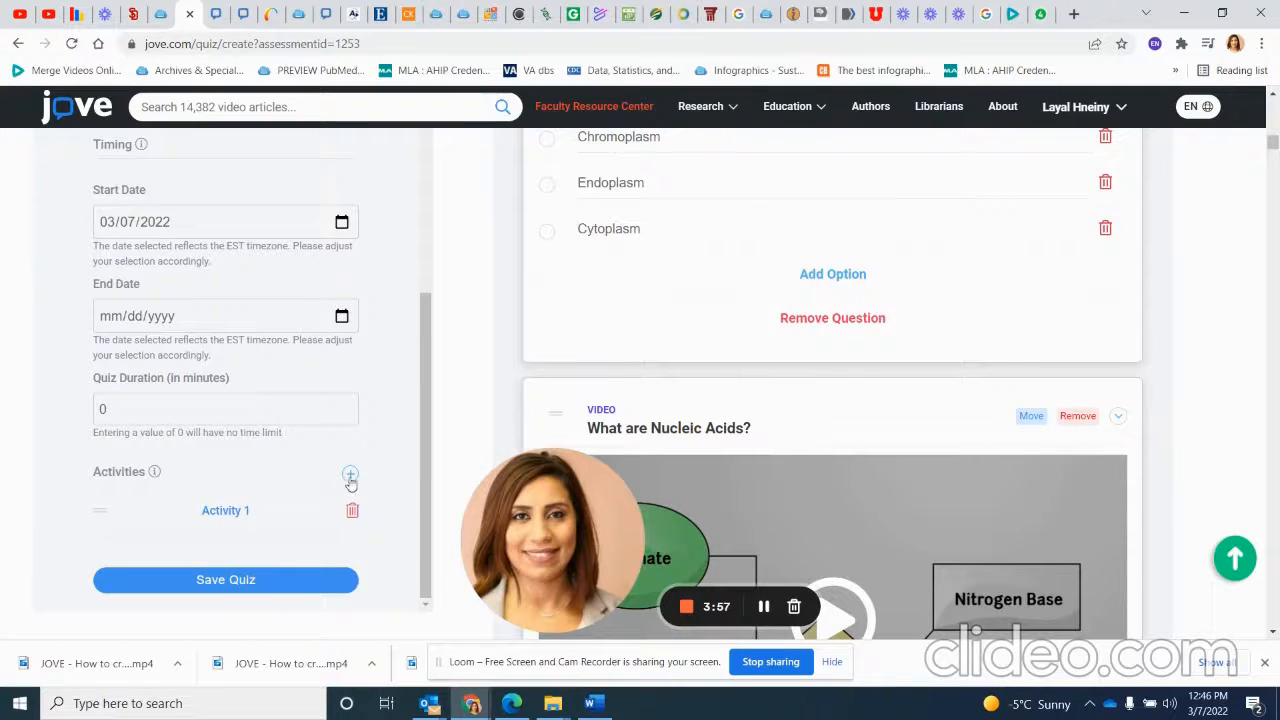
mouse_move(154, 472)
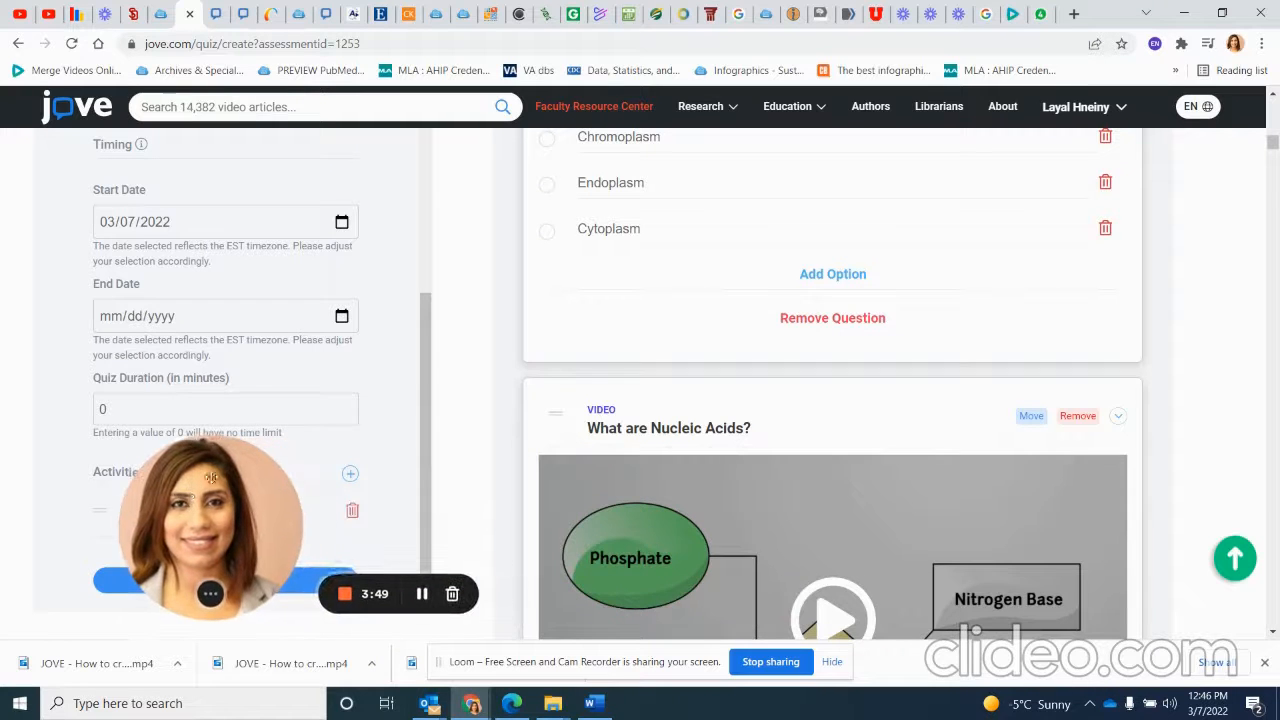
scroll("down", 3)
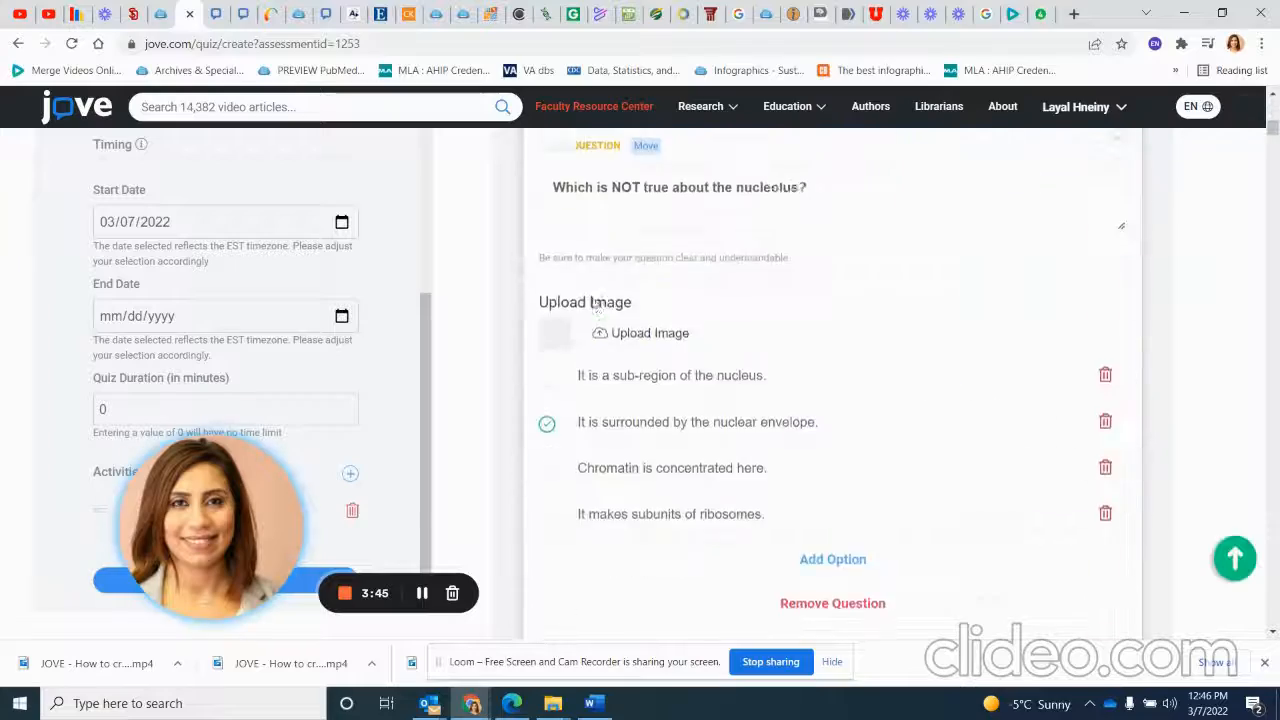
scroll("down", 3)
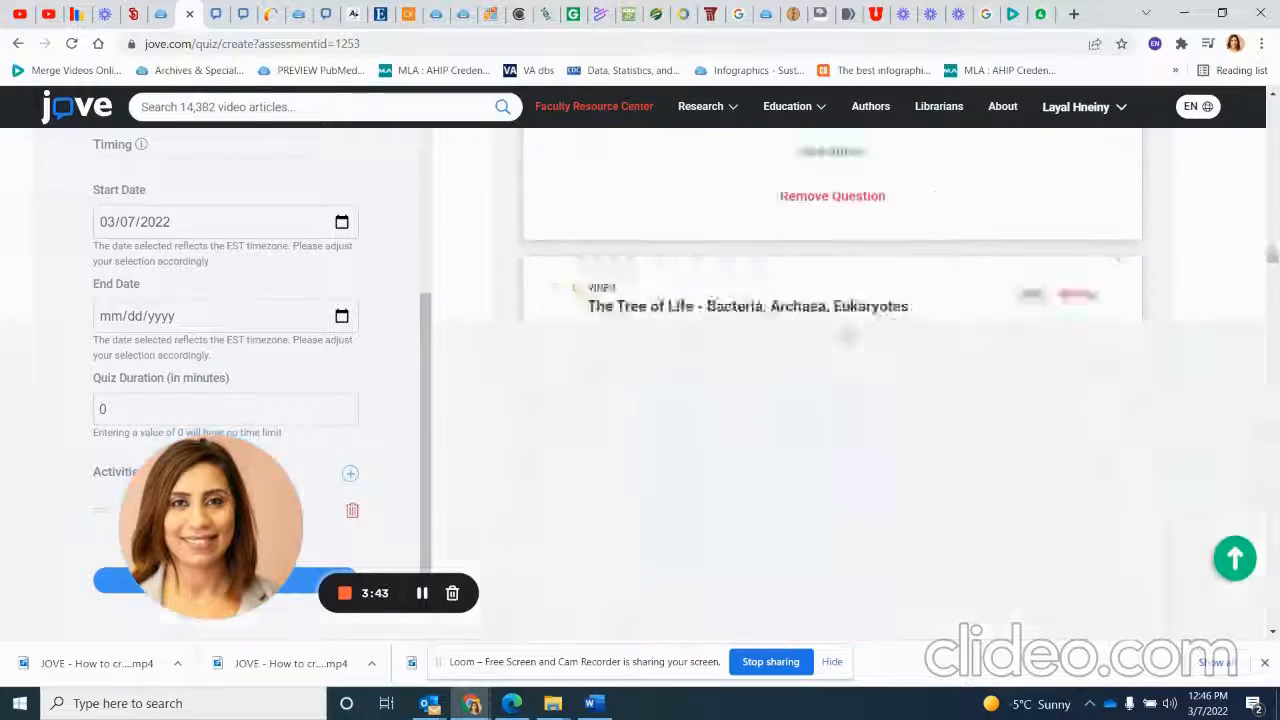
scroll("down", 3)
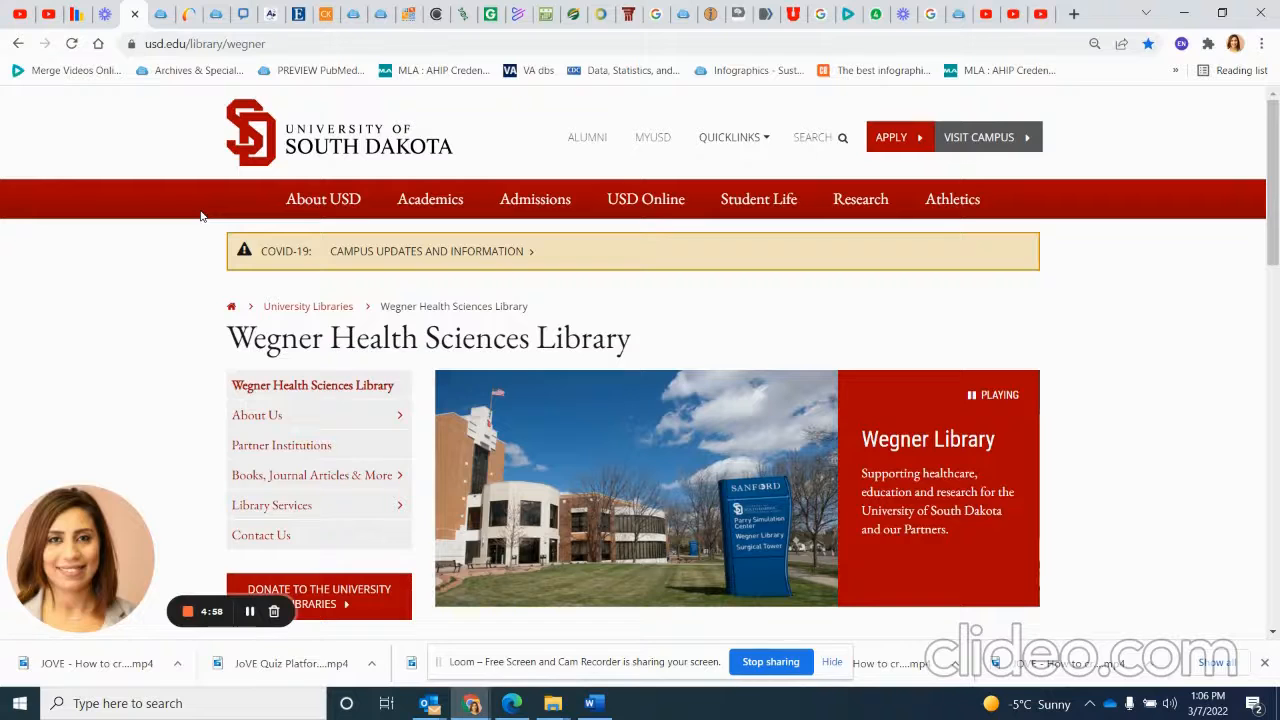
mouse_move(184, 292)
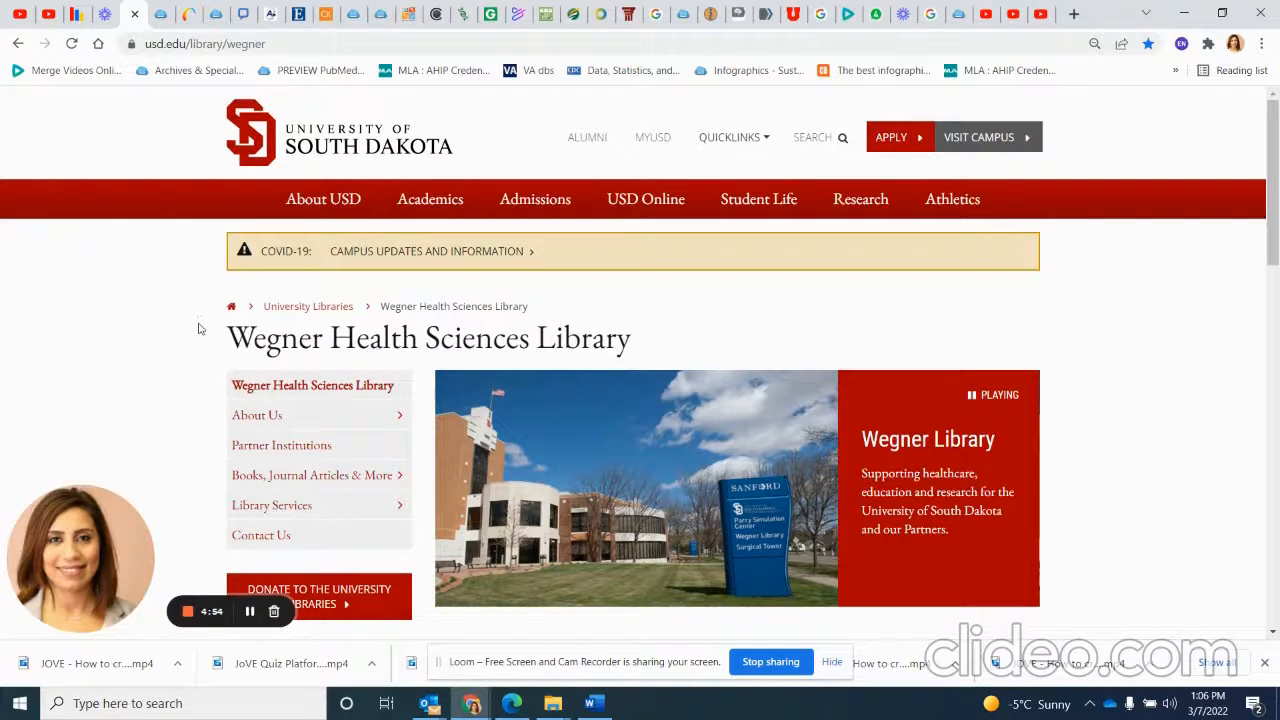
View the library's Staff directory under About Us, then its Contact Us page with address and phone.
left_click(256, 414)
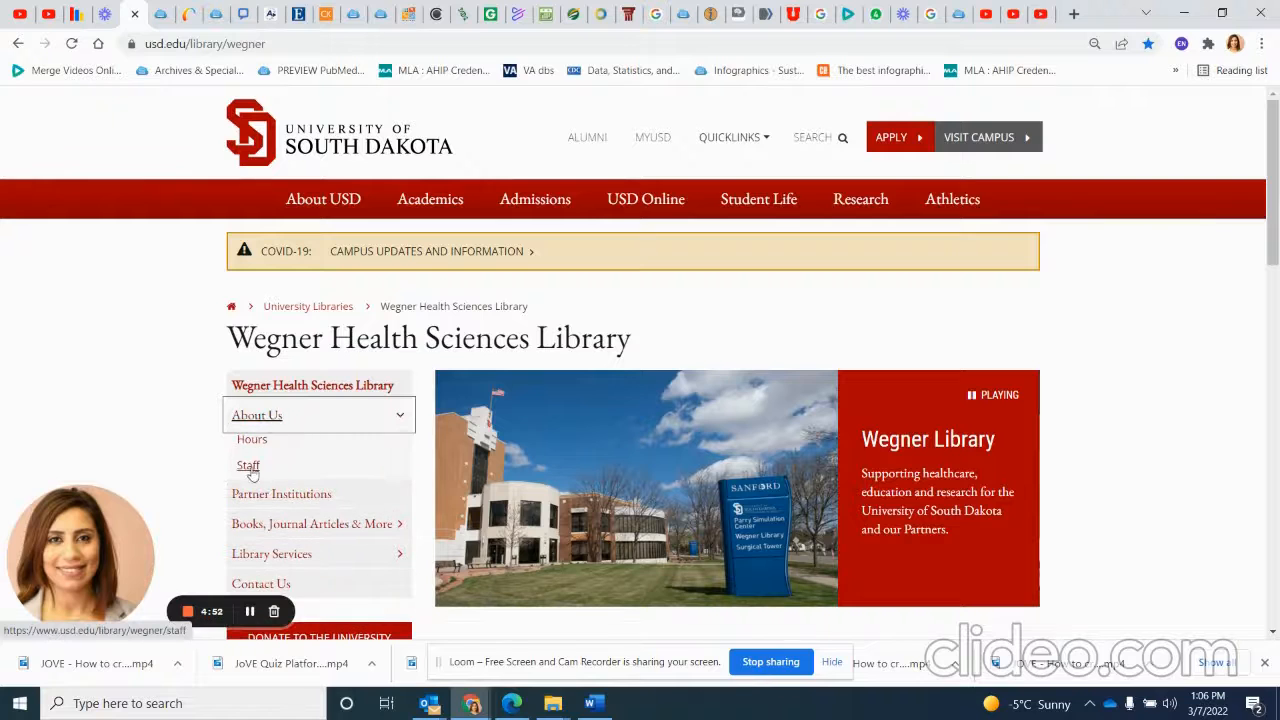
left_click(248, 464)
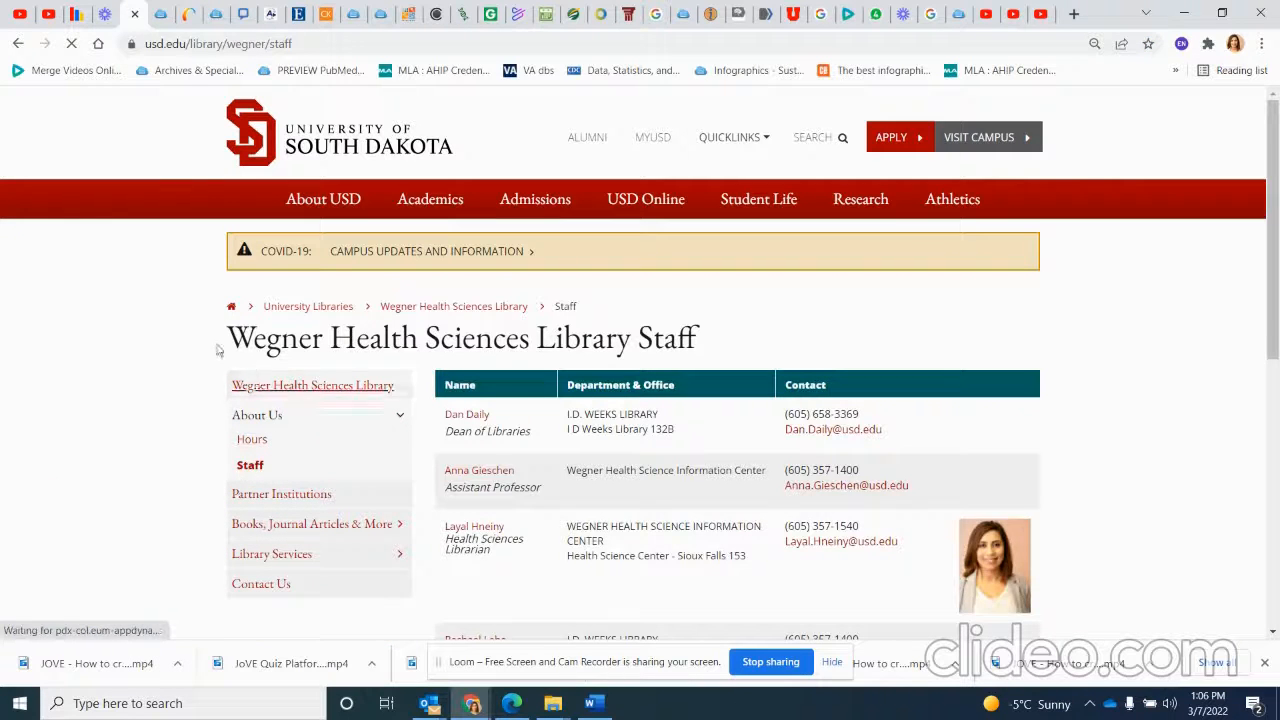
scroll("down", 3)
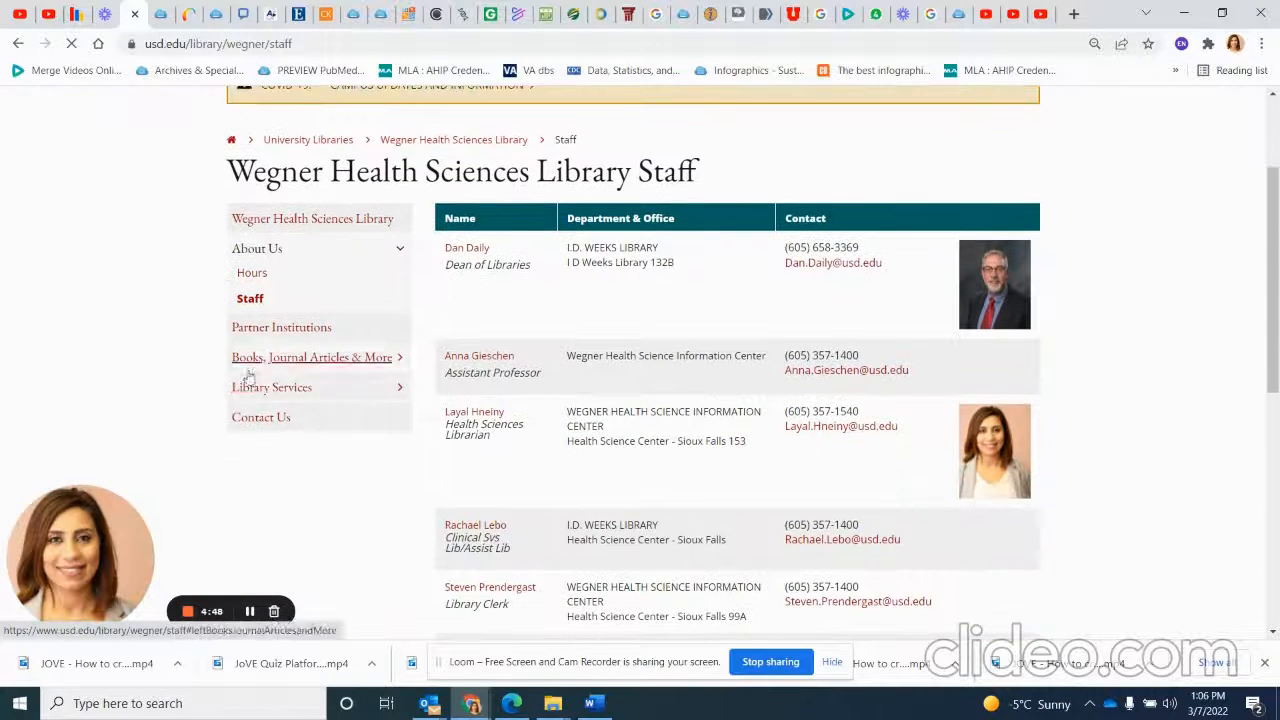
left_click(260, 418)
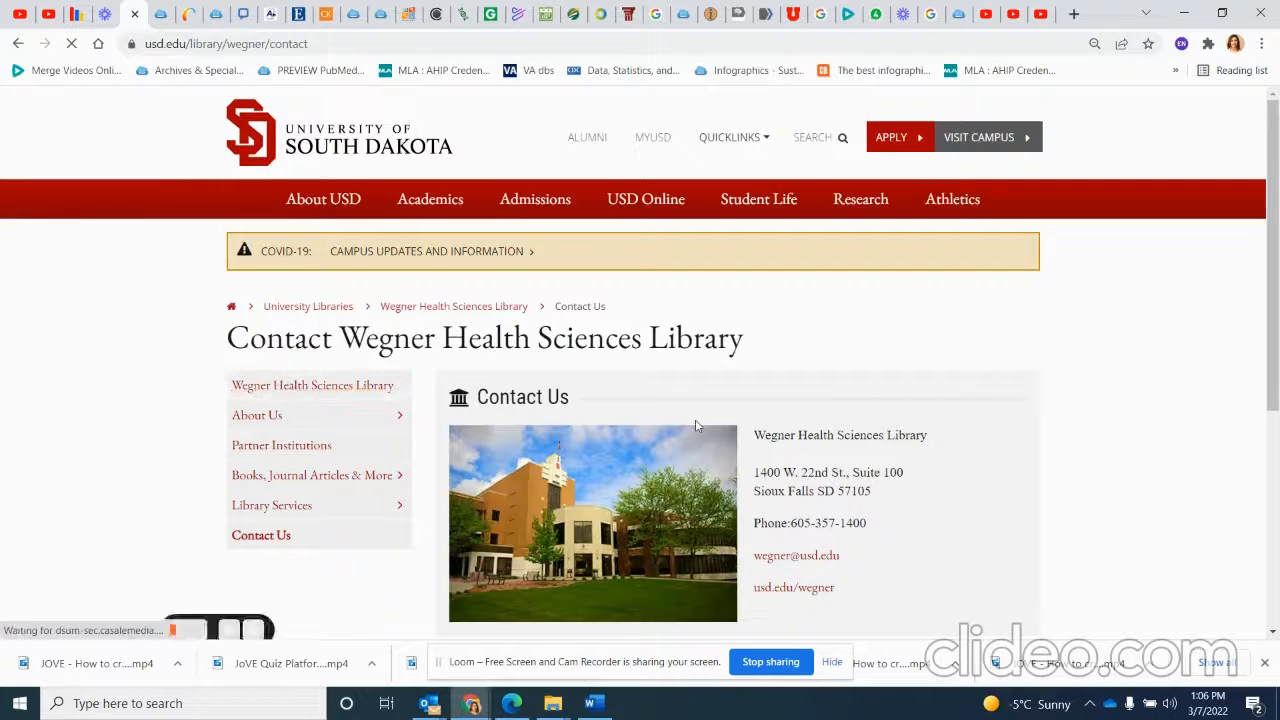